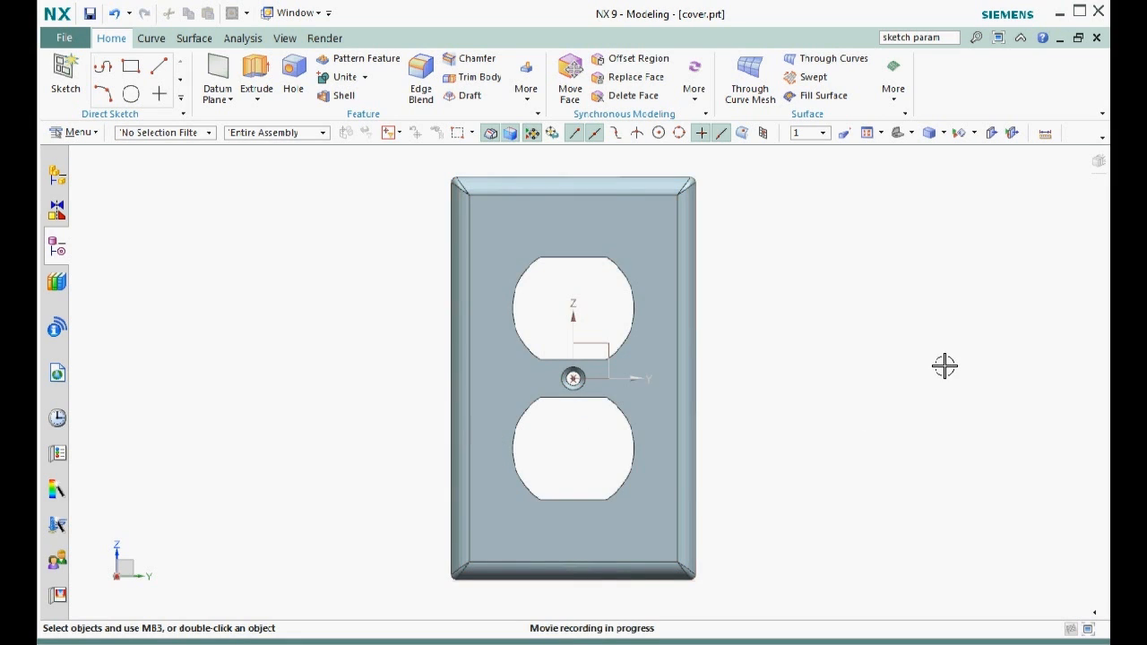
mouse_move(614, 208)
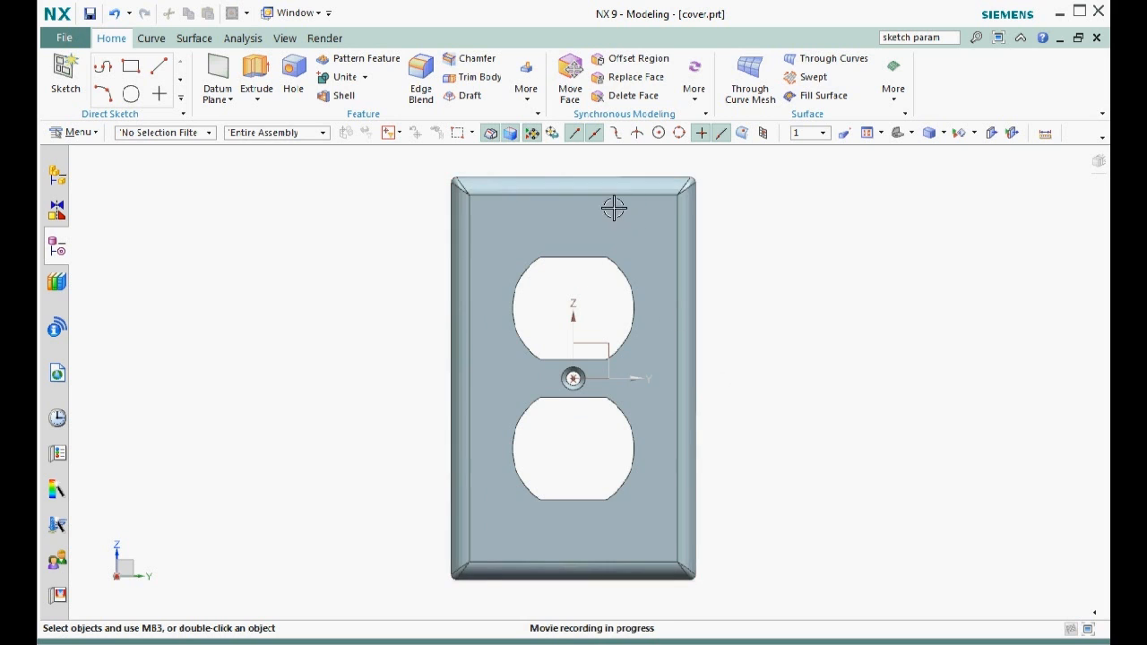
mouse_move(751, 348)
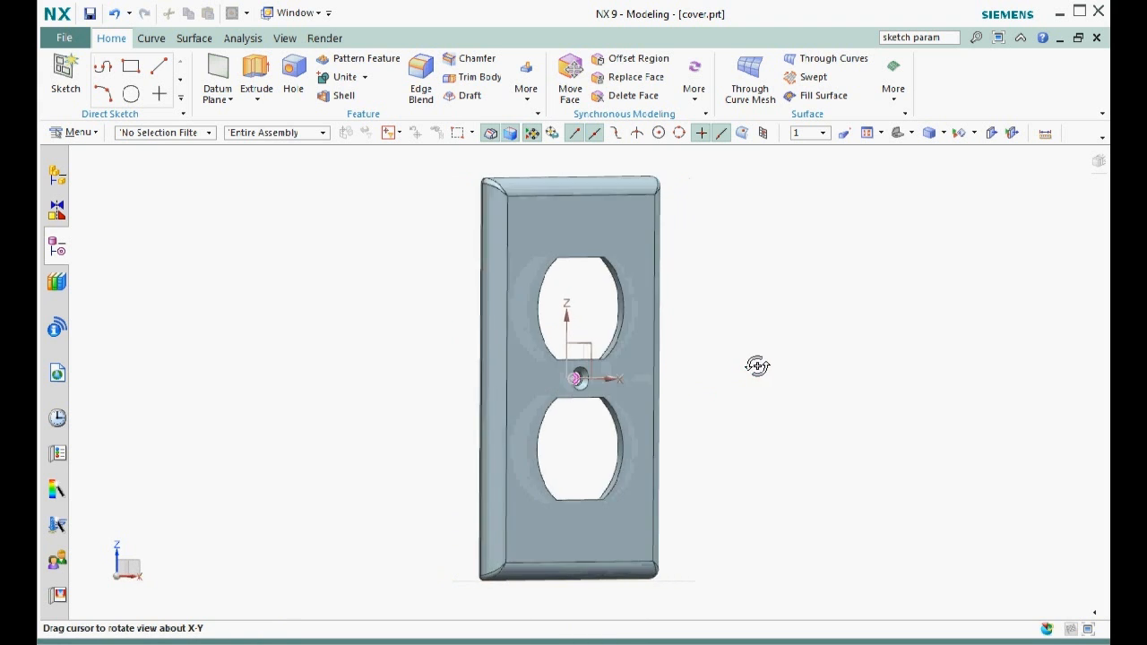
Step: Orbit the cover plate to view it at an angle
drag(757, 366, 619, 377)
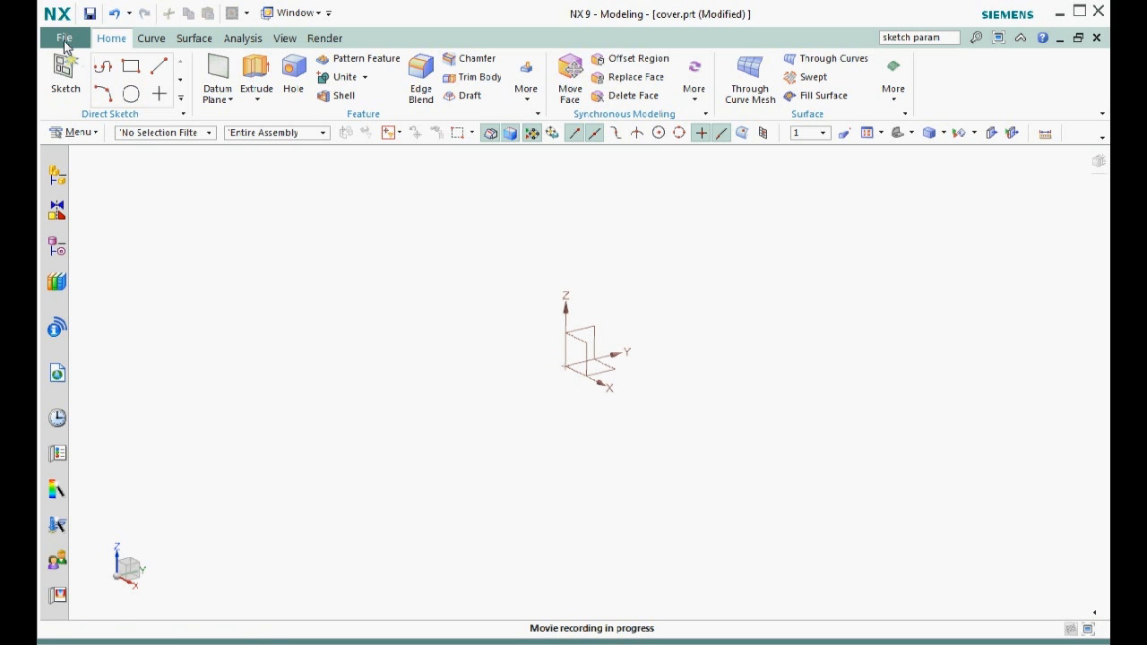
click(63, 38)
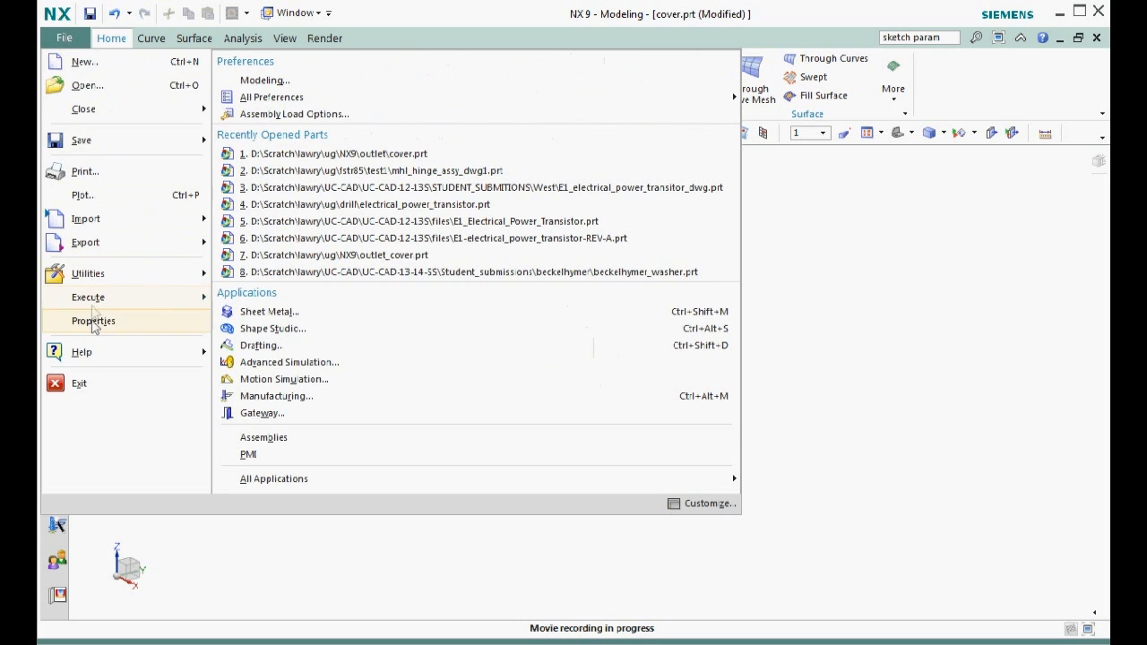
click(92, 321)
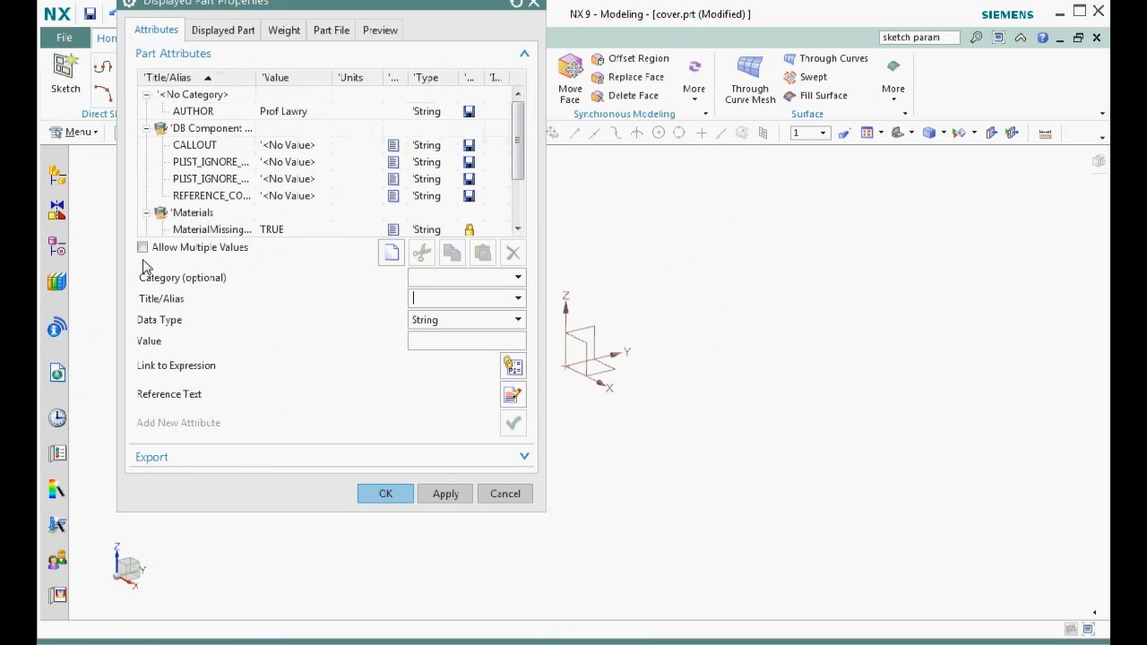
click(194, 111)
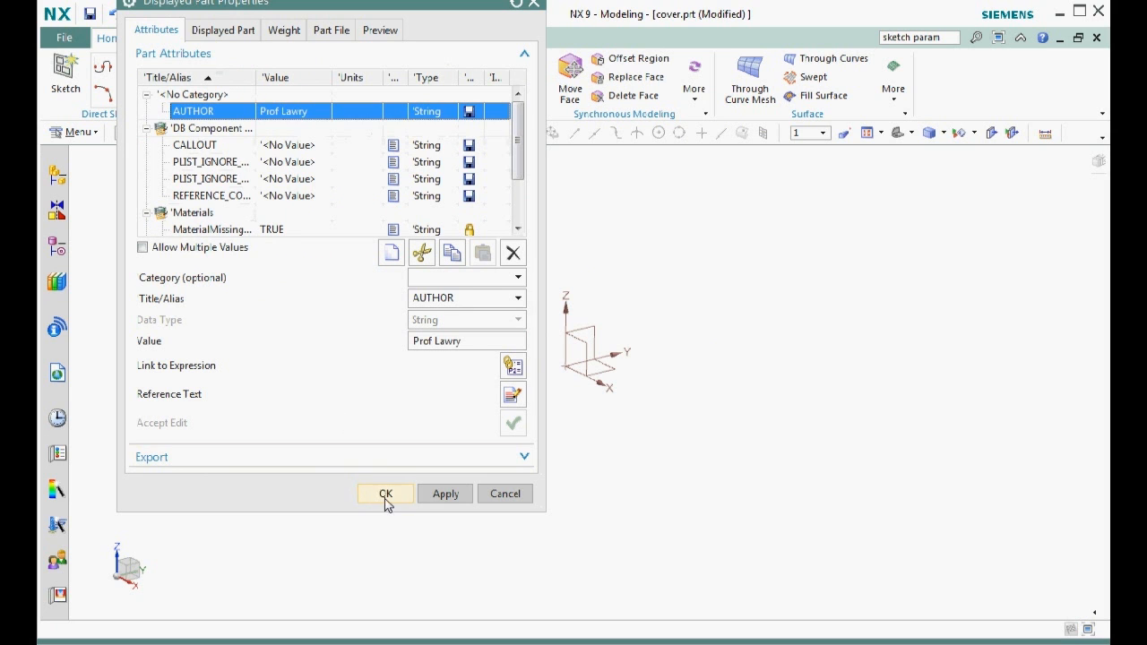
click(384, 494)
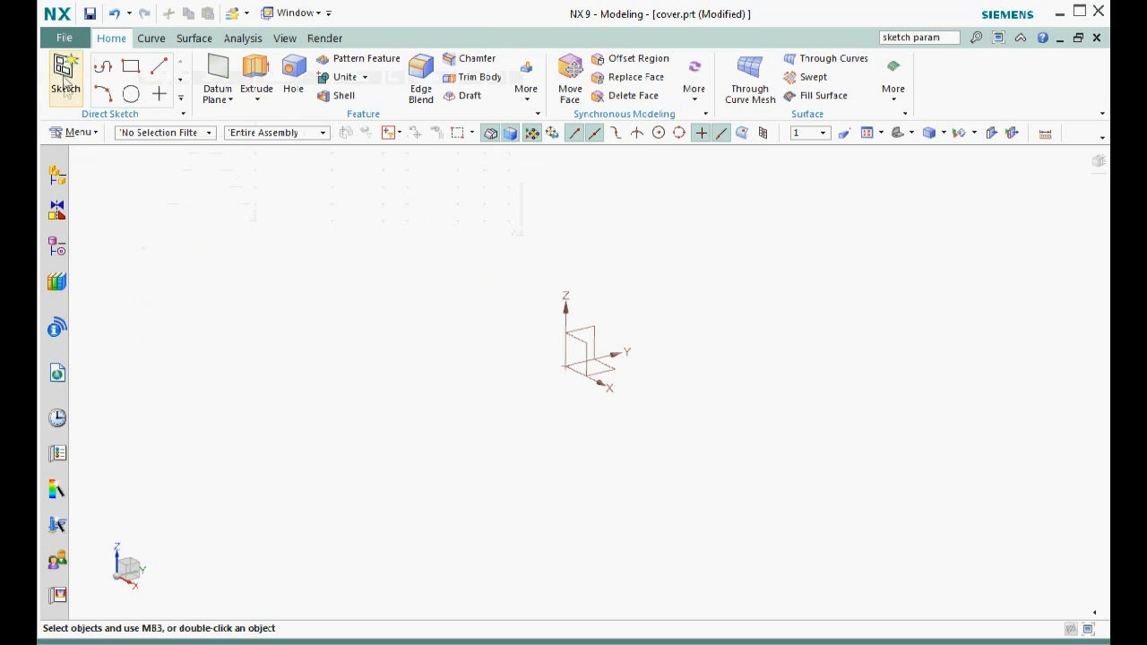
Step: Create a sketch on the datum XY plane
click(65, 76)
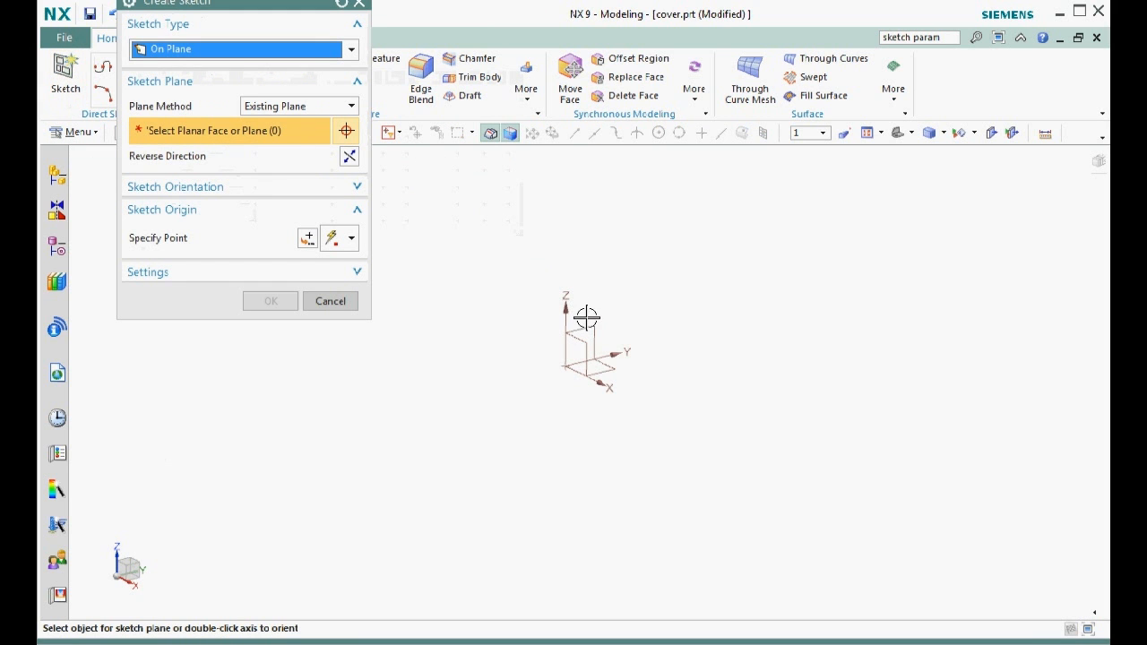
click(587, 323)
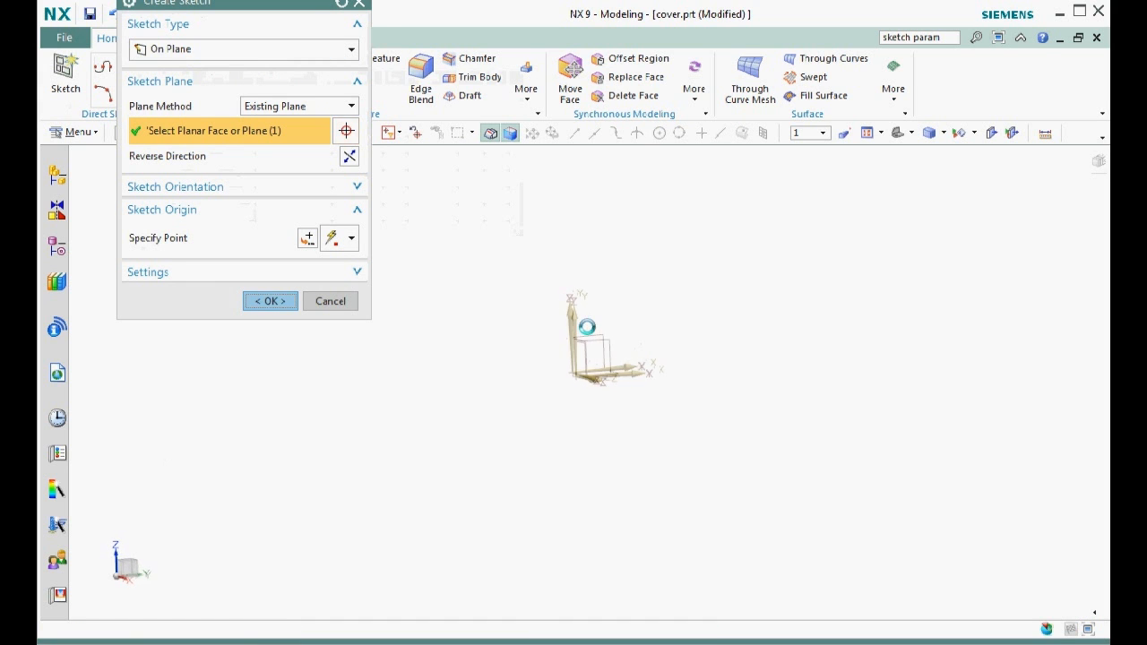
click(270, 301)
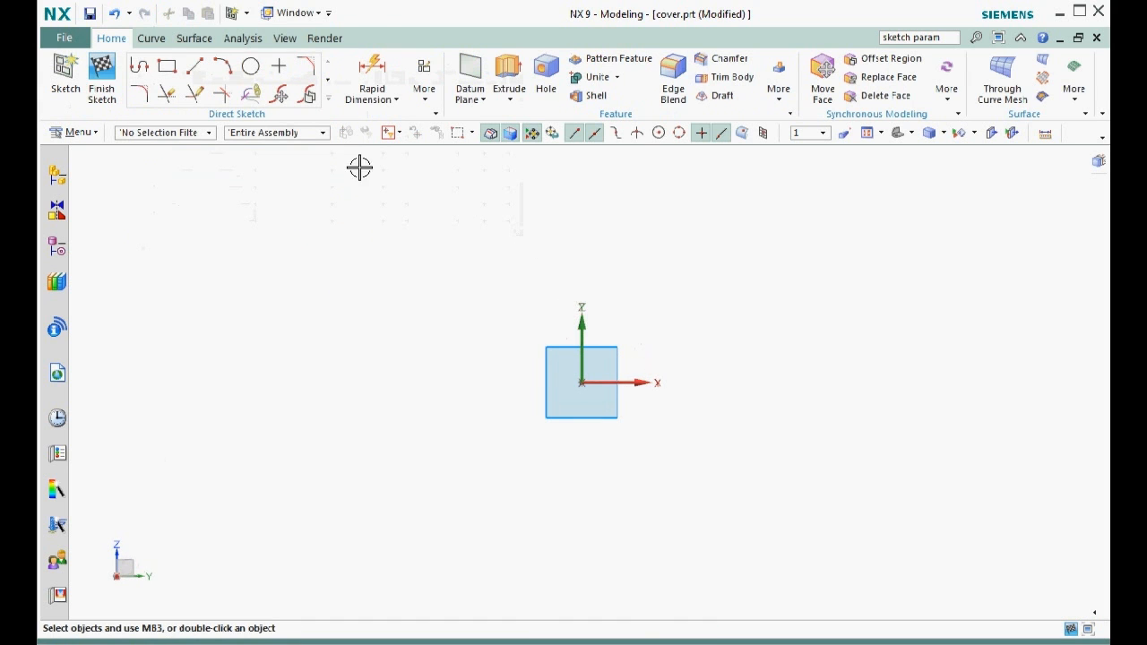
Step: Draw a 43-wide rectangle around the origin and bring up the geometric constraints
click(166, 66)
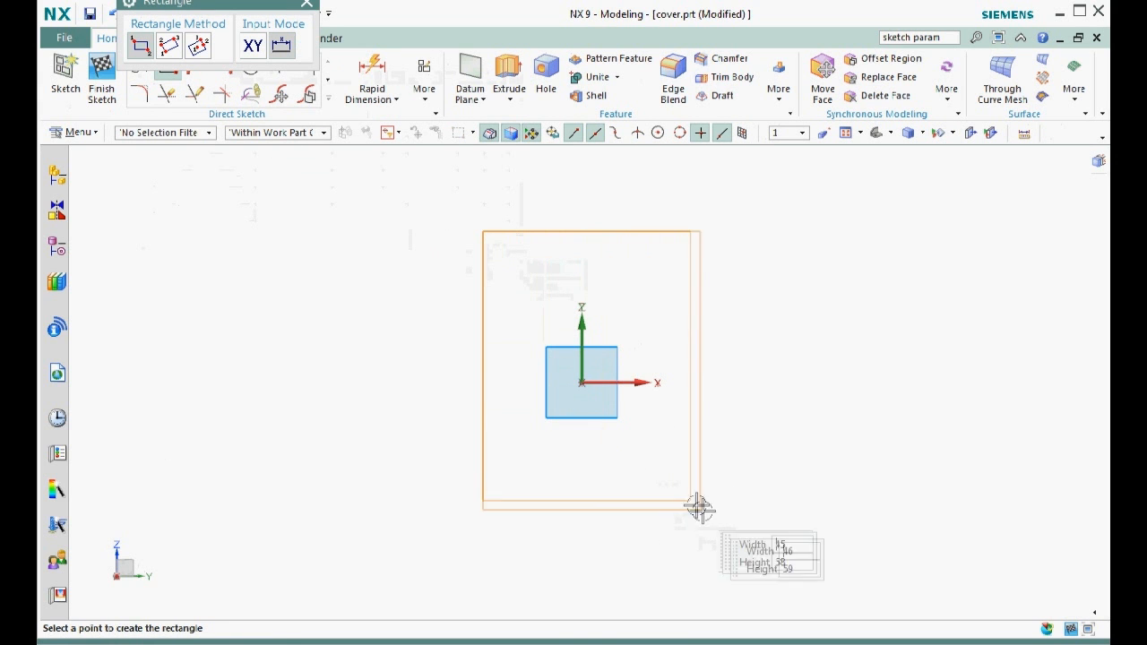
click(687, 511)
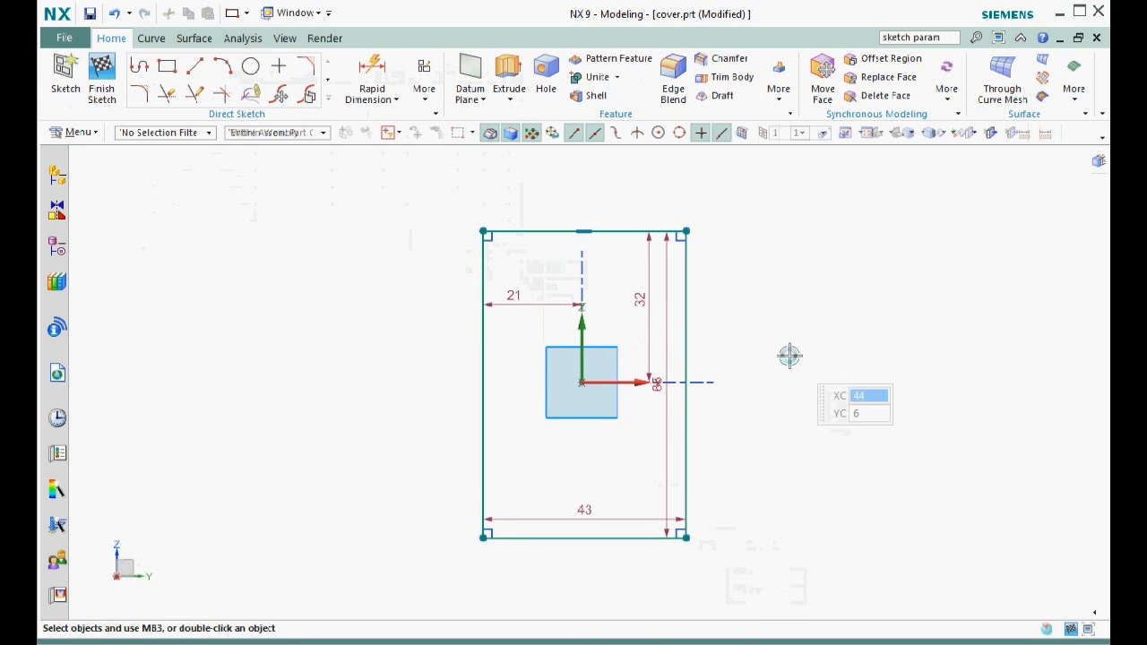
click(424, 77)
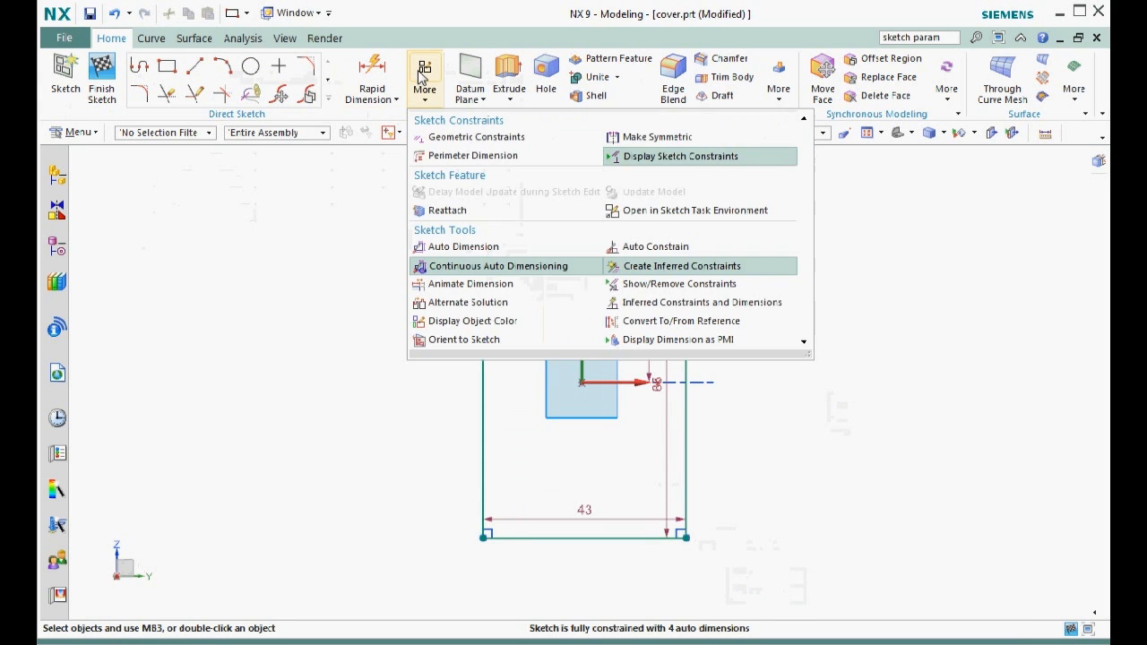
click(476, 137)
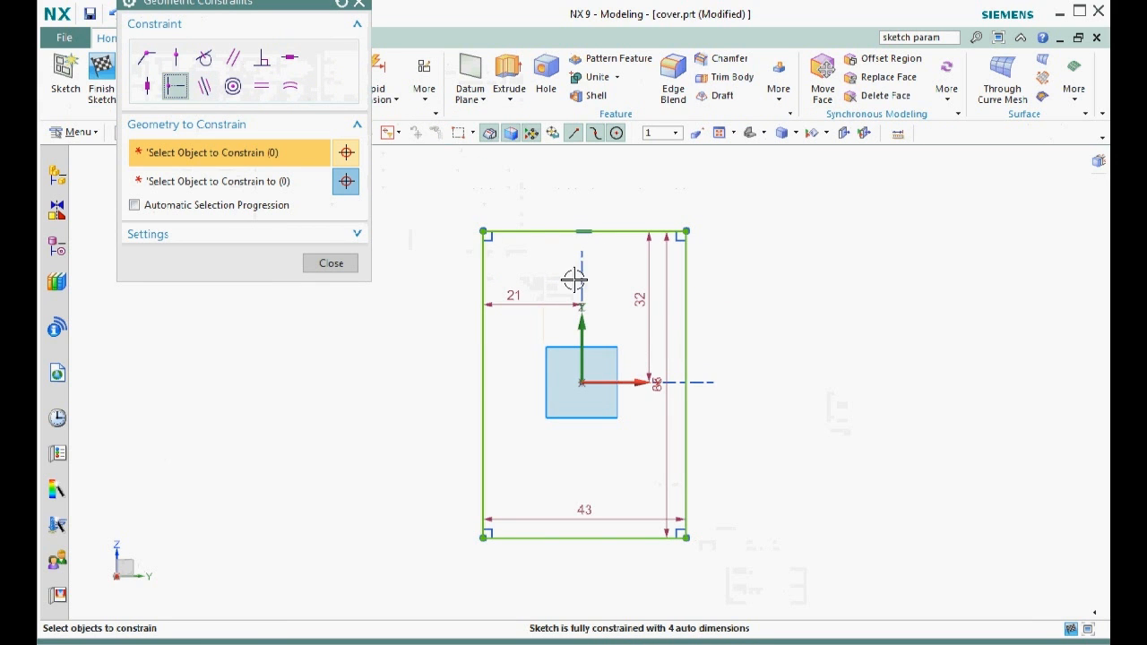
mouse_move(684, 353)
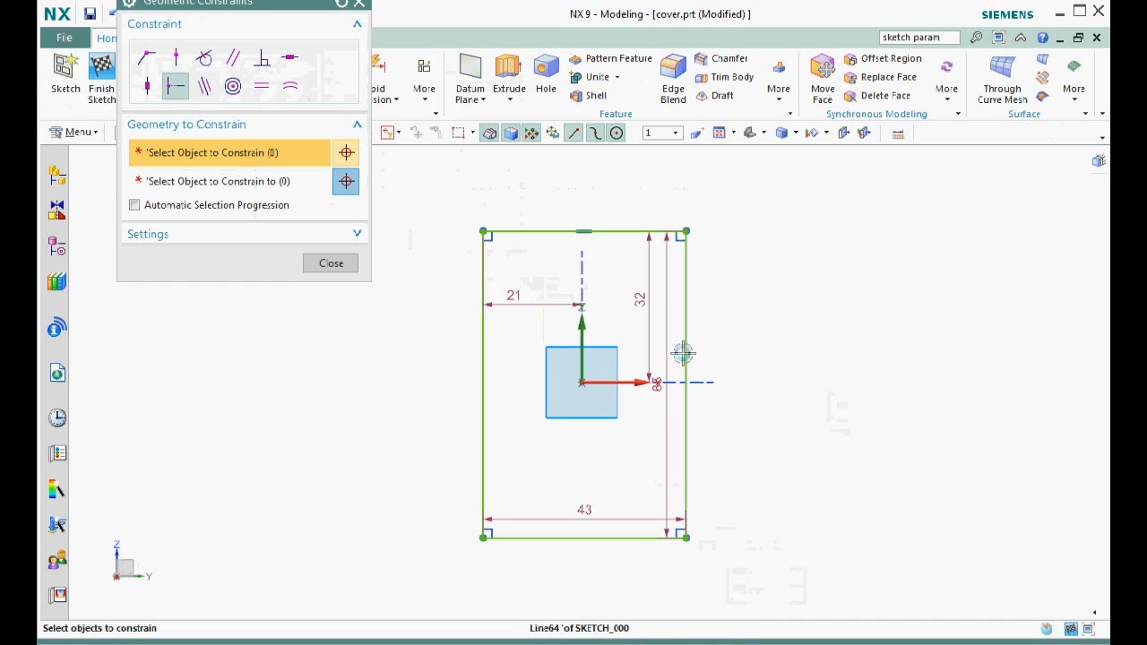
Step: Constrain the right and top edge midpoints to the sketch axes
click(583, 382)
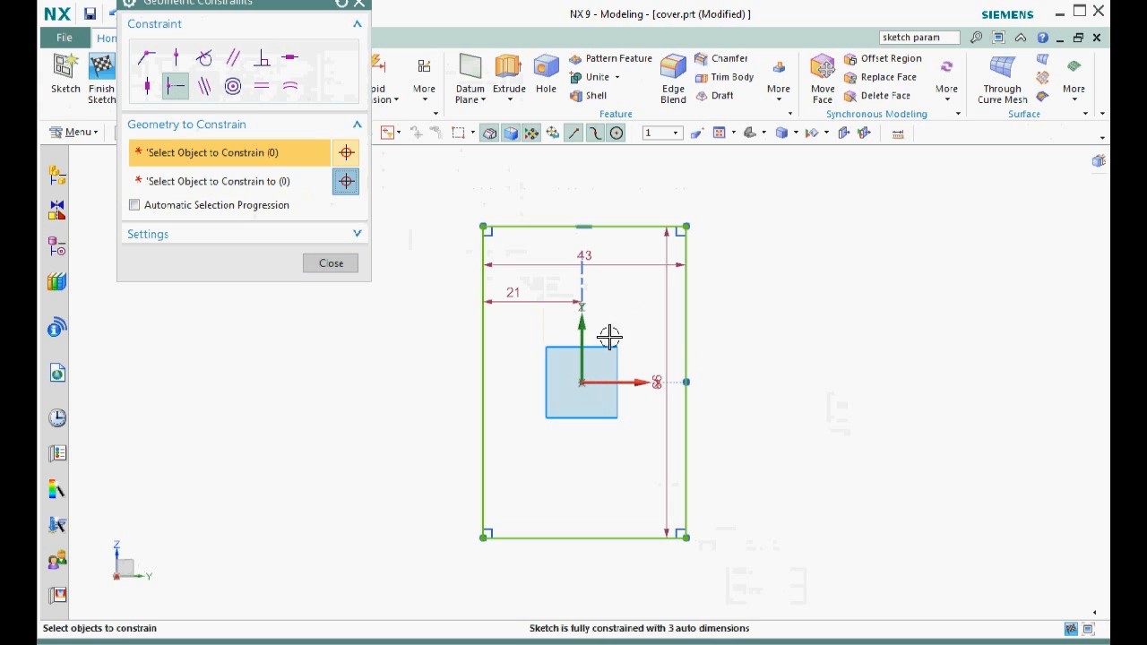
click(628, 226)
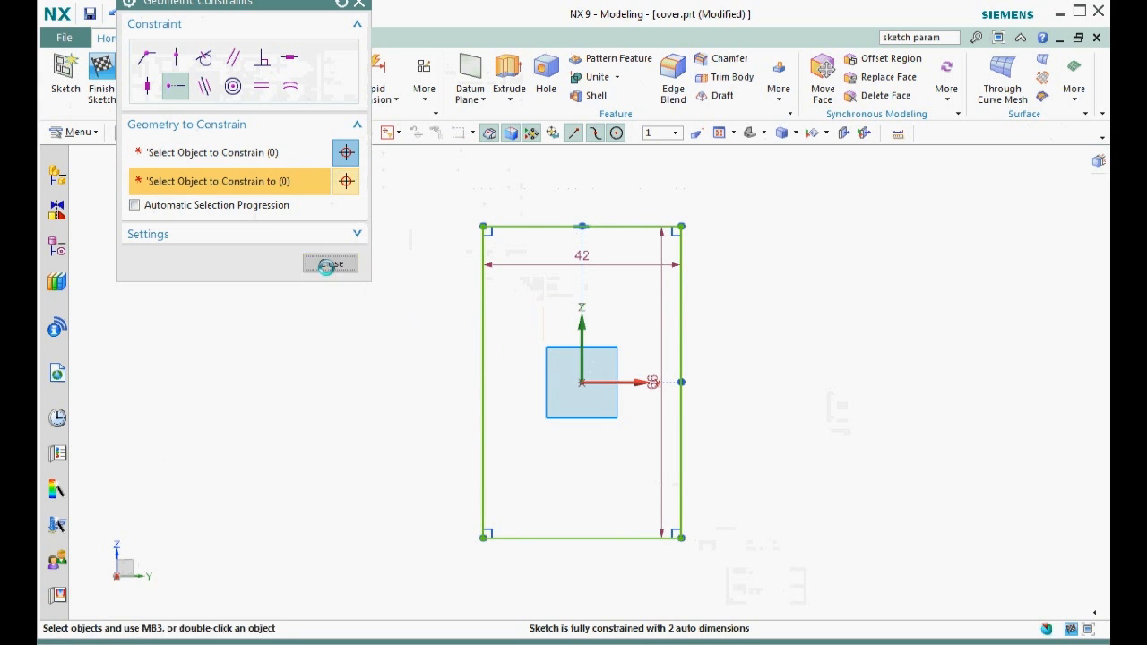
click(330, 262)
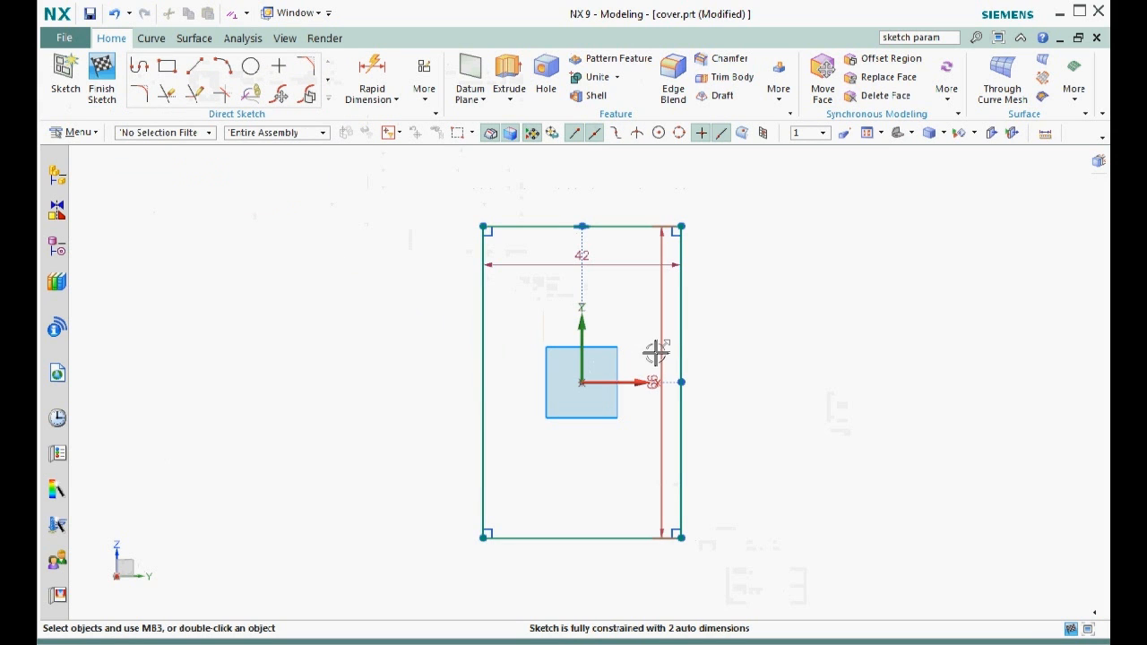
drag(652, 382, 771, 382)
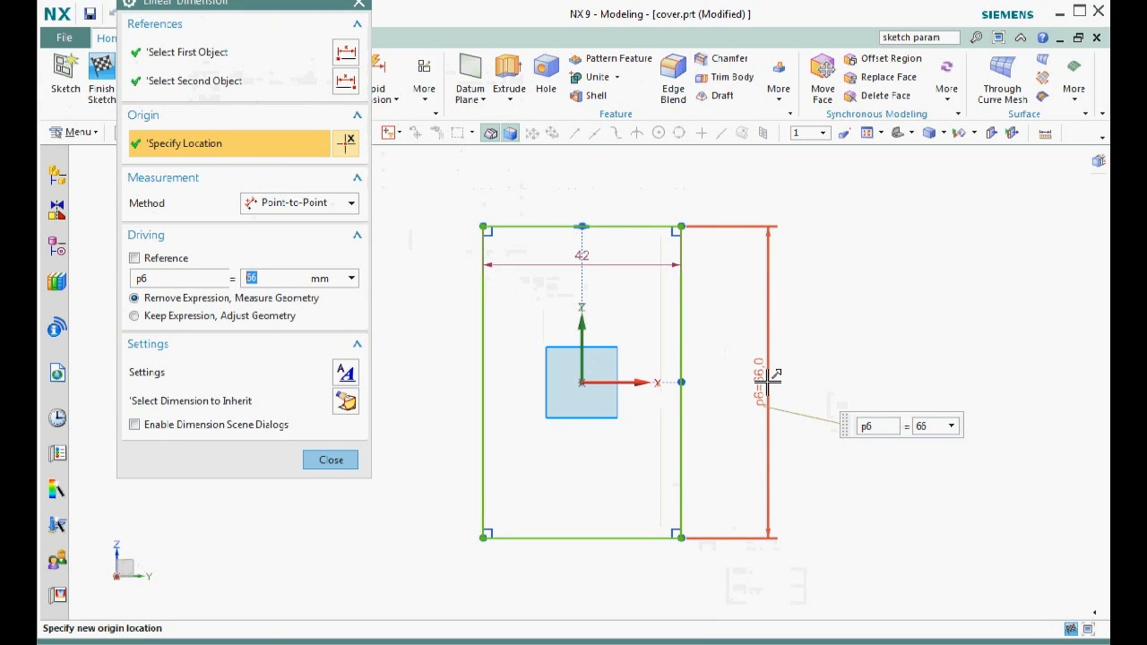
Step: Set dimension p6 to 112 and p7 to 68
text(112)
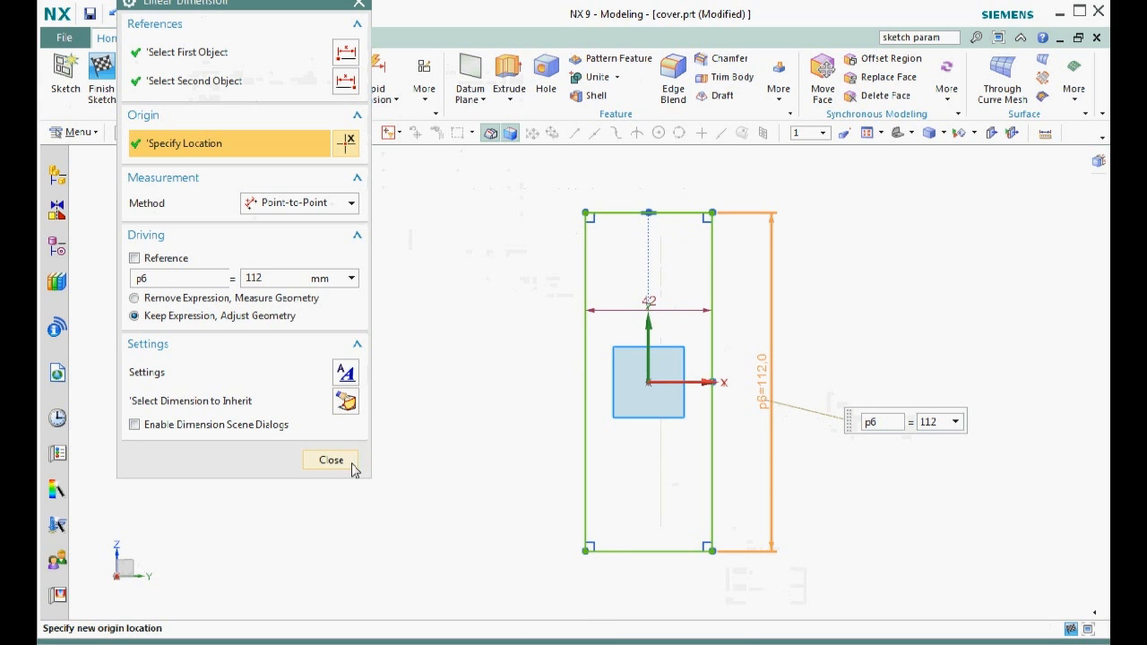
click(330, 460)
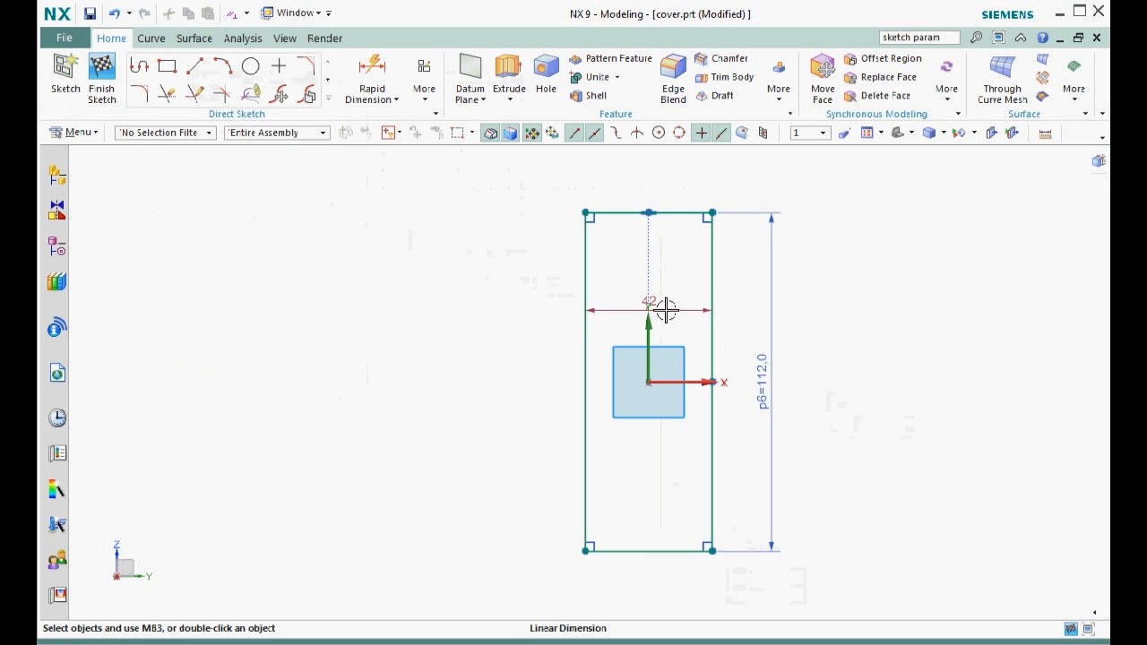
drag(649, 309, 667, 183)
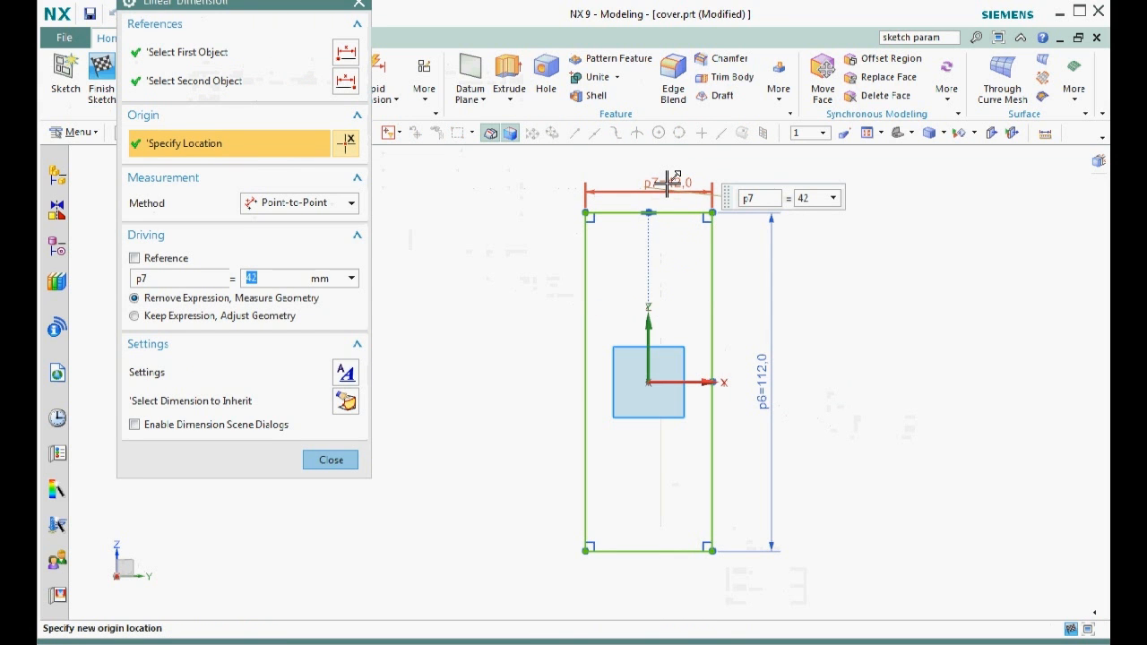
text(6)
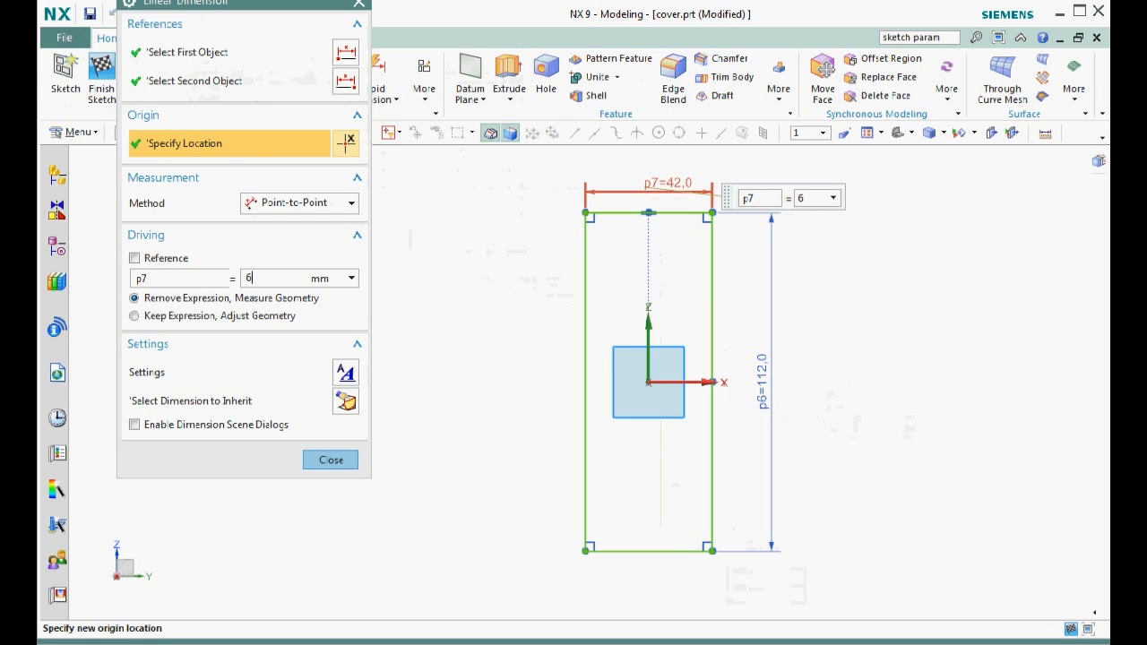
text(8)
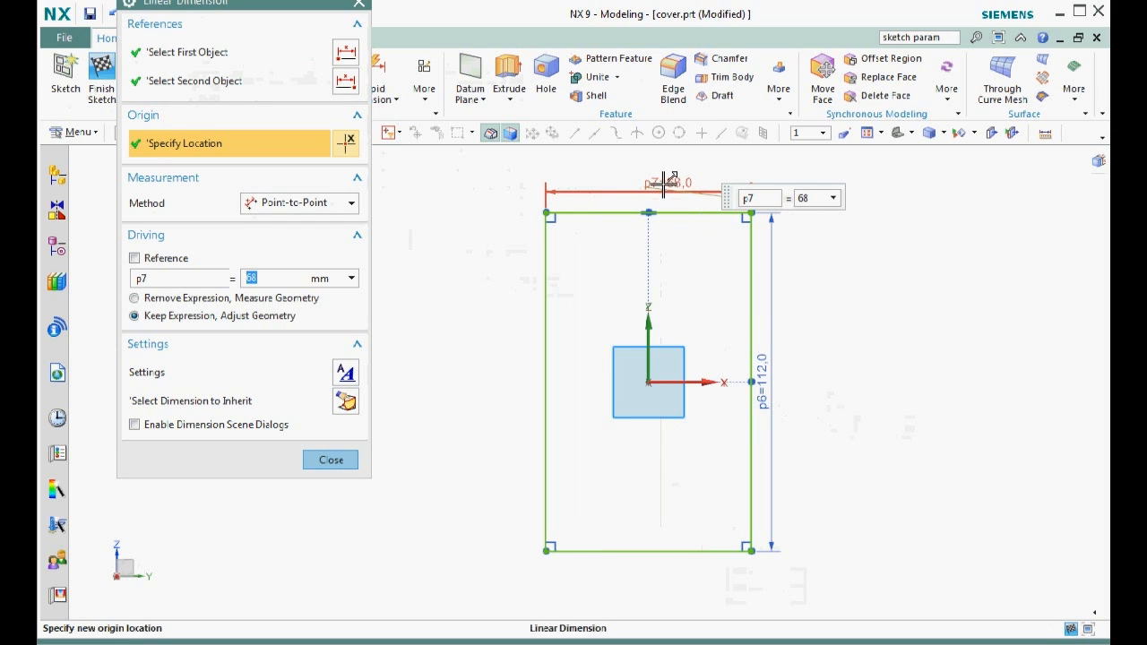
click(330, 459)
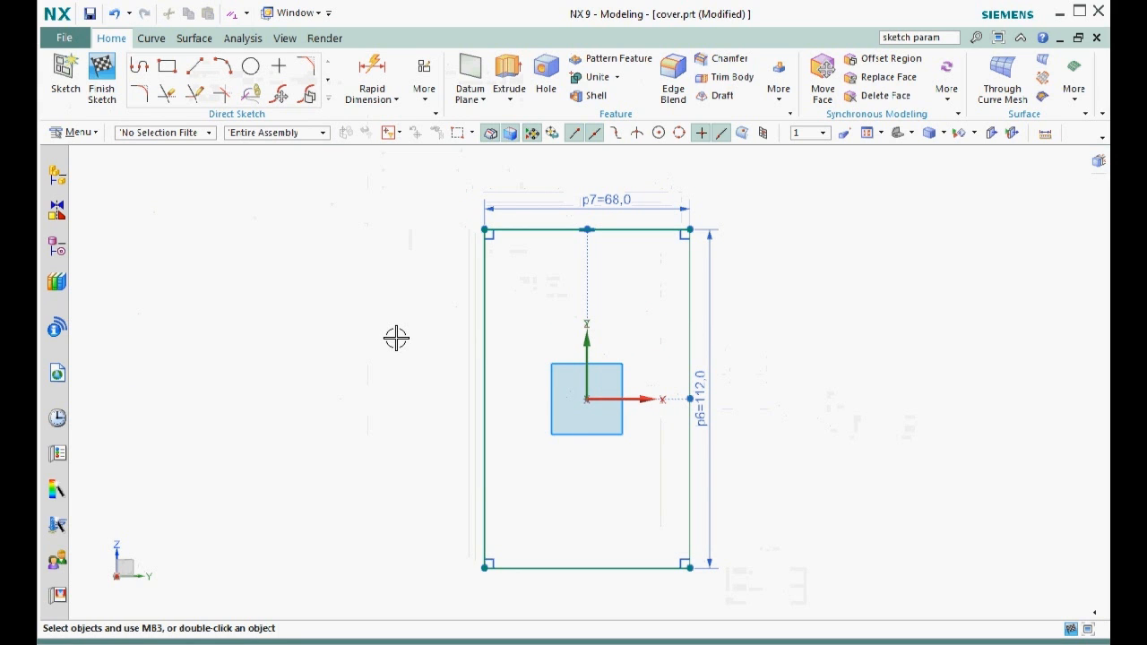
mouse_move(995, 268)
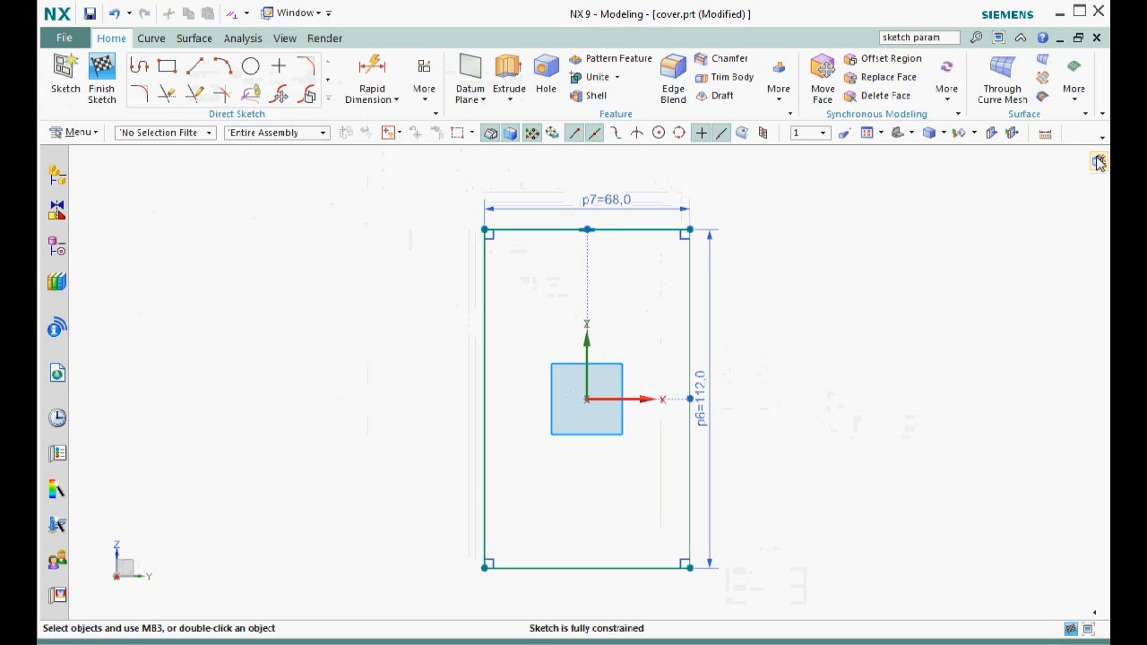
Step: Preview alternate heights and widths with the p6 and p7 sliders, discarding changes
click(1098, 161)
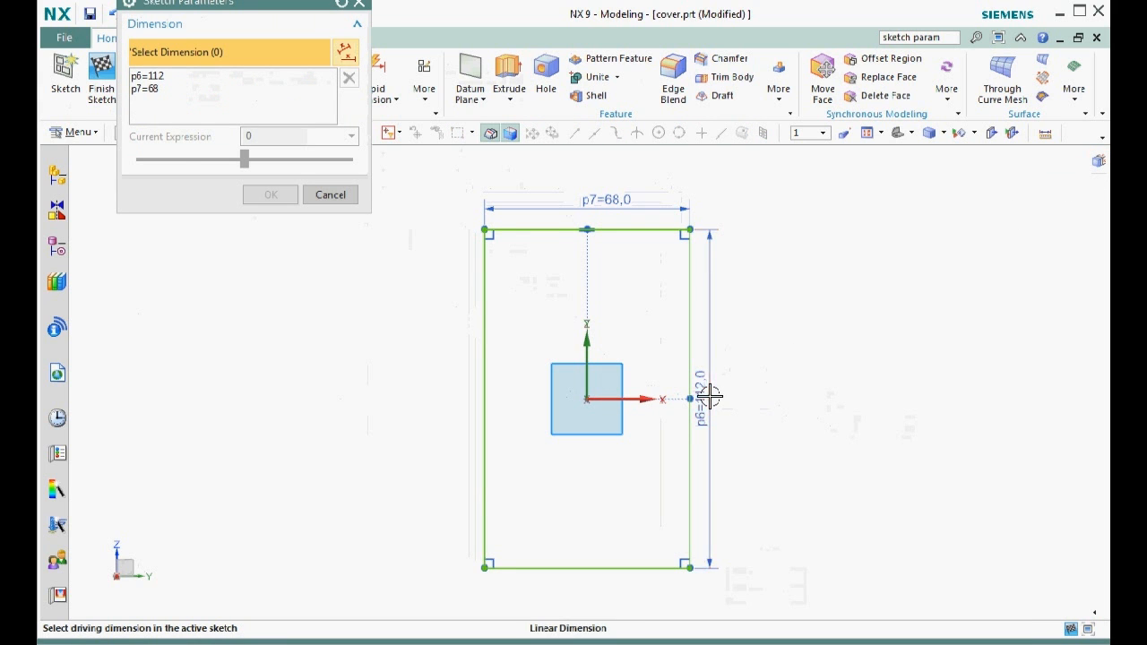
click(703, 395)
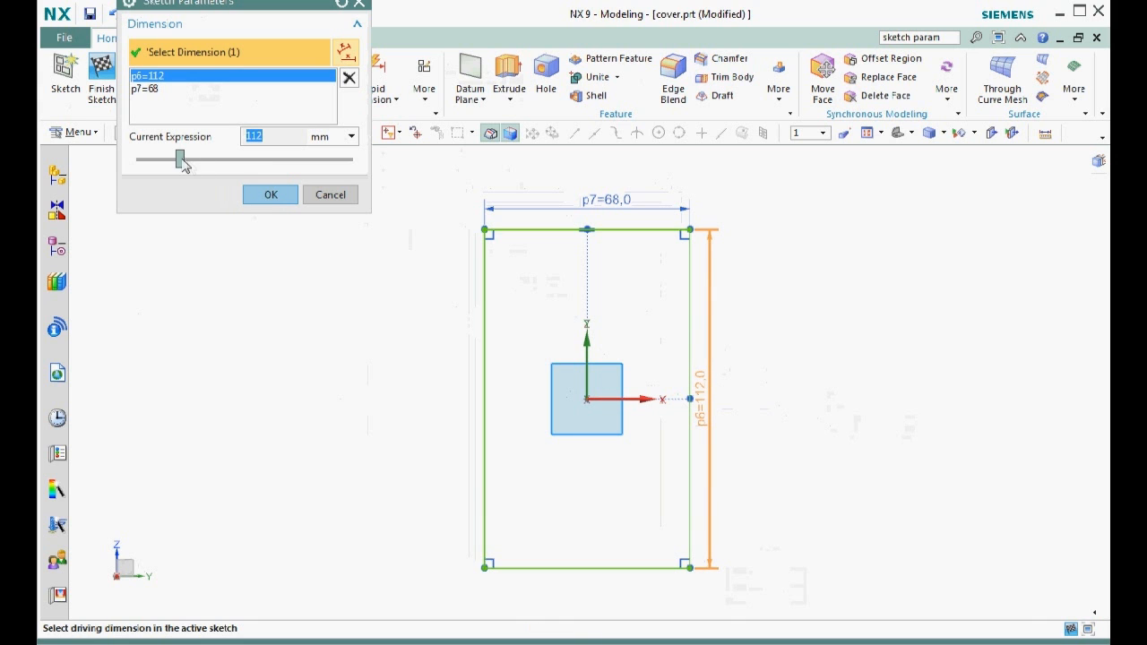
drag(177, 159, 185, 160)
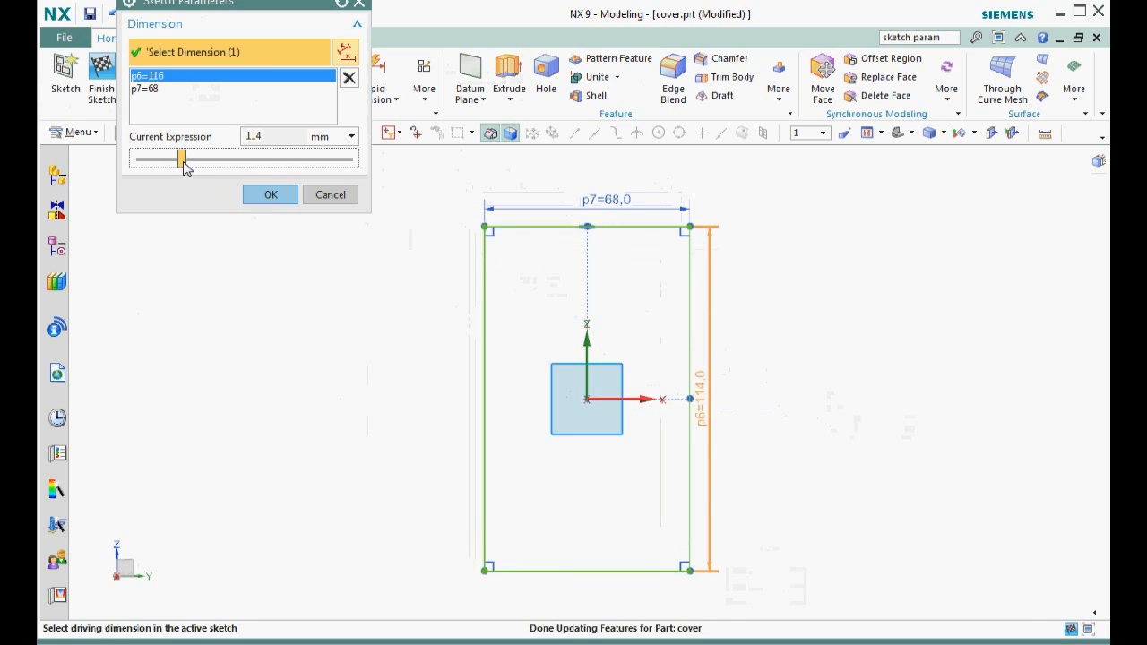
drag(184, 159, 175, 160)
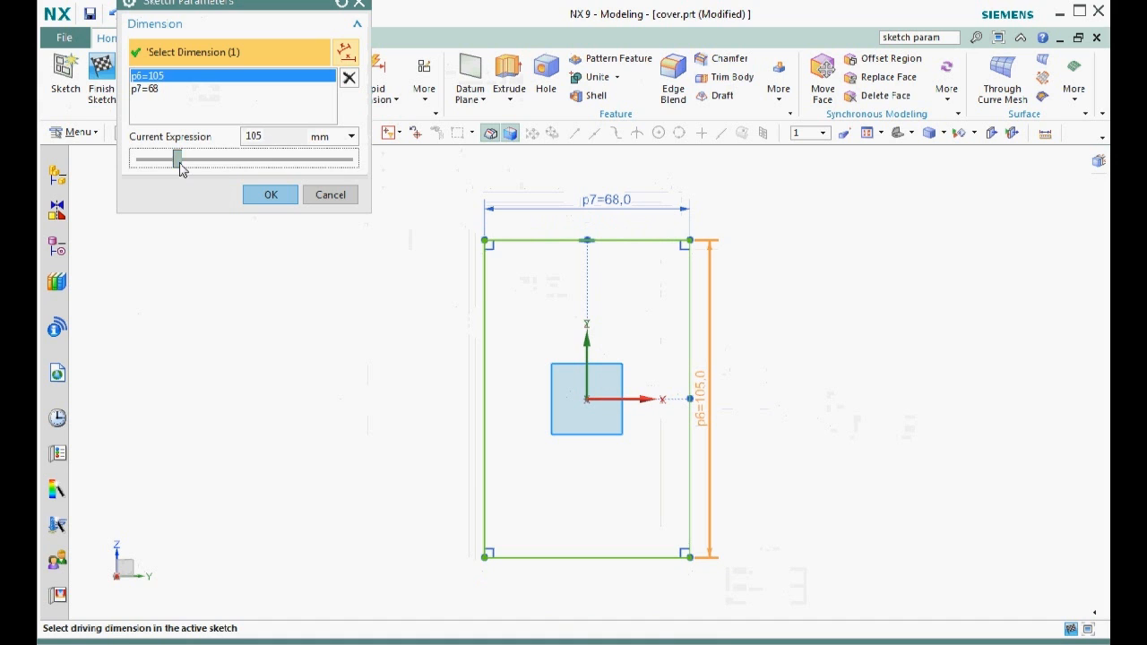
click(180, 88)
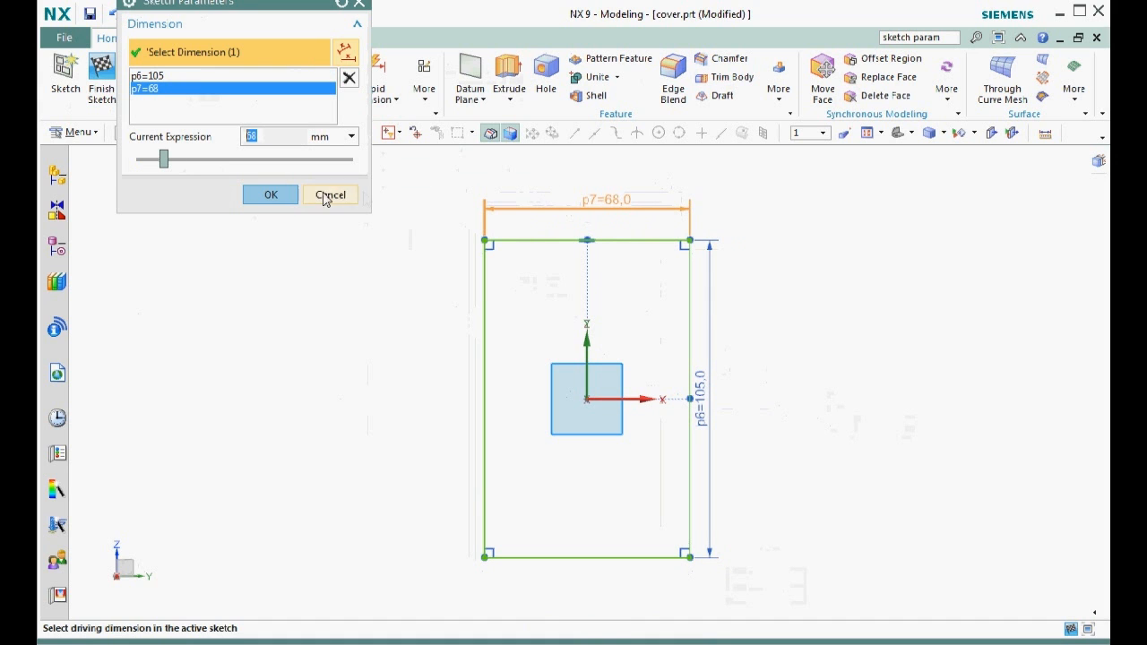
drag(136, 159, 164, 159)
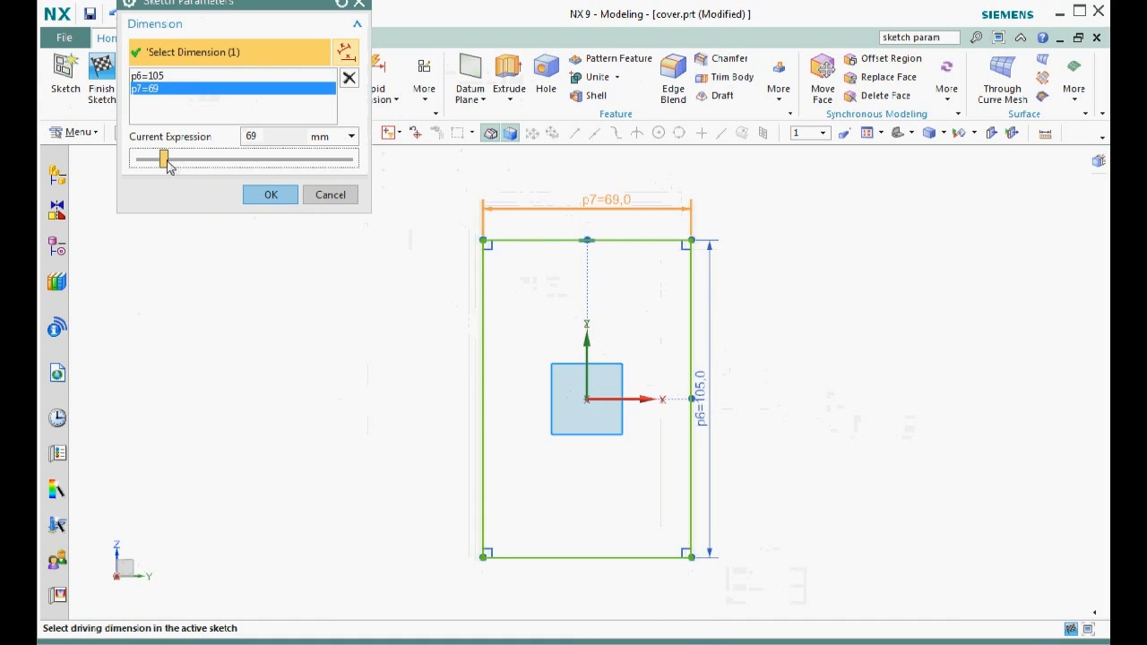
drag(164, 159, 173, 159)
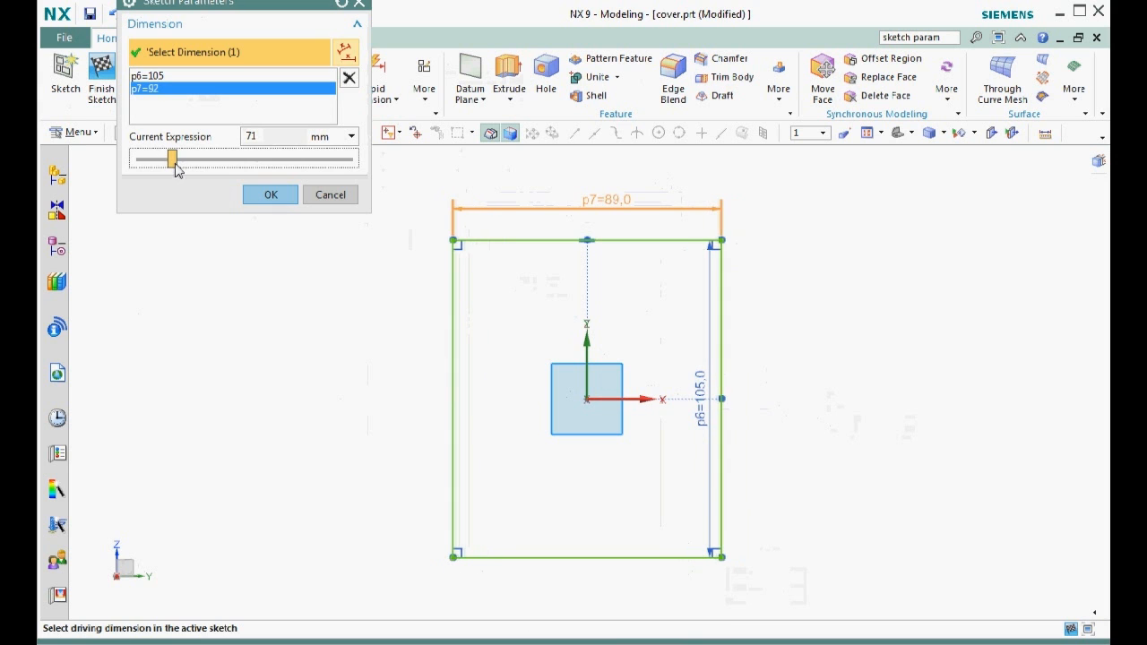
click(271, 194)
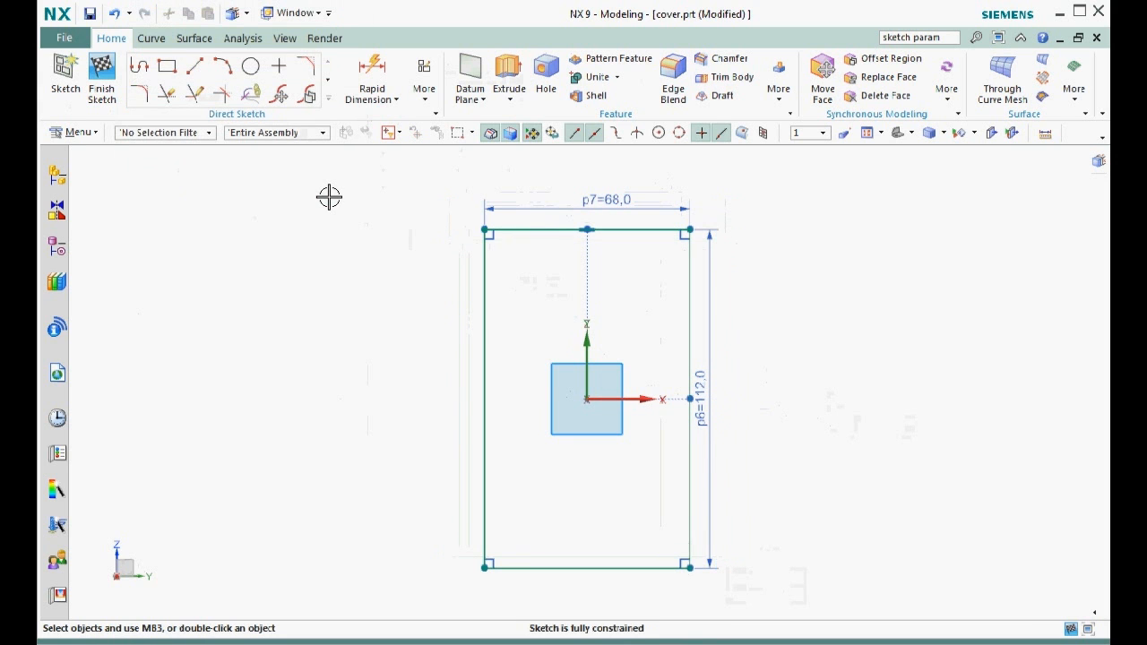
right_click(329, 196)
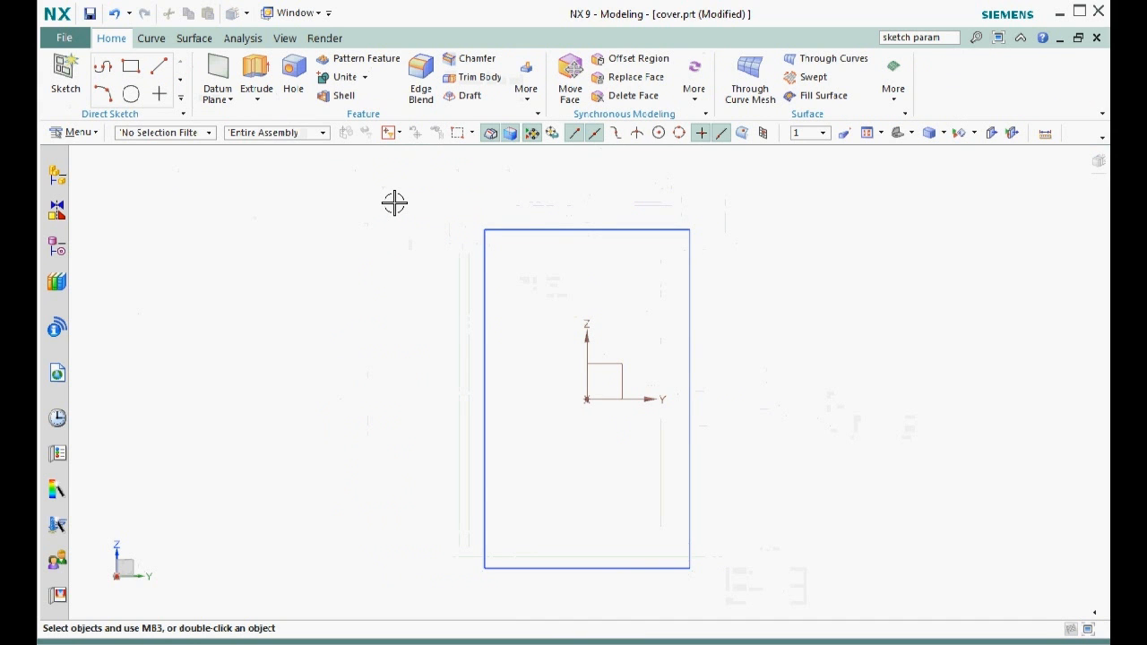
mouse_move(1031, 190)
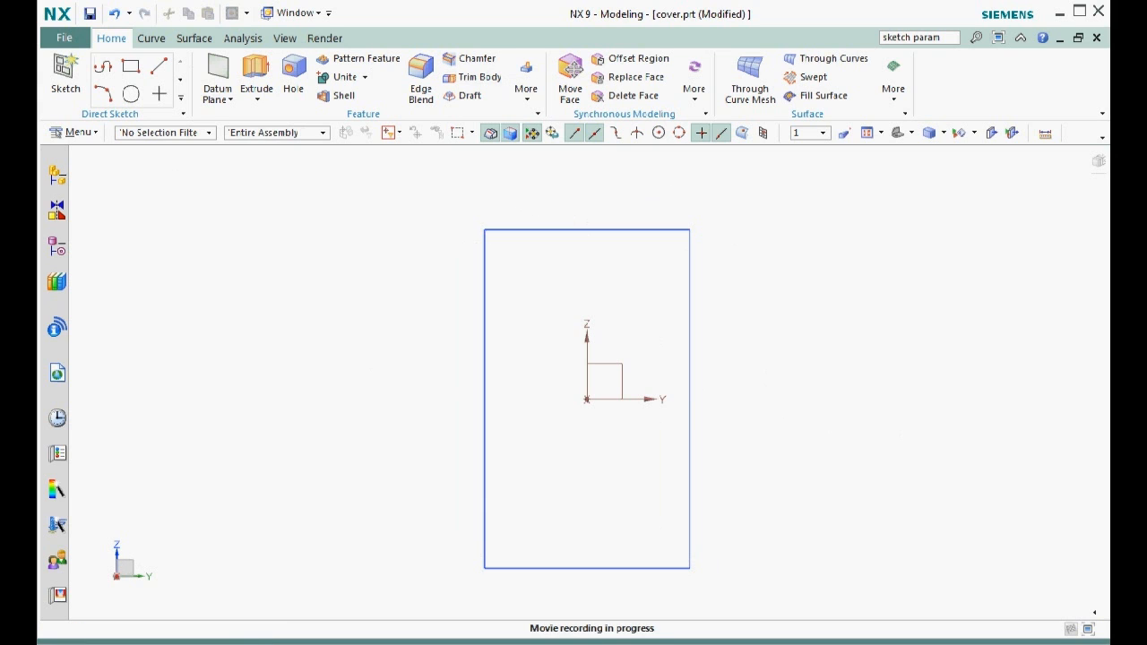
mouse_move(192, 410)
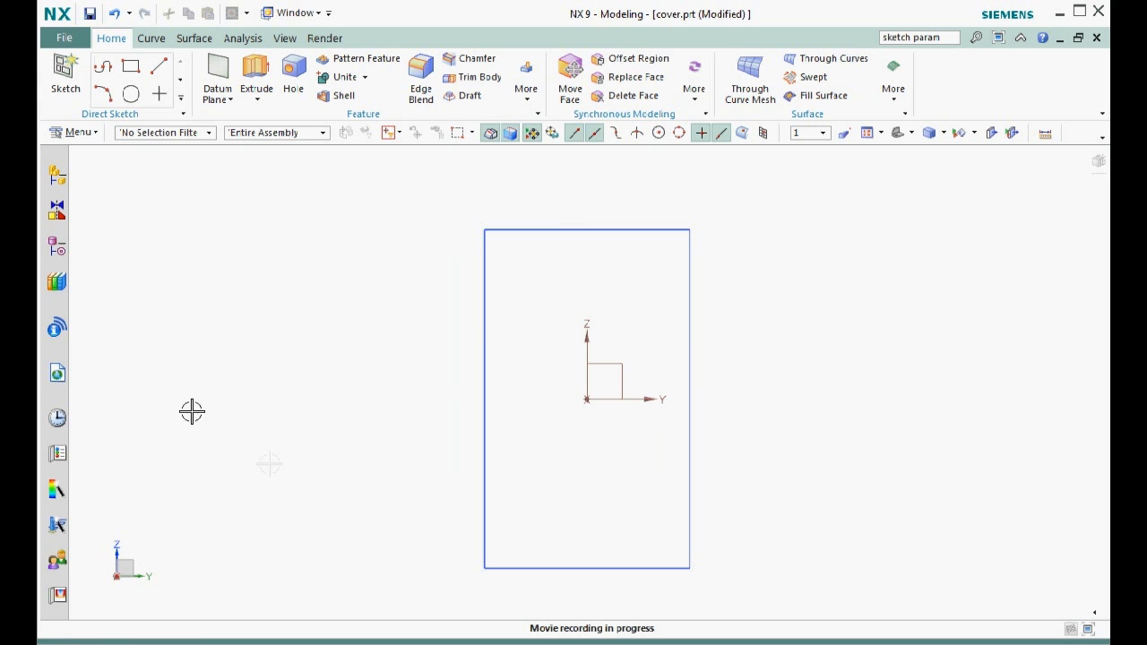
Step: Start a new sketch after finishing the rectangle sketch
click(64, 68)
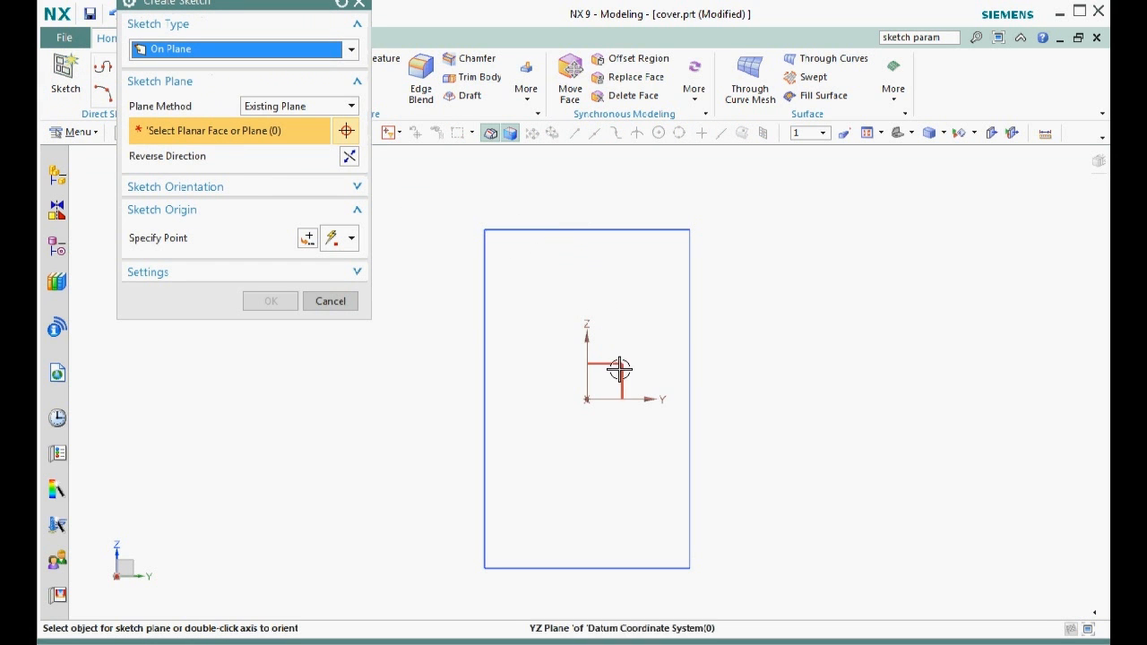
Step: Align a centreline on the YZ sketch with the vertical axis and dimension it 39
click(586, 399)
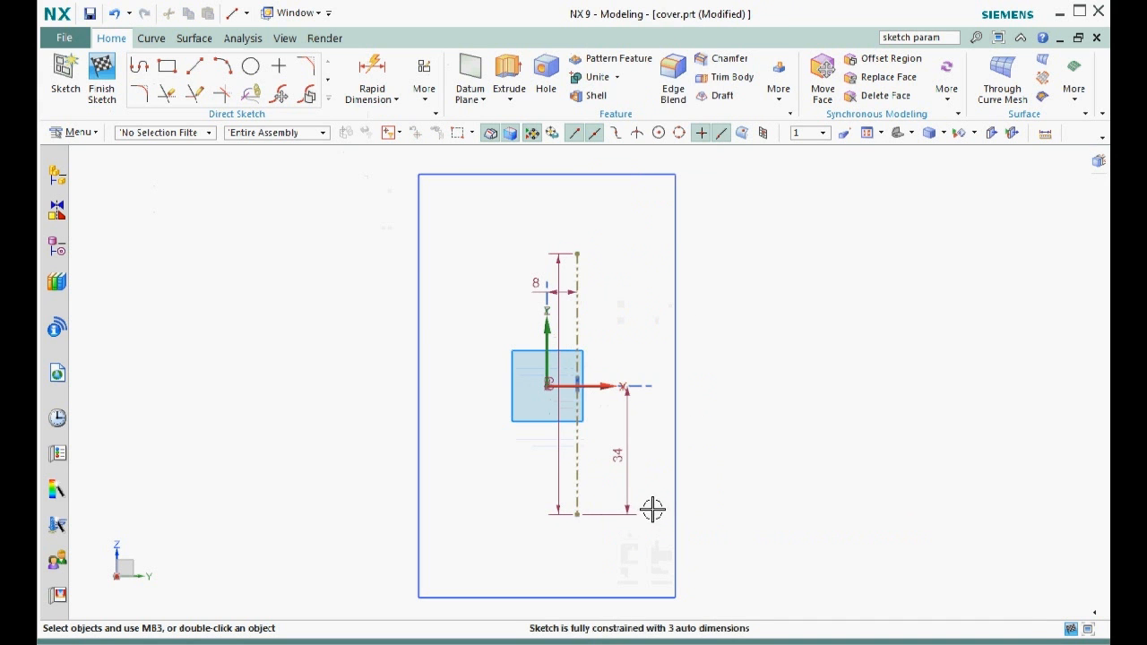
mouse_move(463, 264)
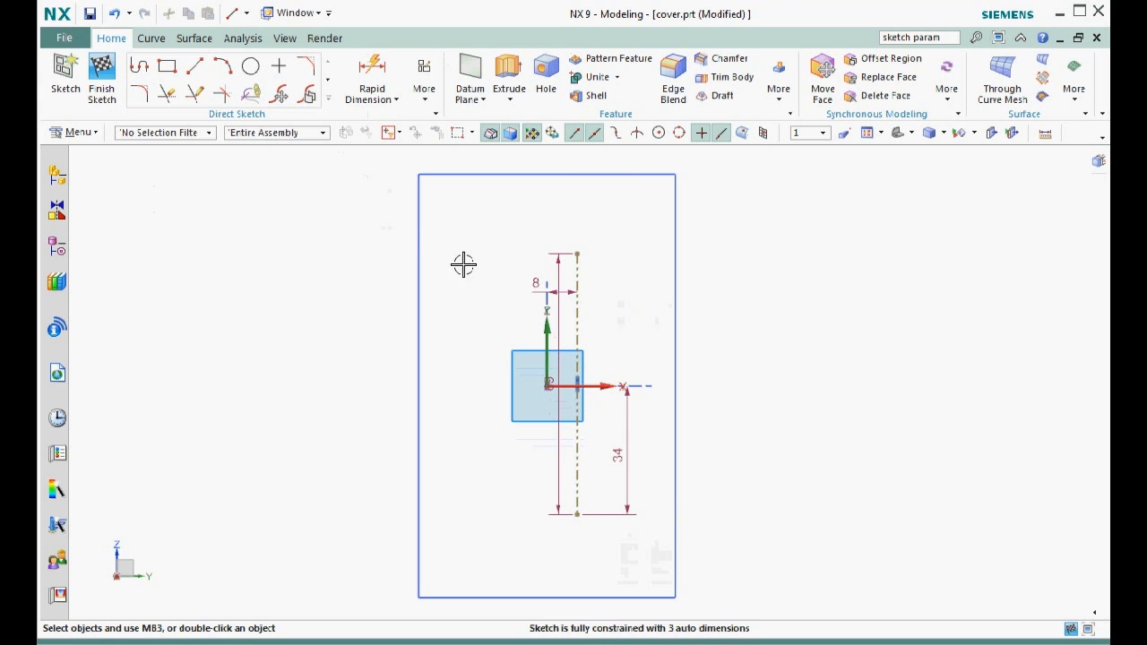
click(424, 76)
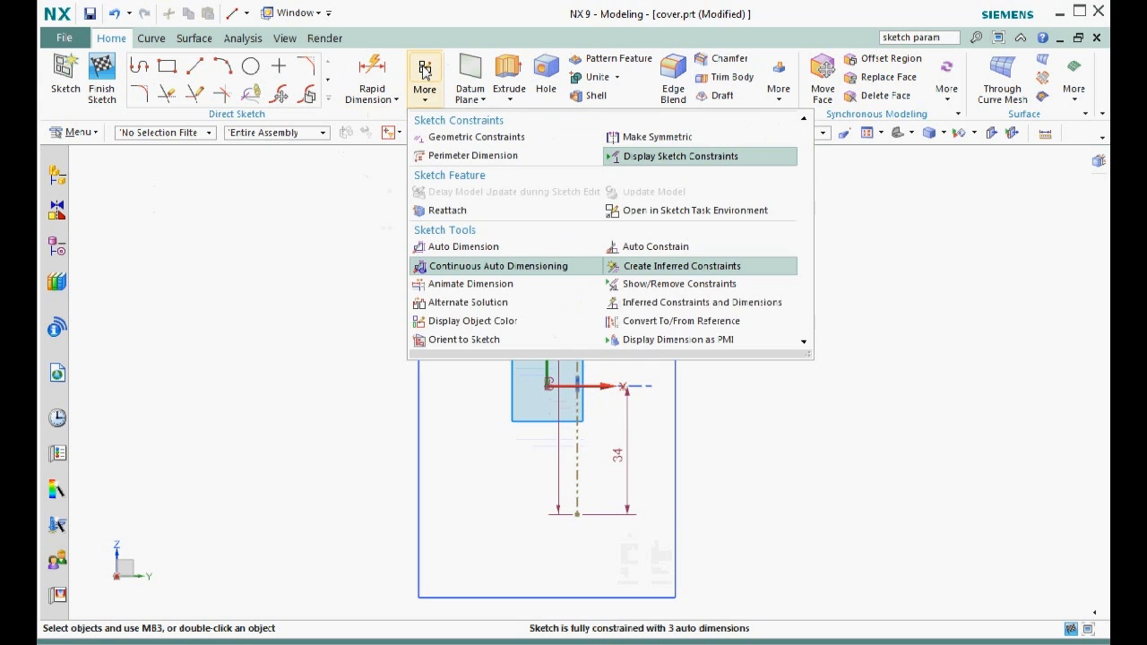
click(478, 136)
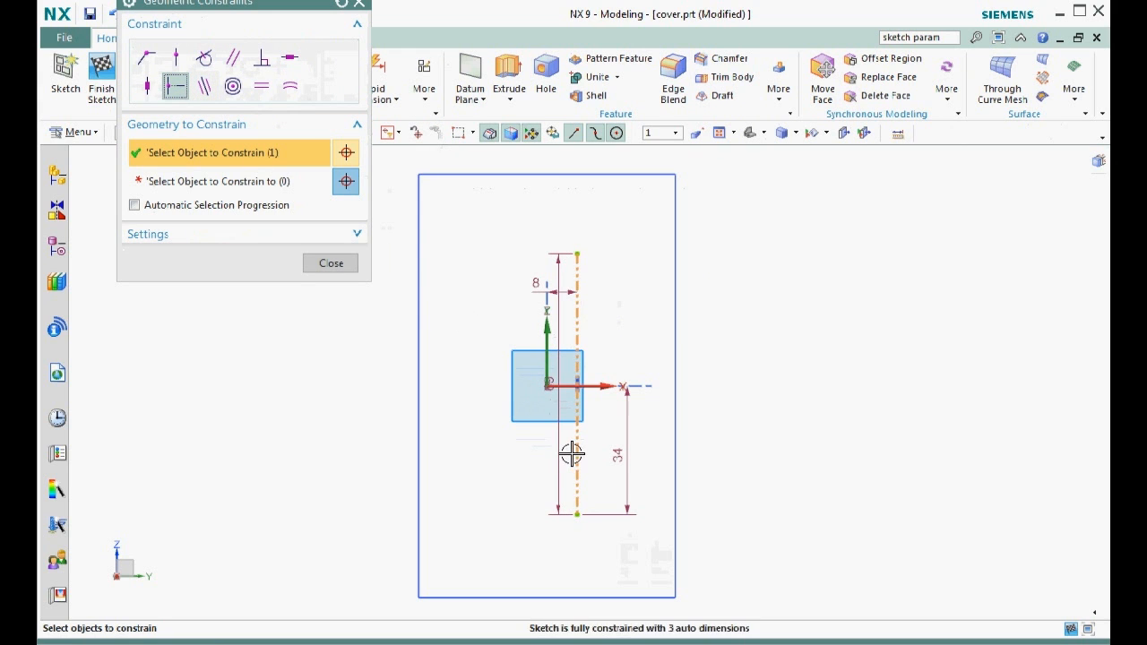
click(576, 381)
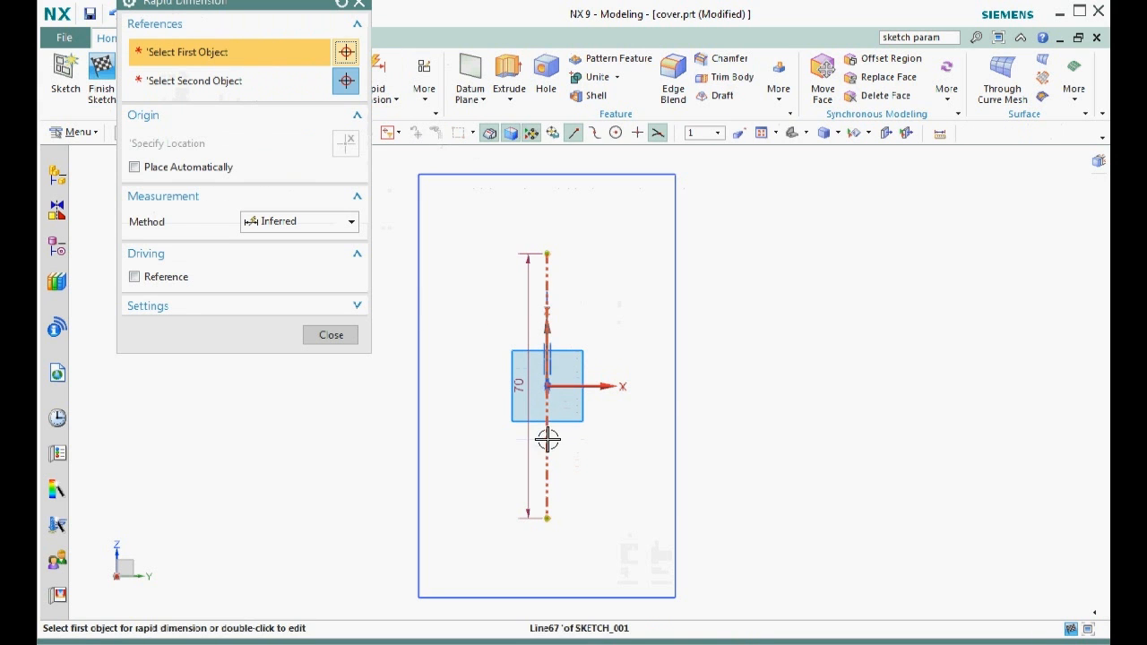
click(547, 438)
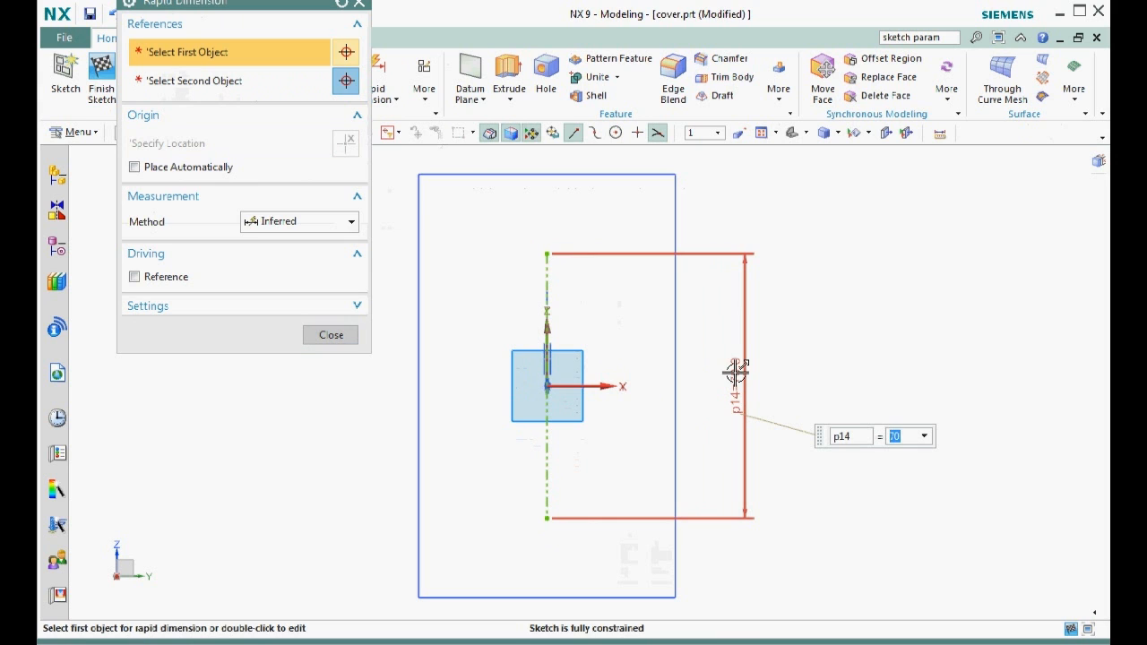
text(39)
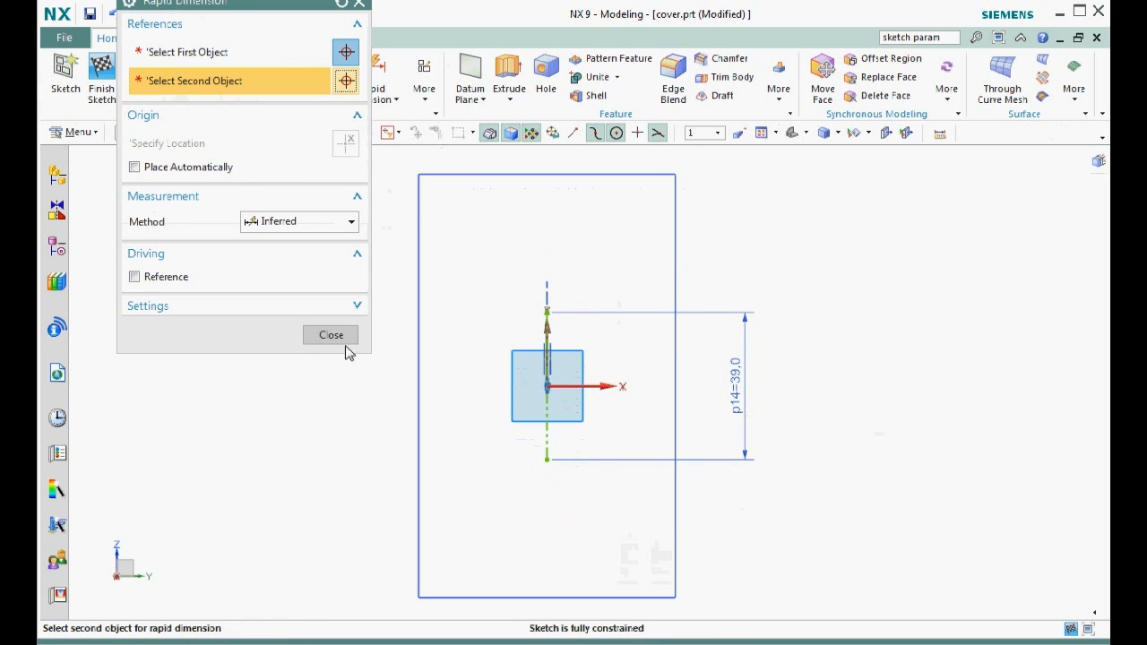
click(331, 334)
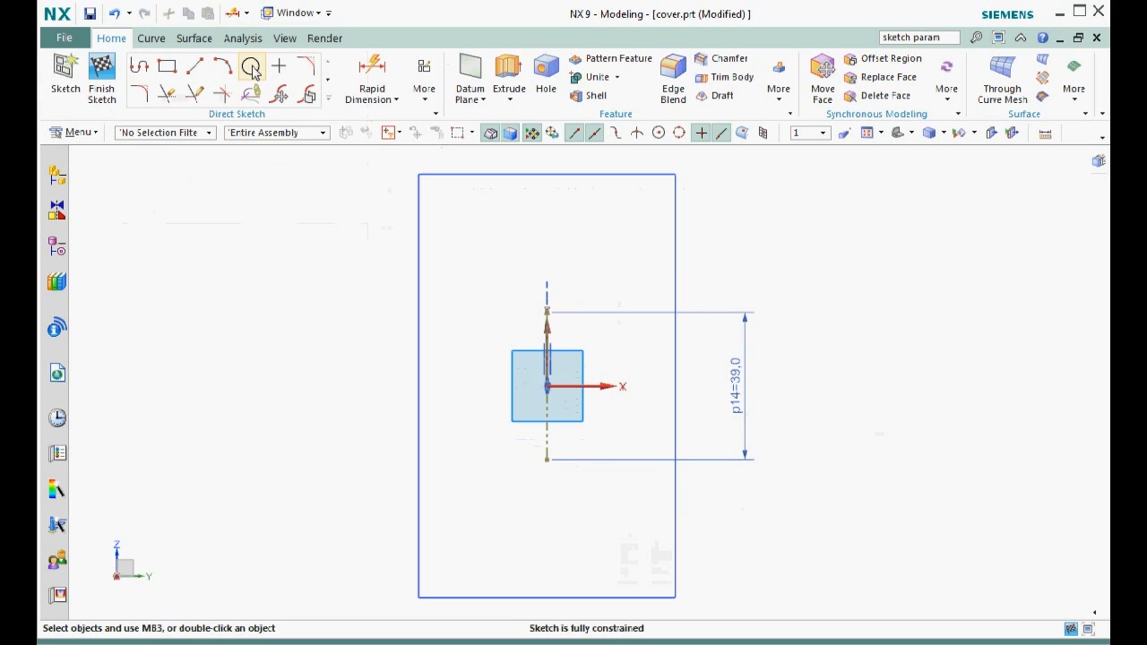
Step: Draw a Ø34 circle centred on the centreline's upper end
click(251, 67)
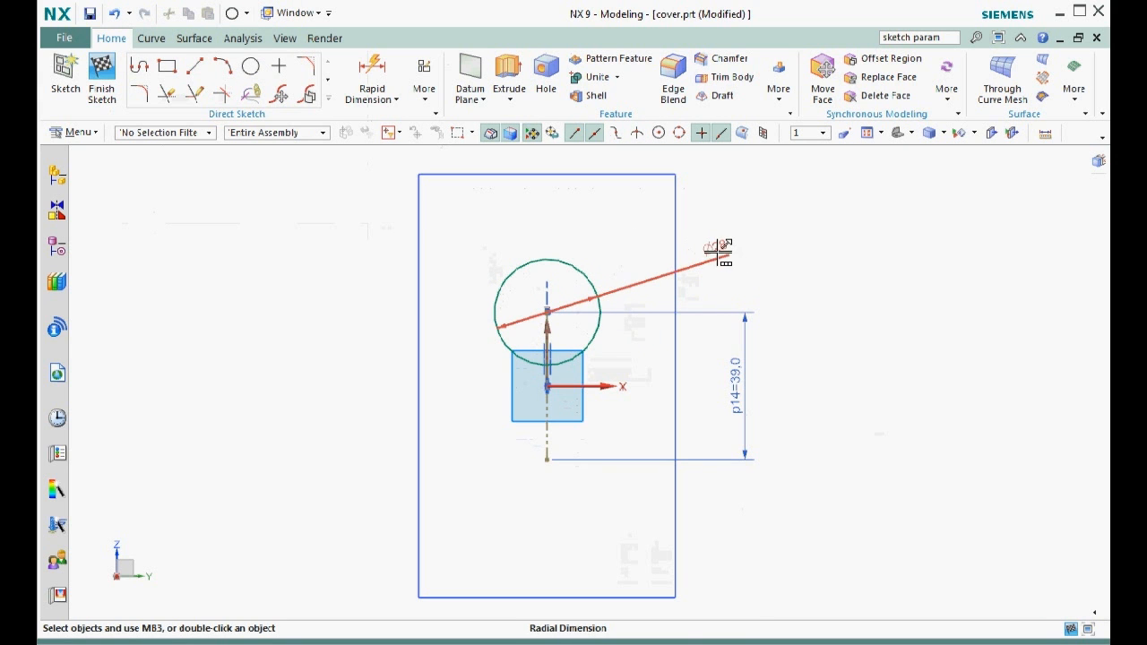
click(718, 253)
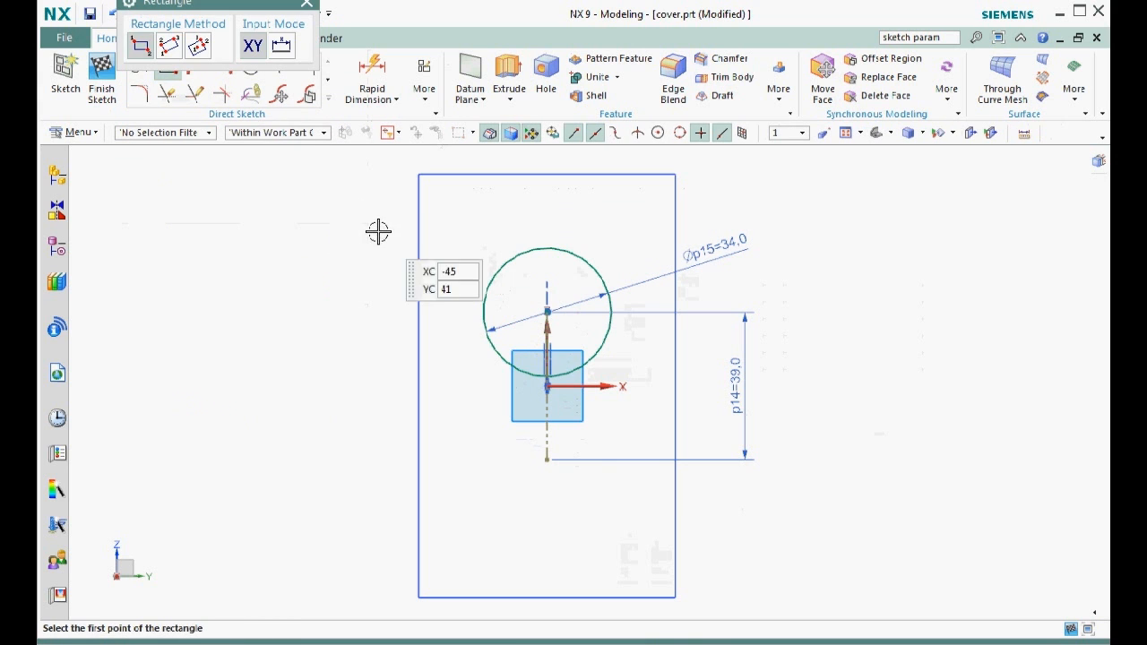
mouse_move(509, 265)
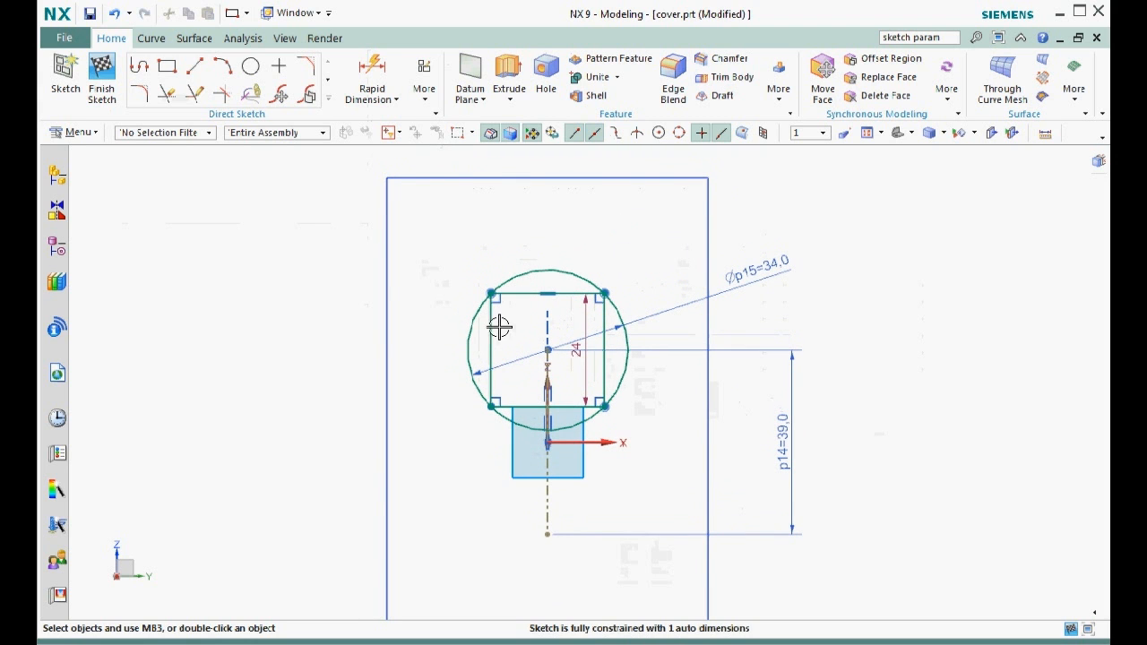
Step: Quick Trim the circle arcs above and below the rectangle
click(492, 350)
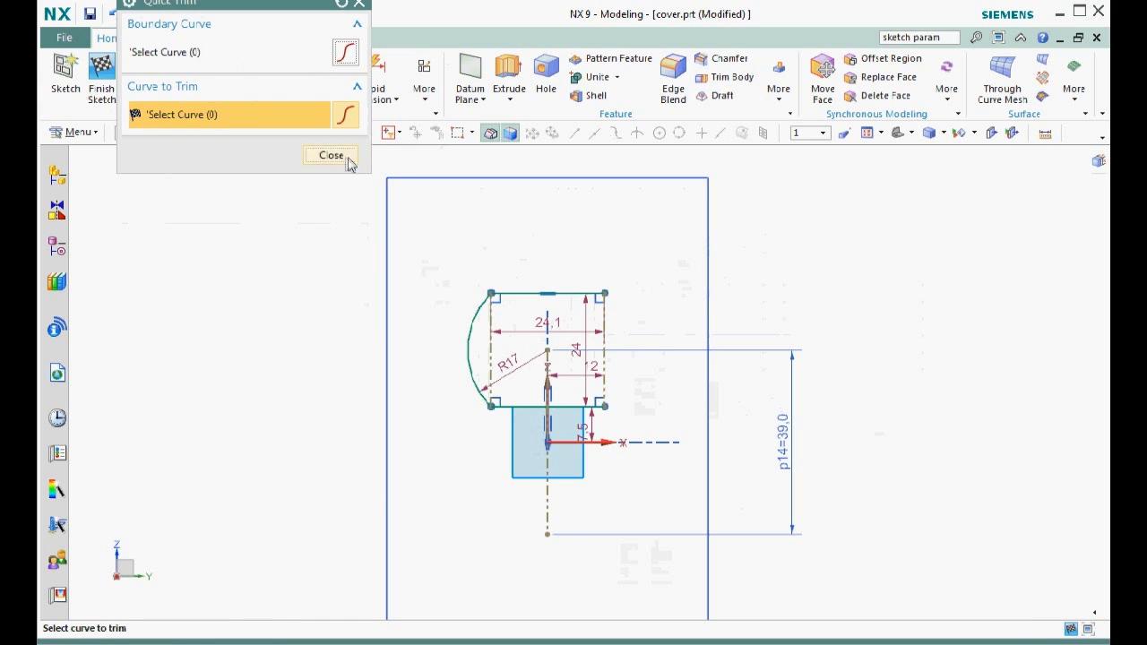
click(330, 155)
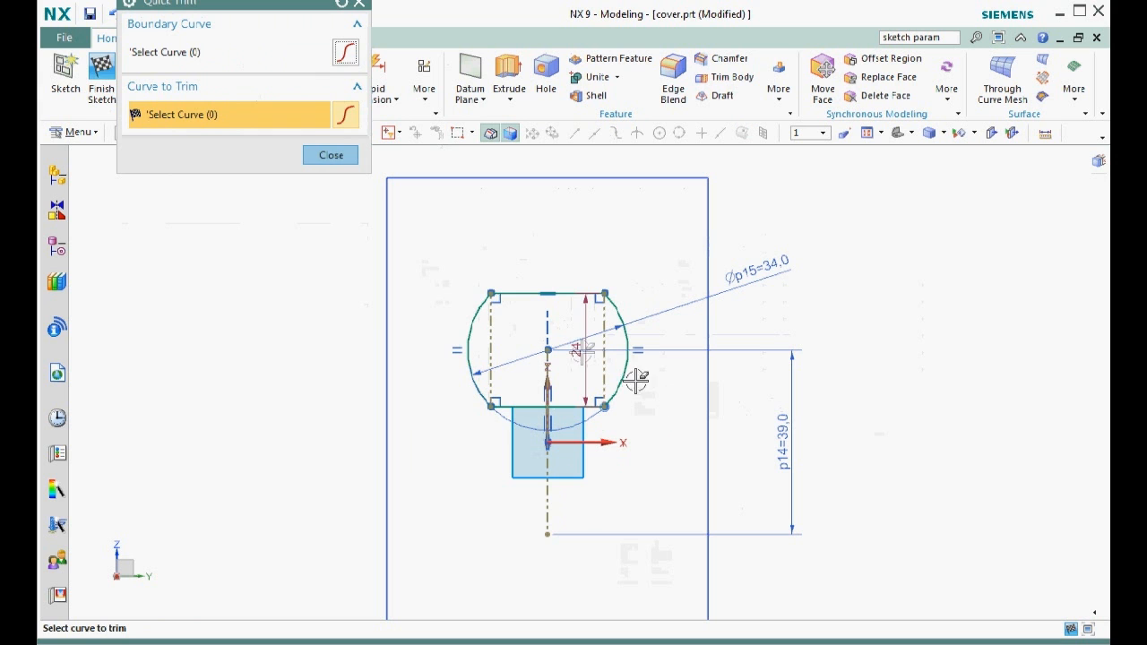
click(330, 154)
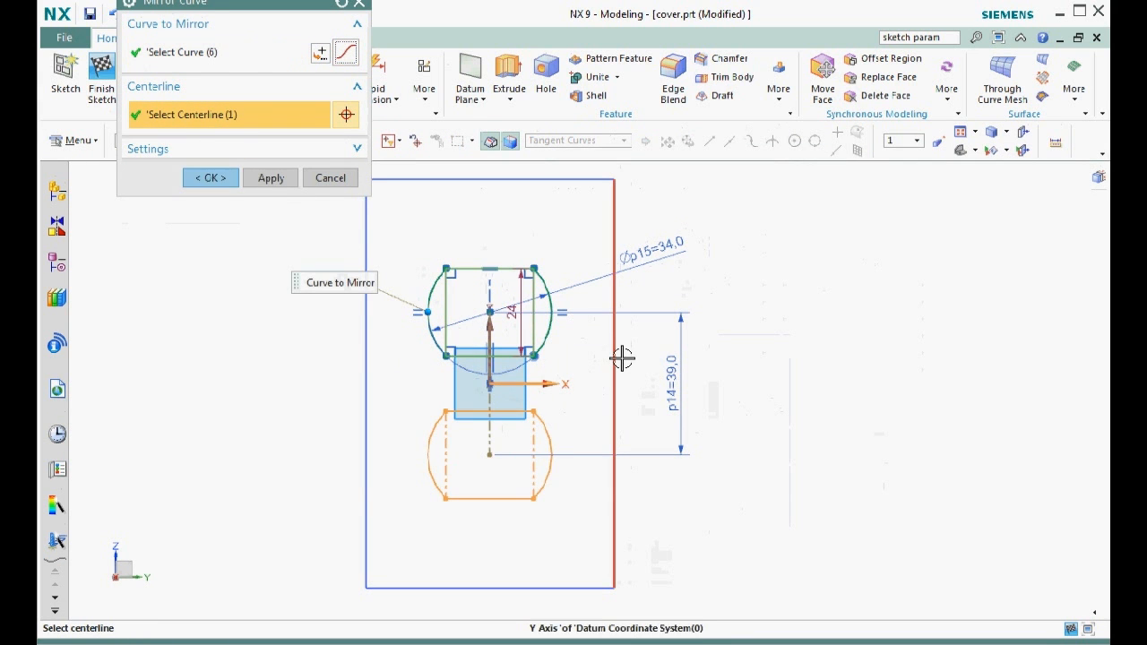
Step: Mirror the six opening outline curves about the Y axis to form a second opening below
click(209, 177)
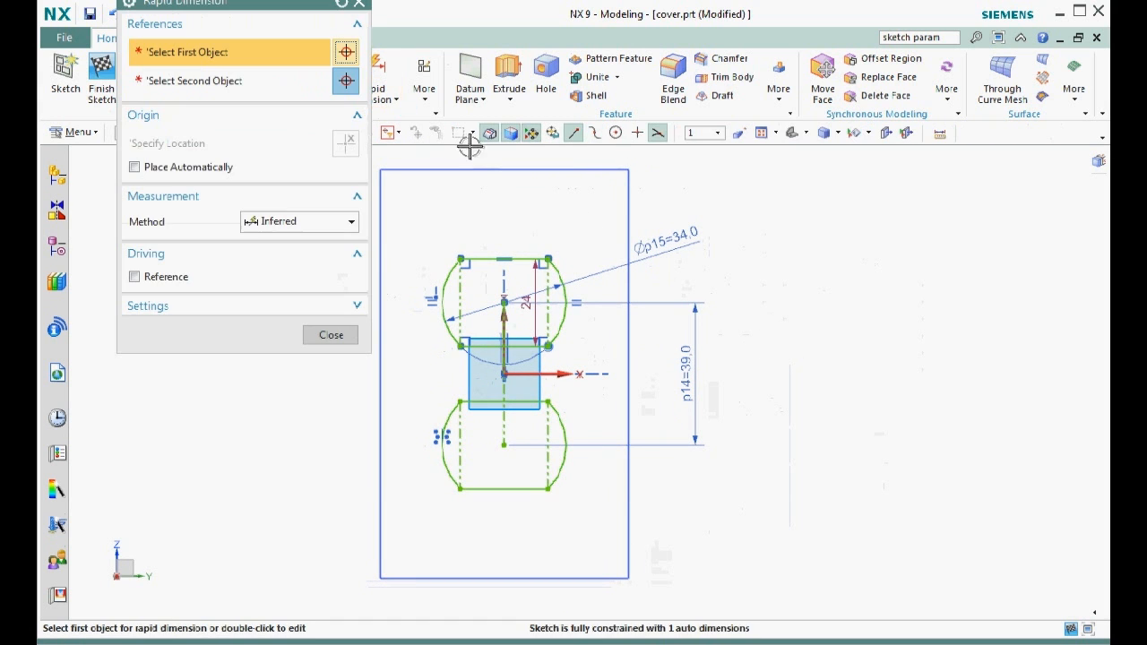
Step: Dimension the upper opening's height between its two edges as p16 = 28.5 mm
click(506, 260)
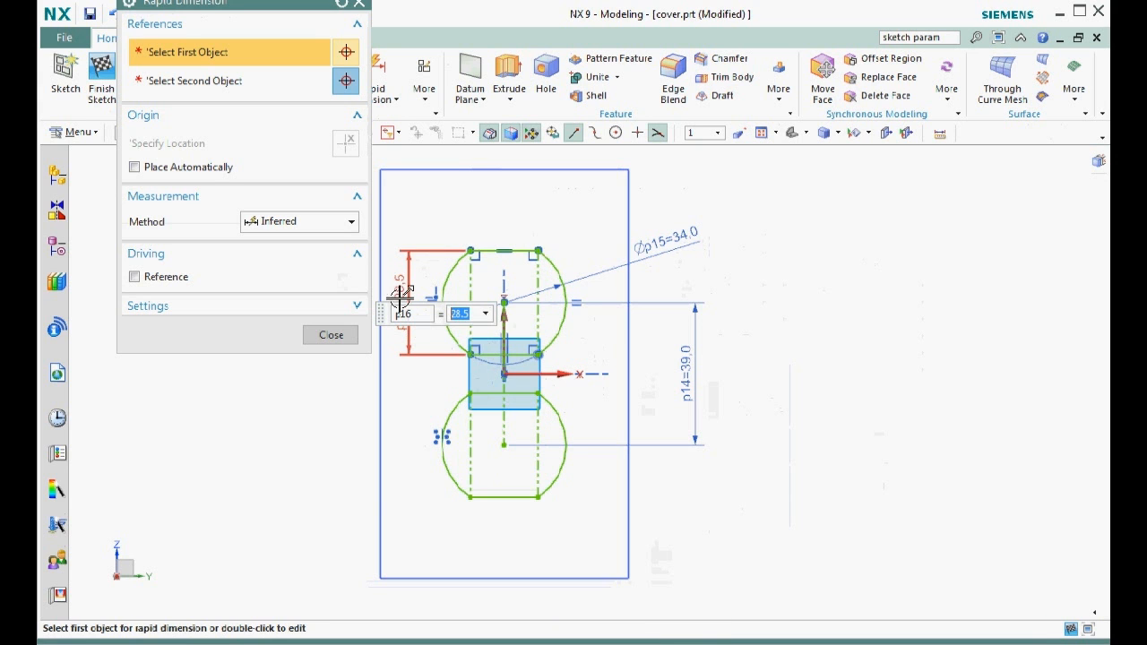
click(330, 335)
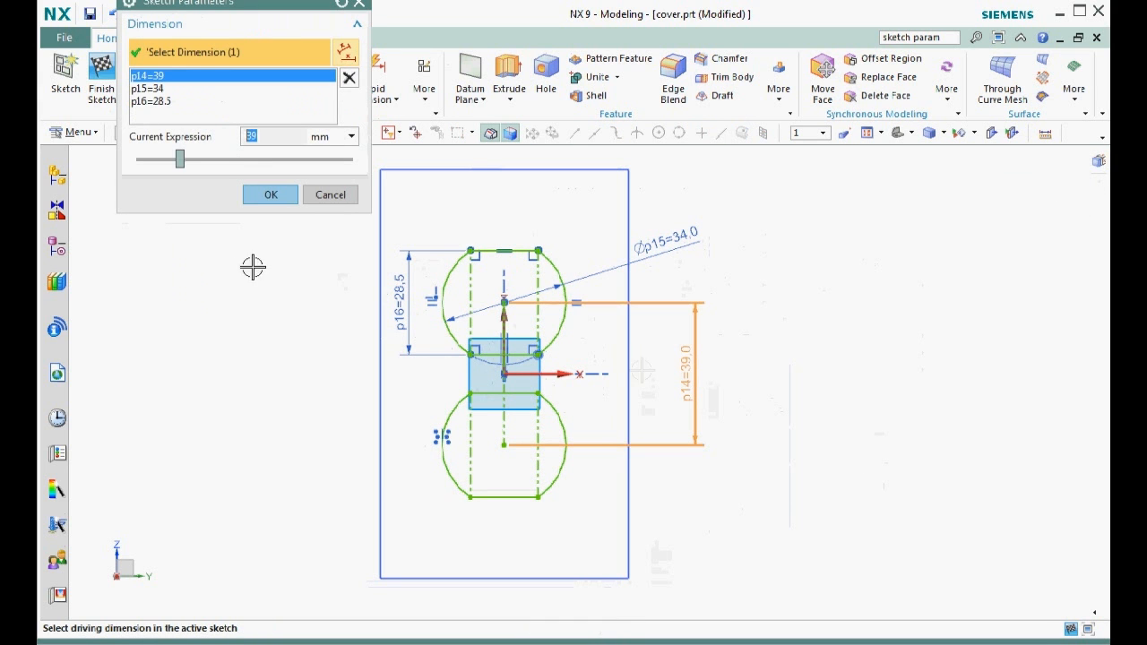
drag(157, 159, 188, 160)
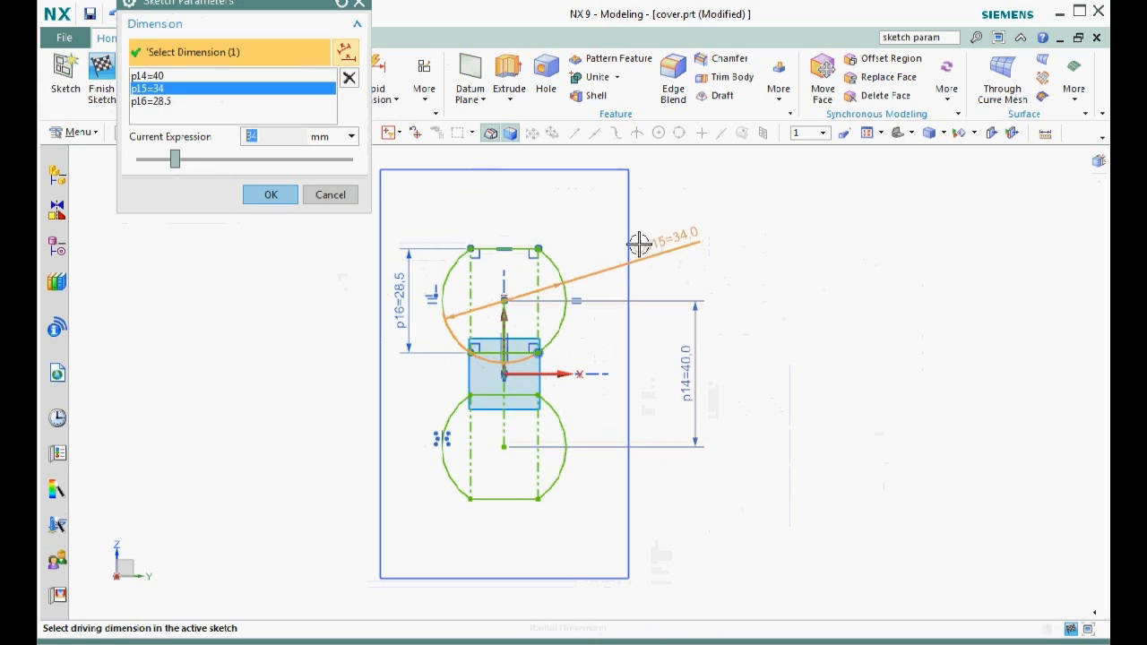
drag(175, 159, 177, 159)
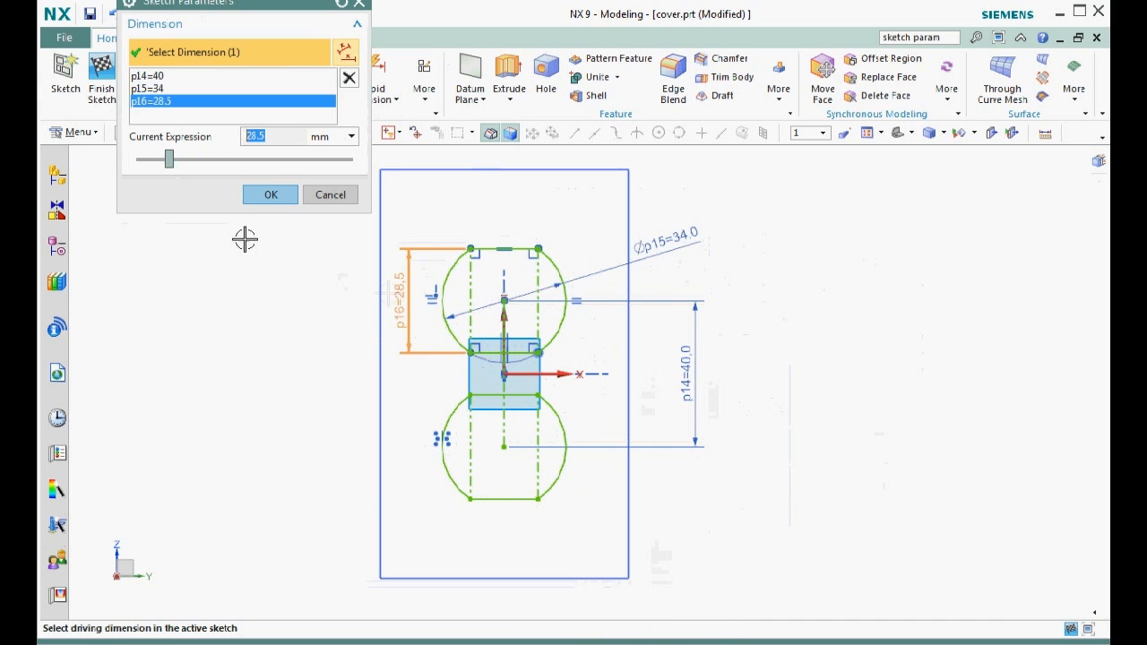
drag(177, 158, 165, 158)
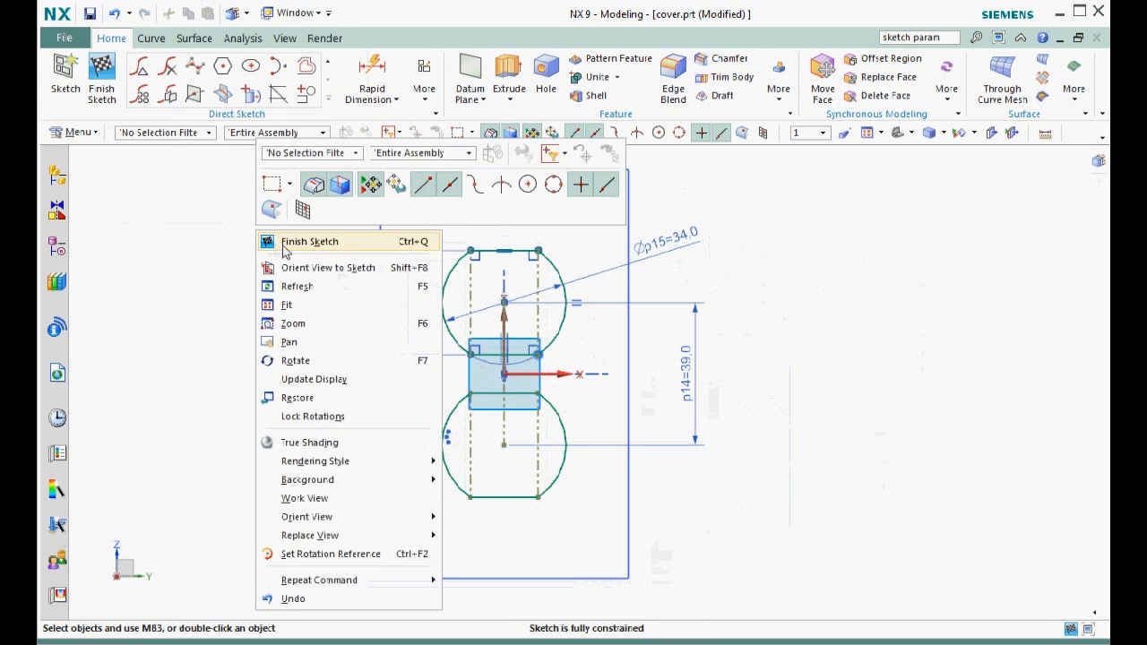
Step: Finish the duplex-opening sketch and extrude the rectangle outline into a thin plate body
click(309, 241)
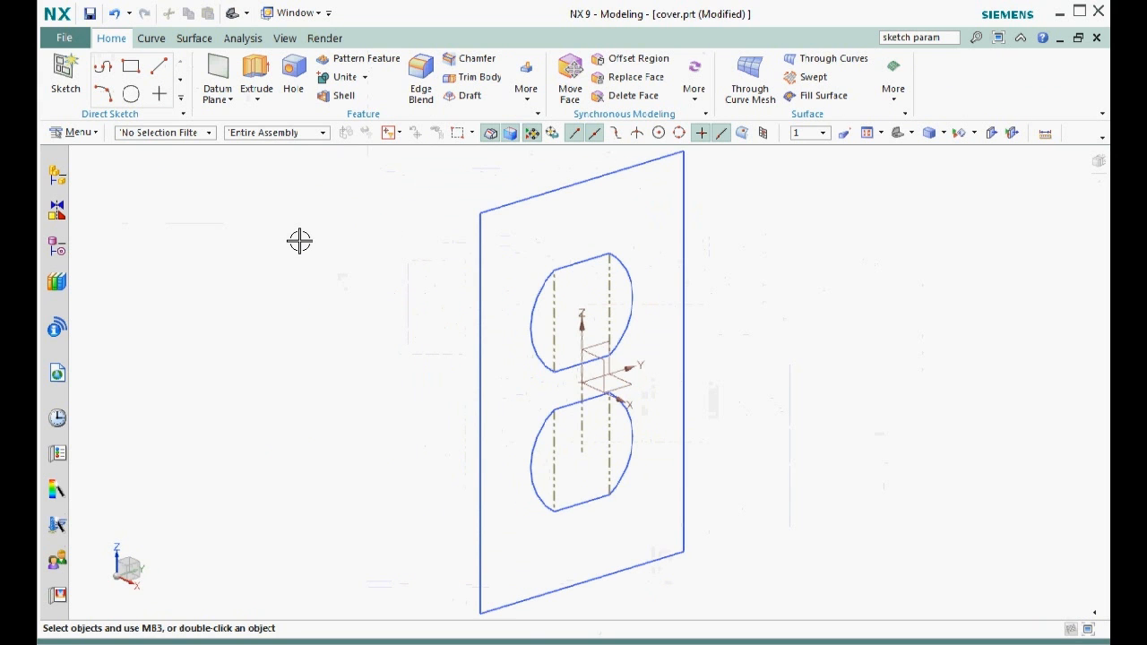
click(257, 74)
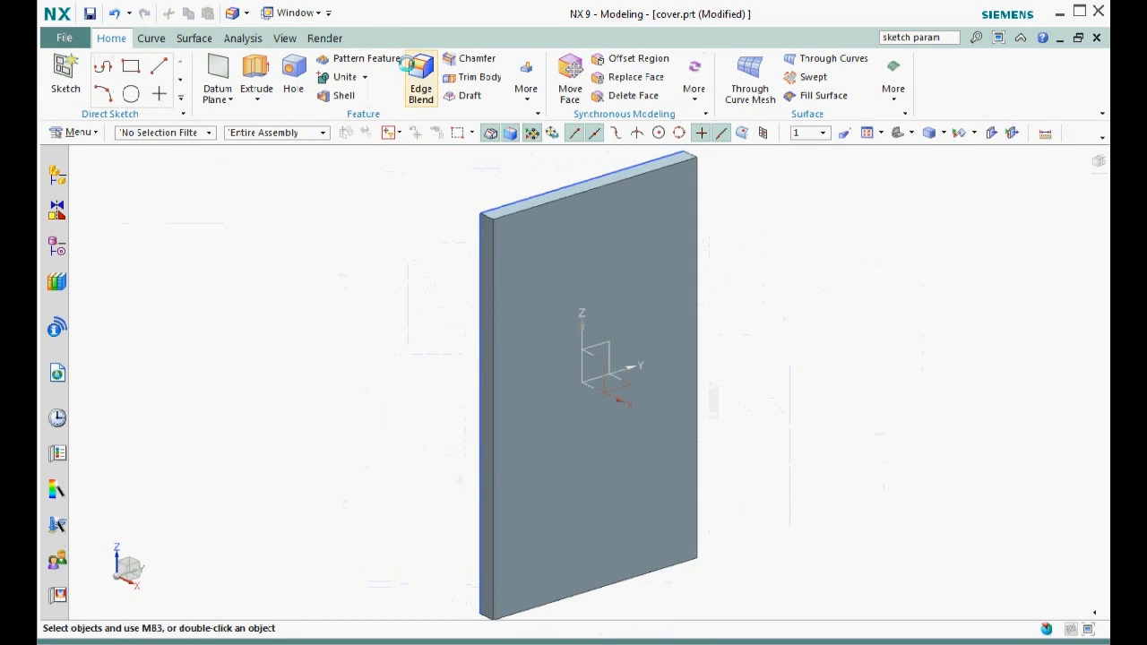
Step: Apply a 5 mm edge blend to the plate's four front edges
click(421, 76)
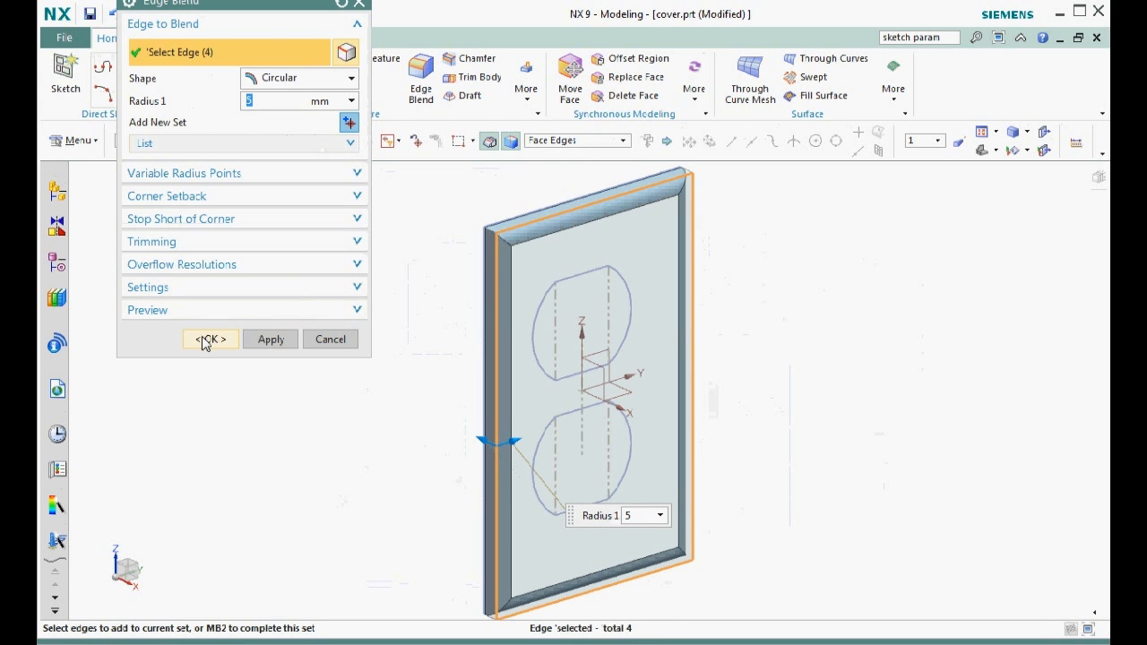
click(210, 339)
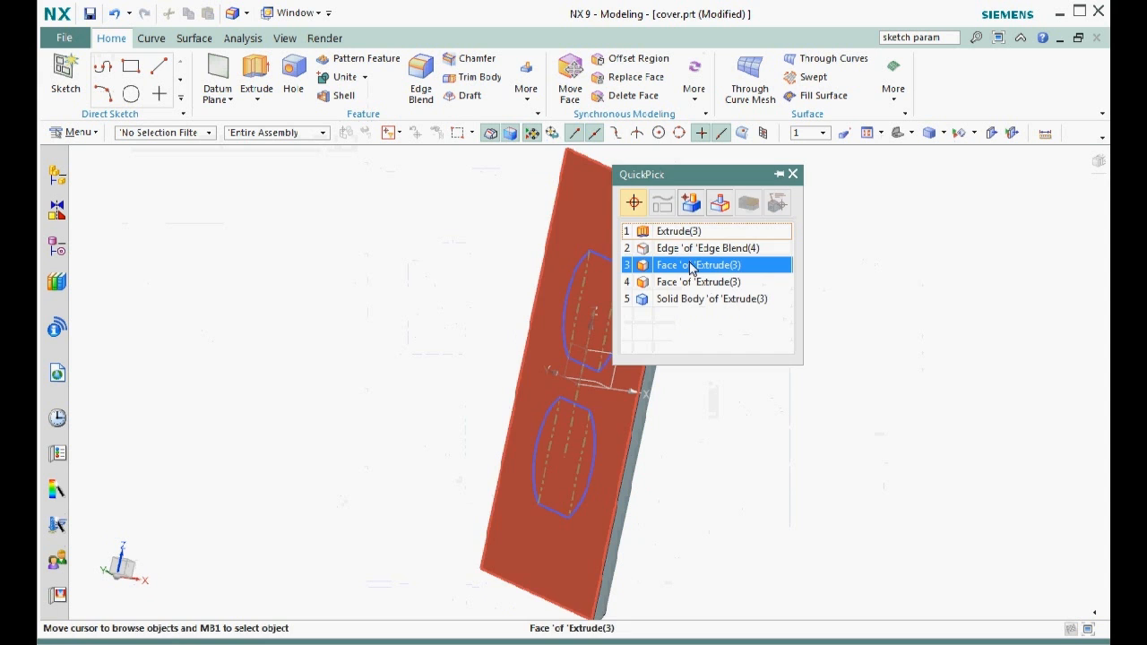
Step: Hollow the plate into a 2 mm shell and begin extruding the duplex outlet outlines
click(698, 265)
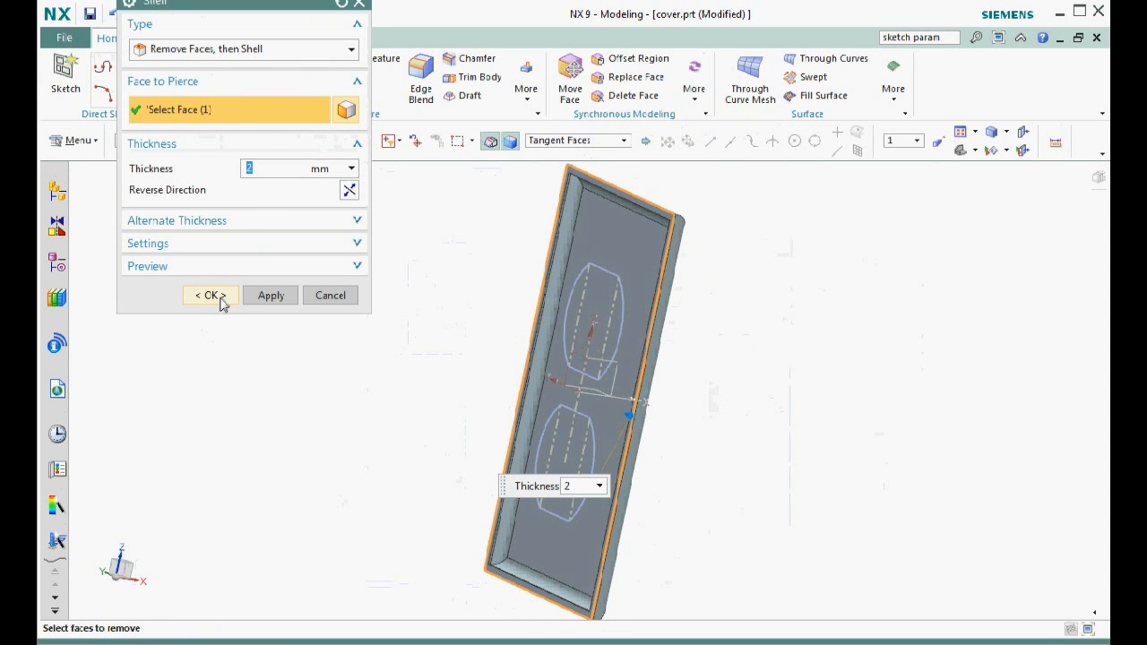
click(209, 295)
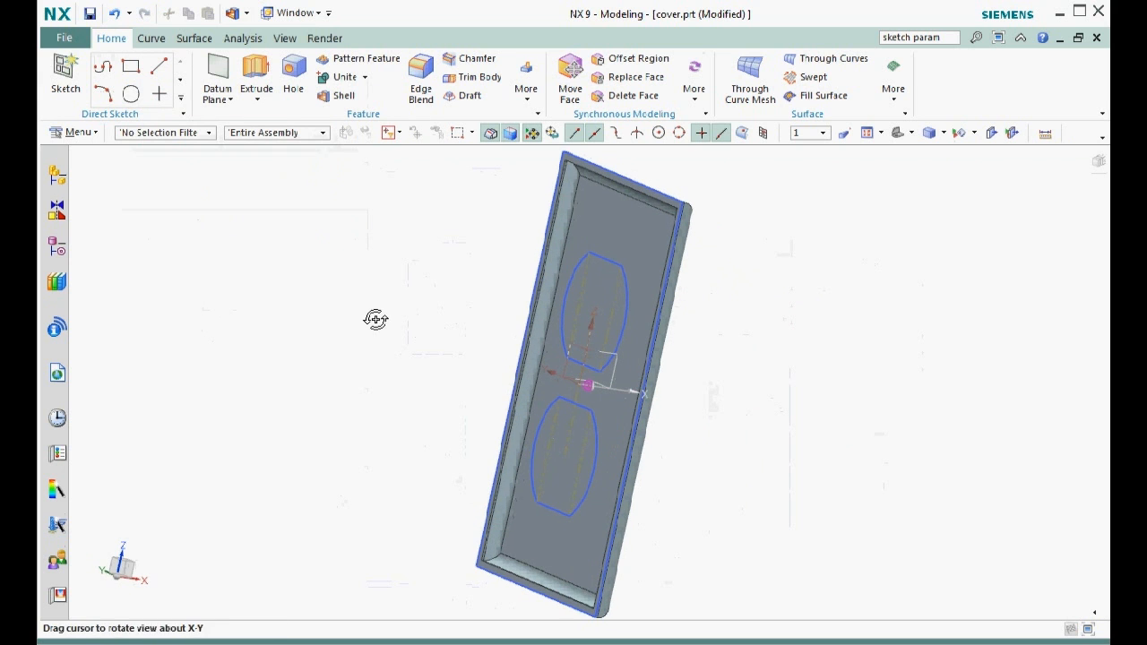
click(256, 71)
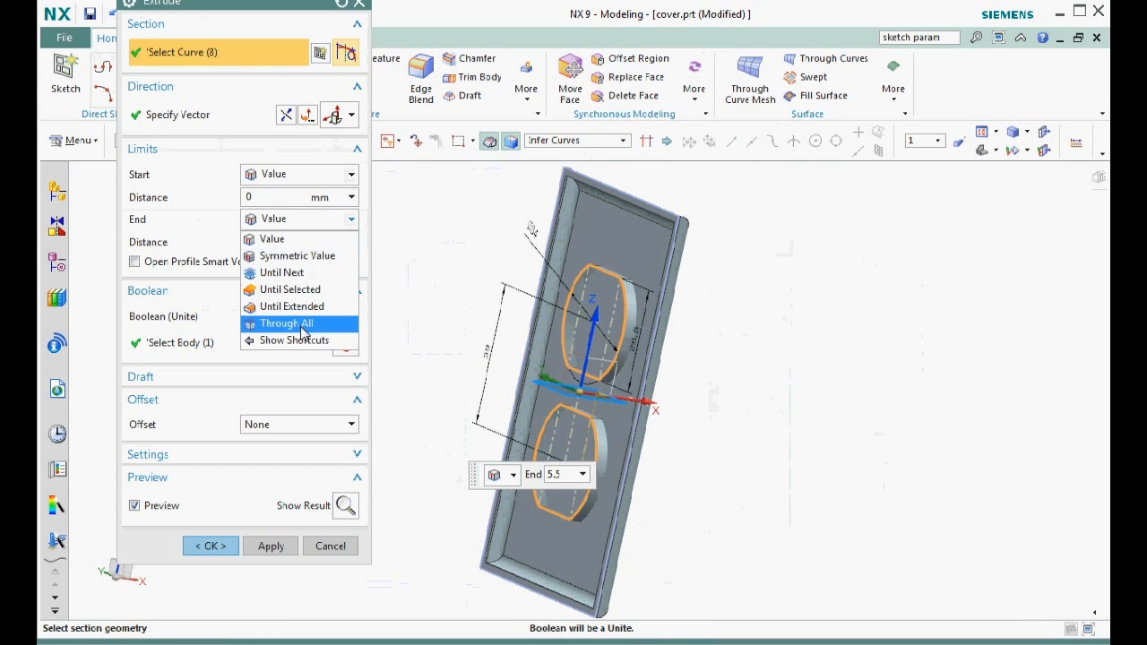
Step: Extrude the duplex outlines Through All with Subtract, then orbit to the plate's front
click(286, 324)
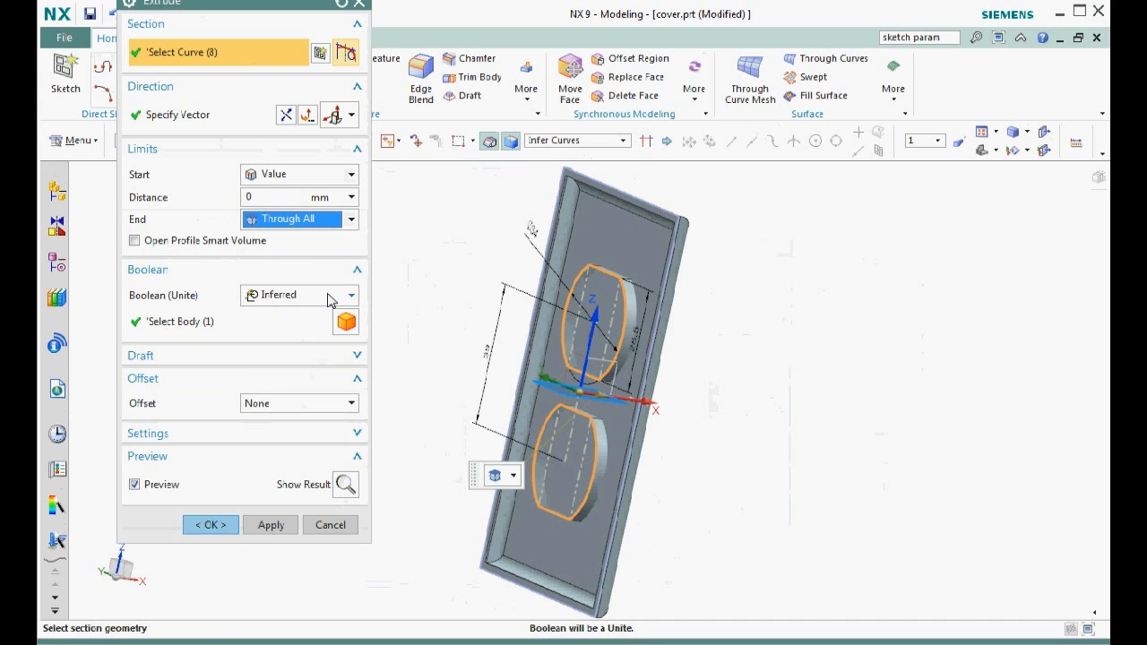
click(299, 295)
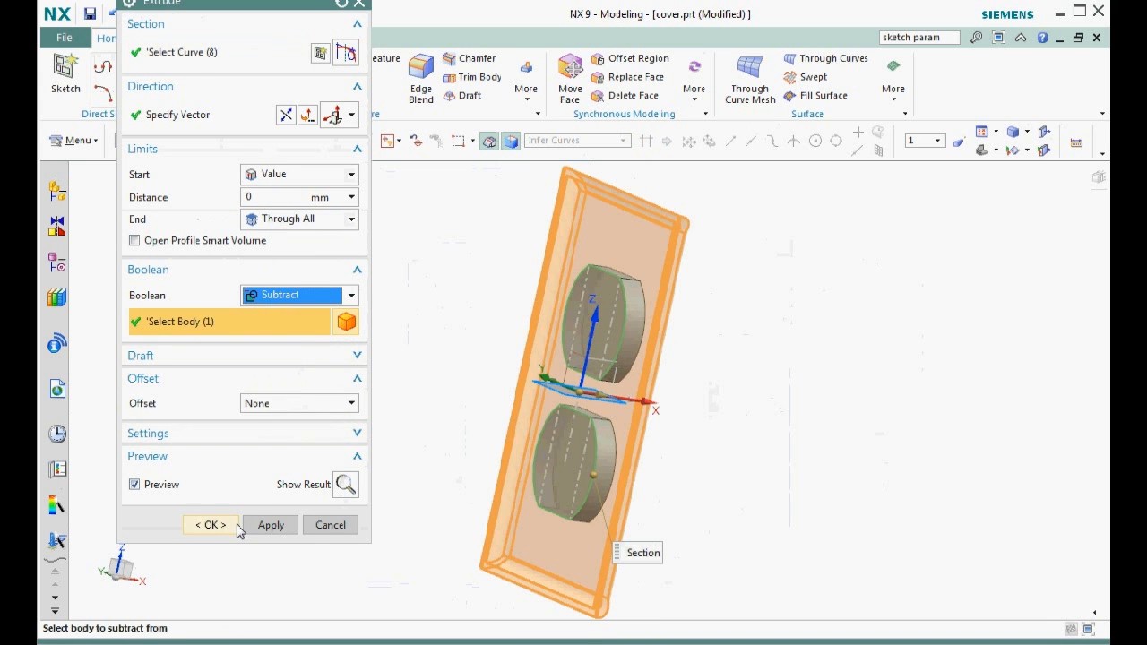
click(209, 525)
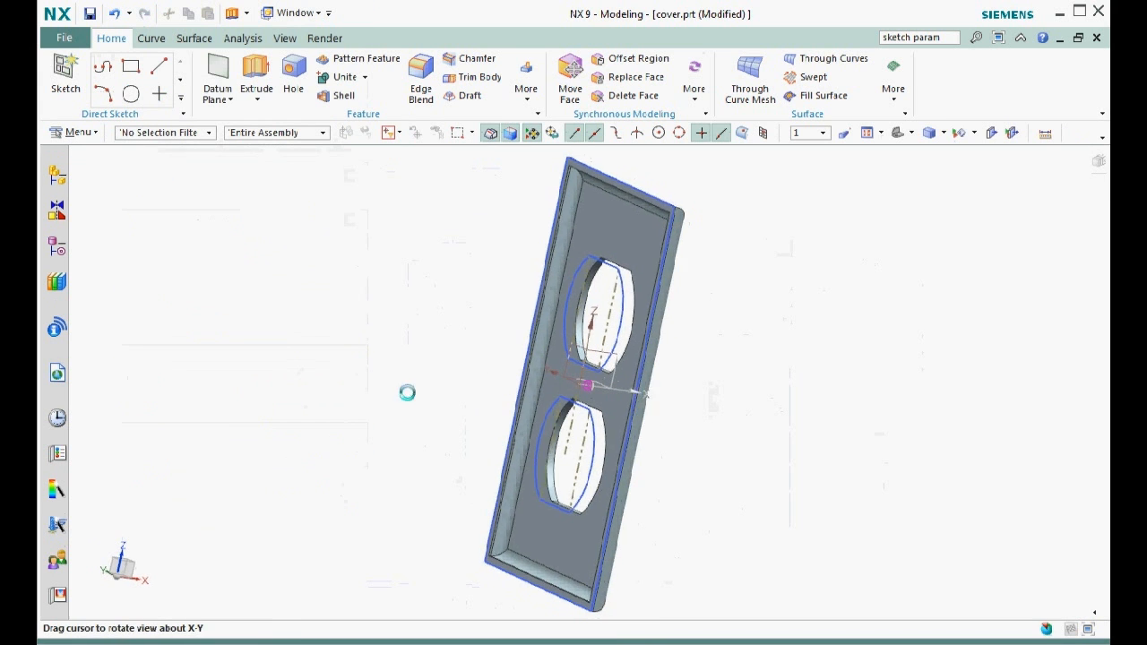
drag(408, 393, 341, 385)
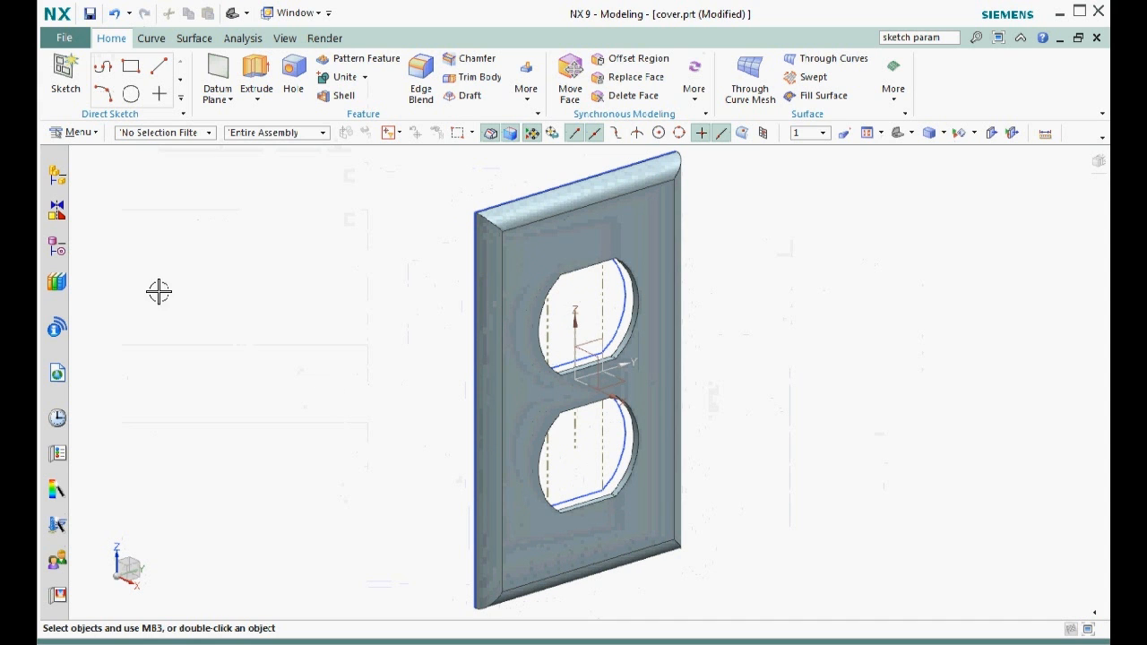
Step: Sketch a single point on the front face centred between the openings, then finish the sketch
click(65, 67)
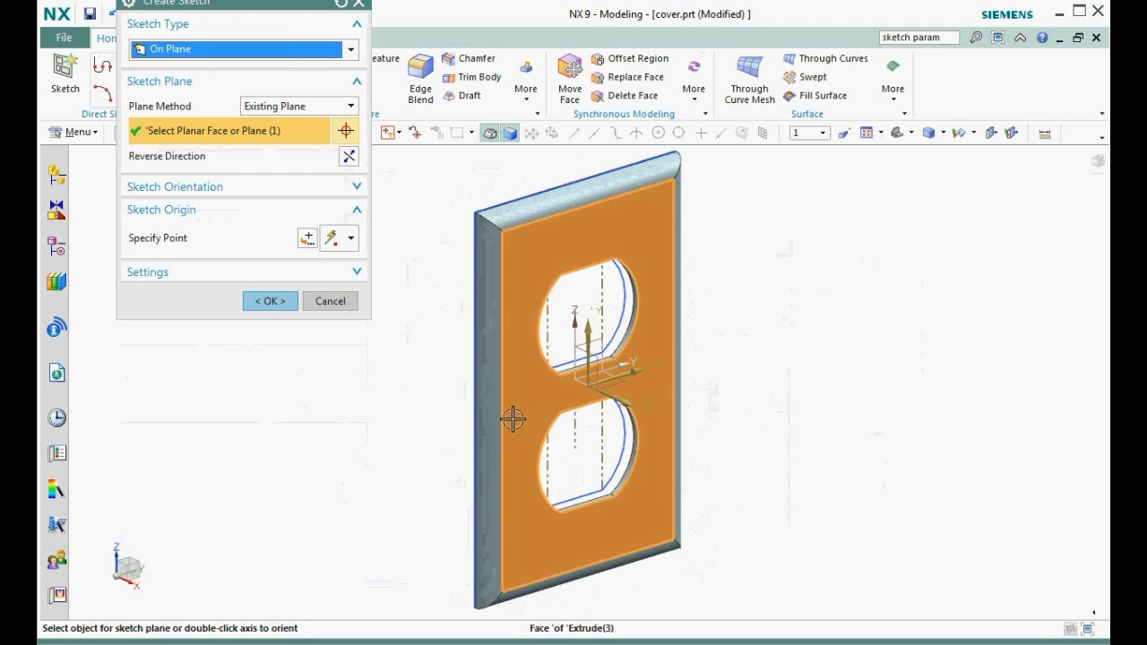
click(269, 300)
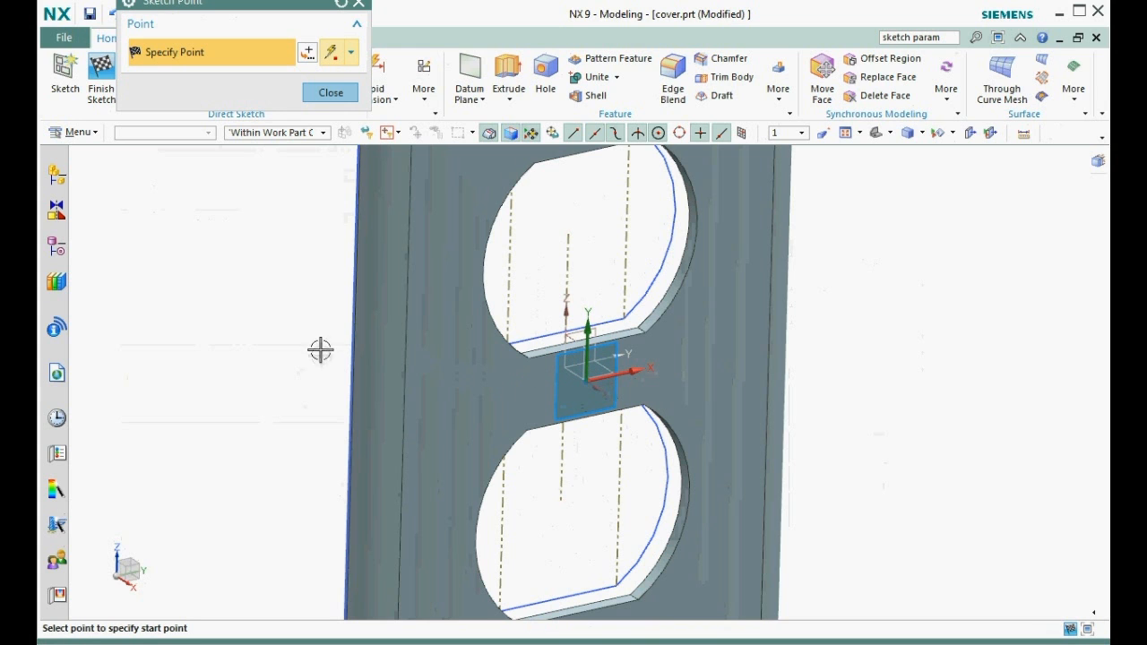
click(330, 92)
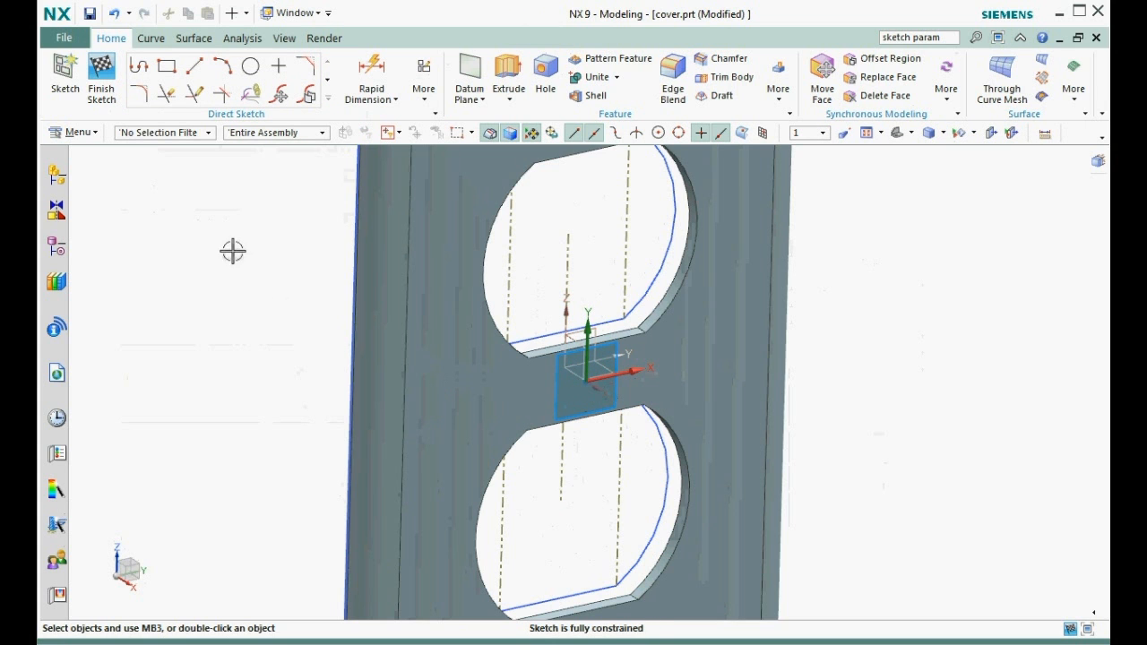
right_click(233, 250)
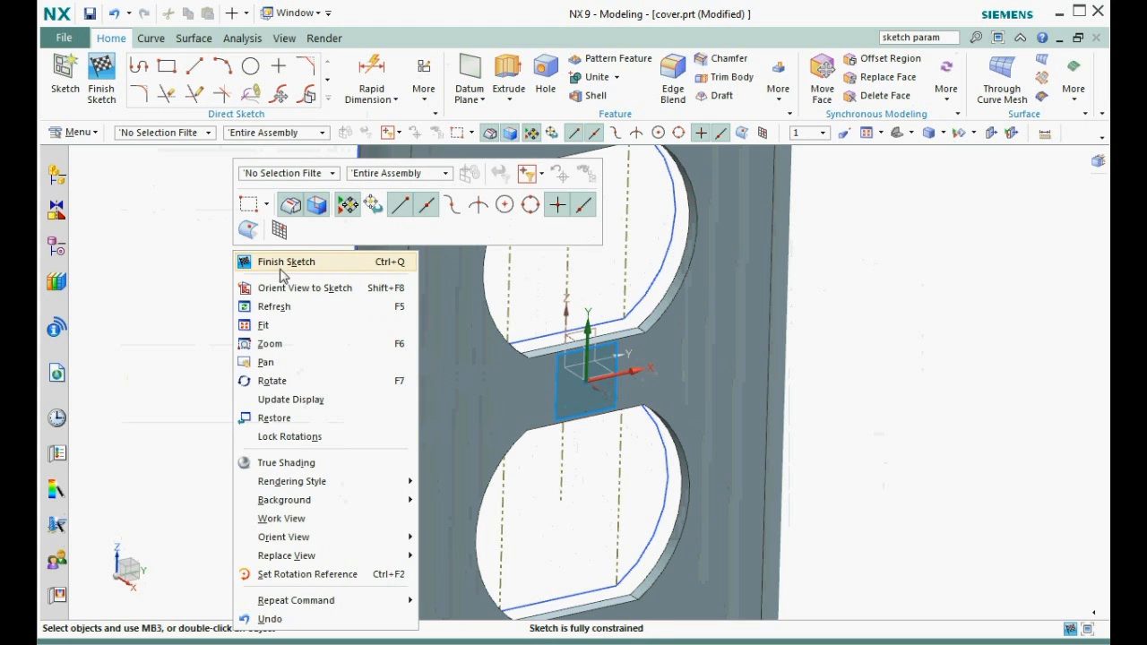
click(286, 261)
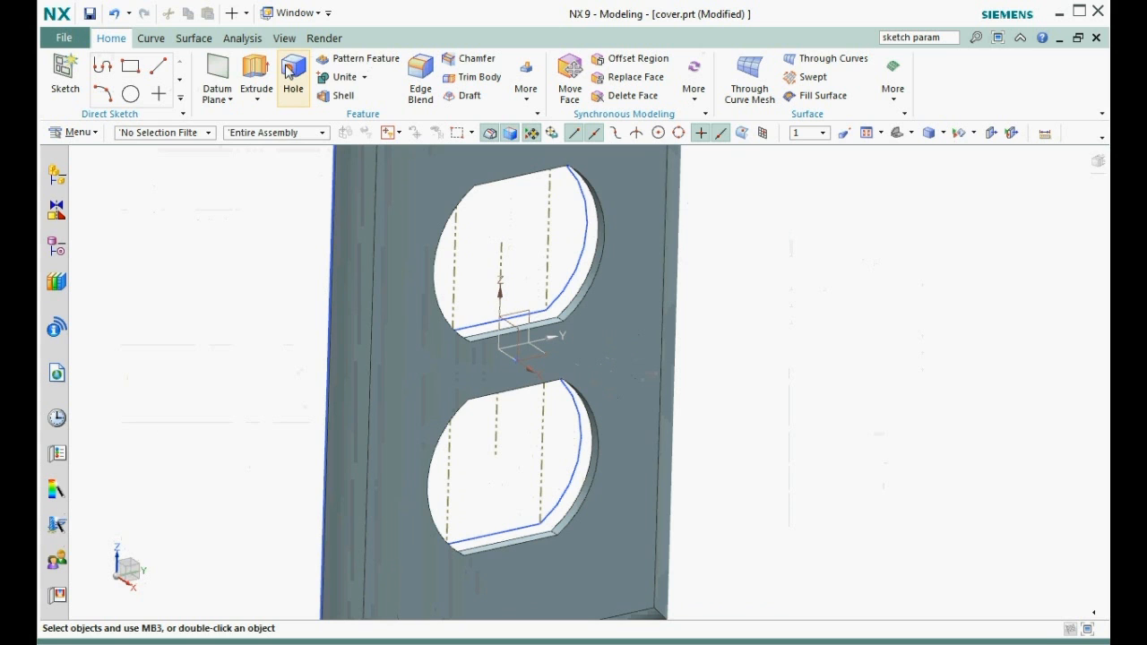
Step: Create a countersunk hole (6.5 mm, 90°, 4 mm, Through Body) at the sketched point
click(294, 77)
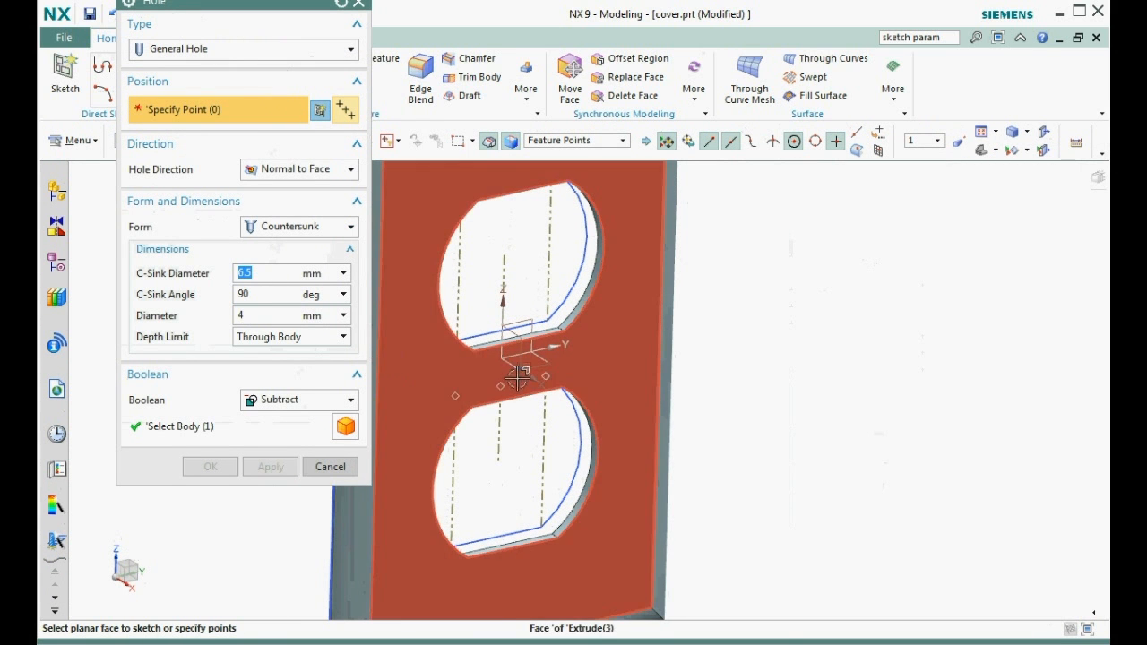
click(524, 372)
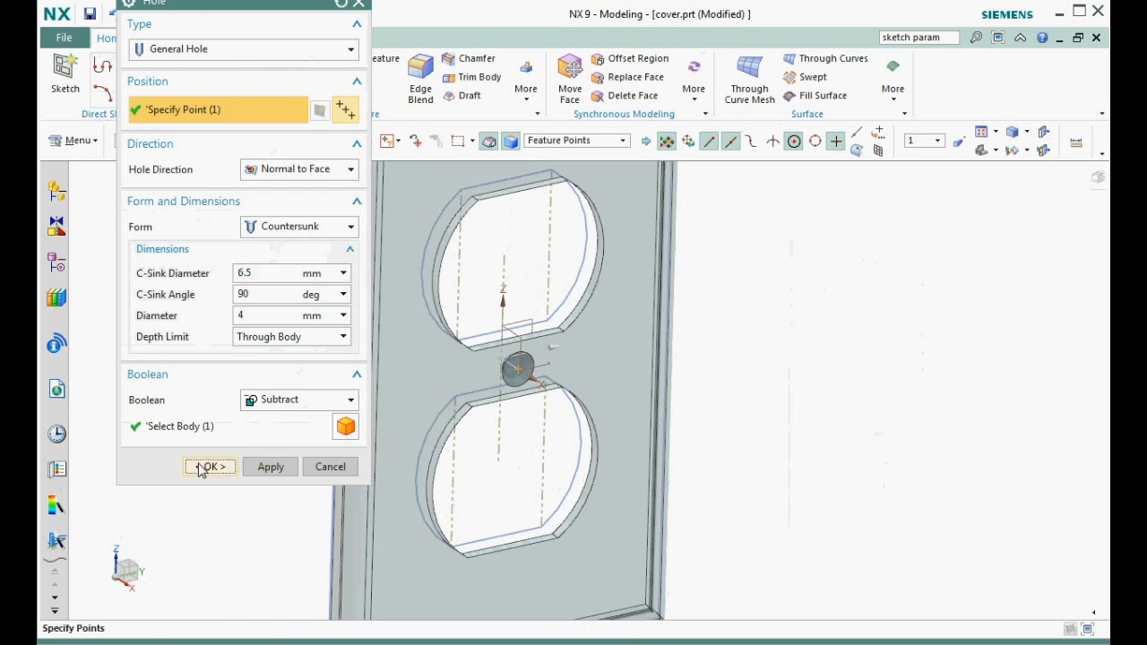
click(209, 466)
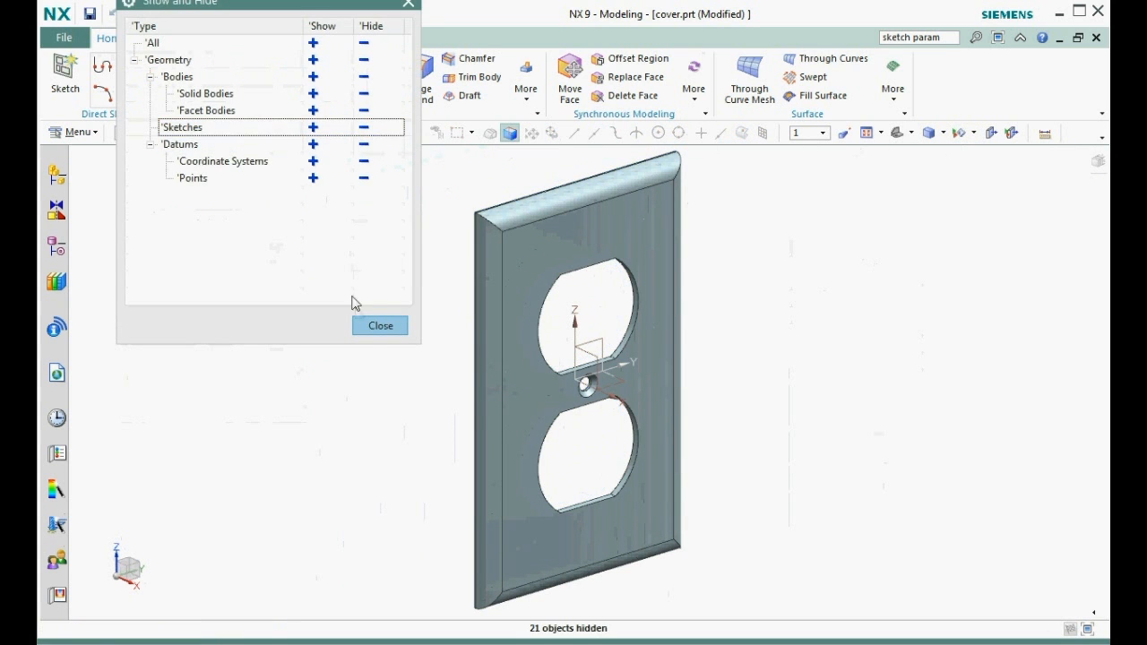
Step: Hide all sketches in Show and Hide and orbit the plate to review it
click(379, 326)
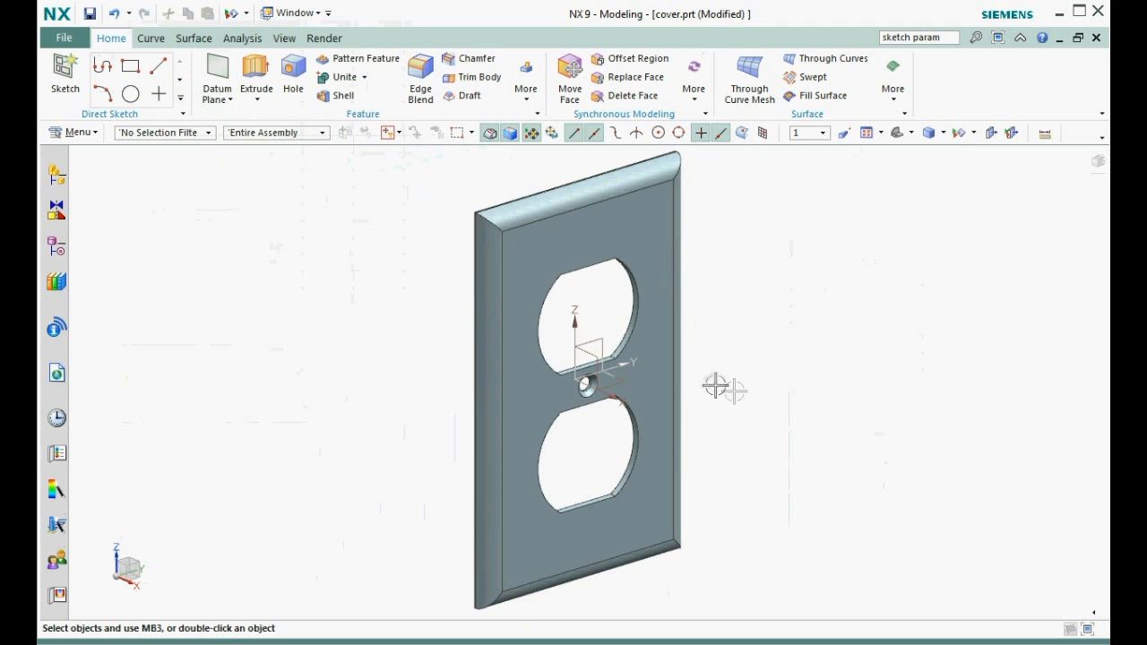
drag(726, 387, 796, 369)
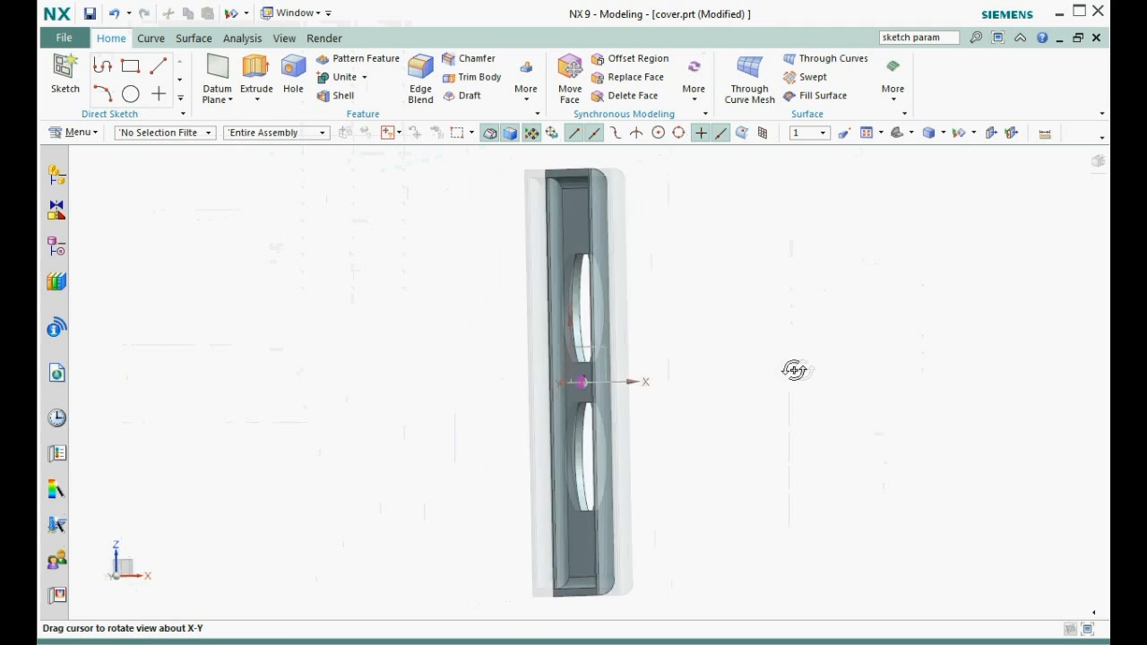
drag(796, 370, 732, 382)
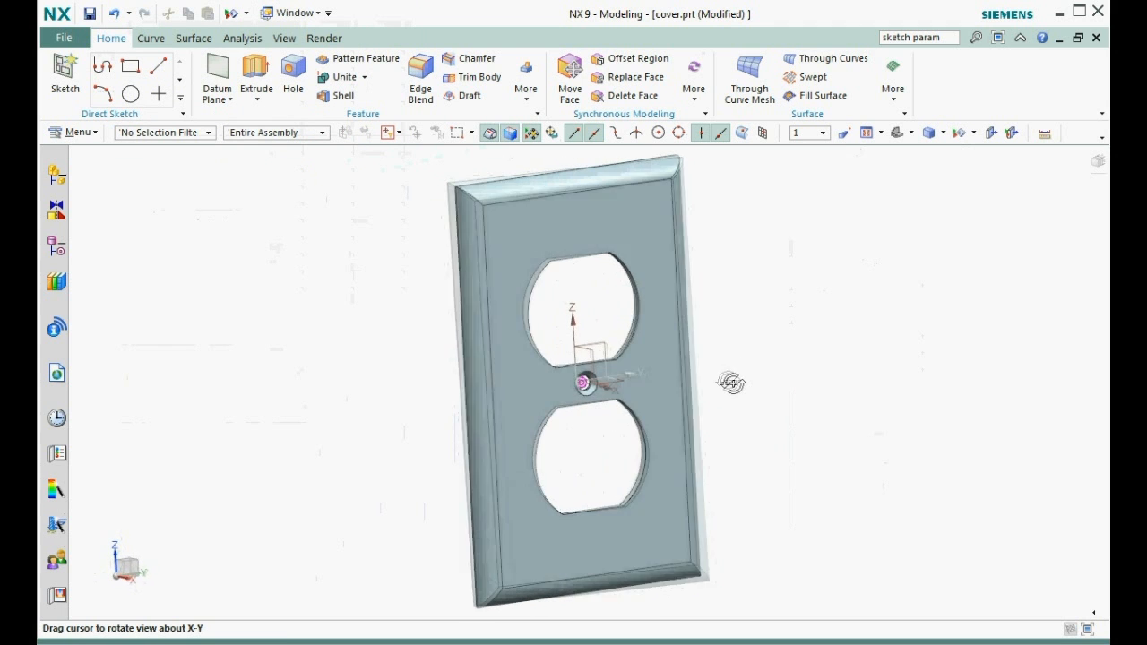
drag(732, 383, 901, 374)
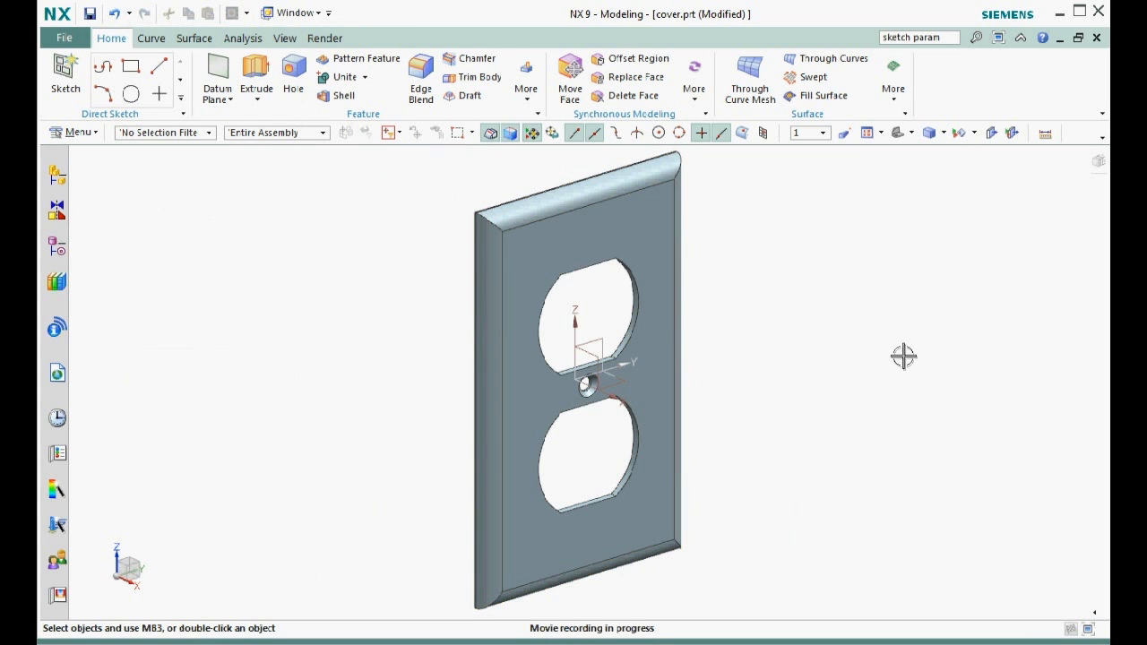
mouse_move(360, 226)
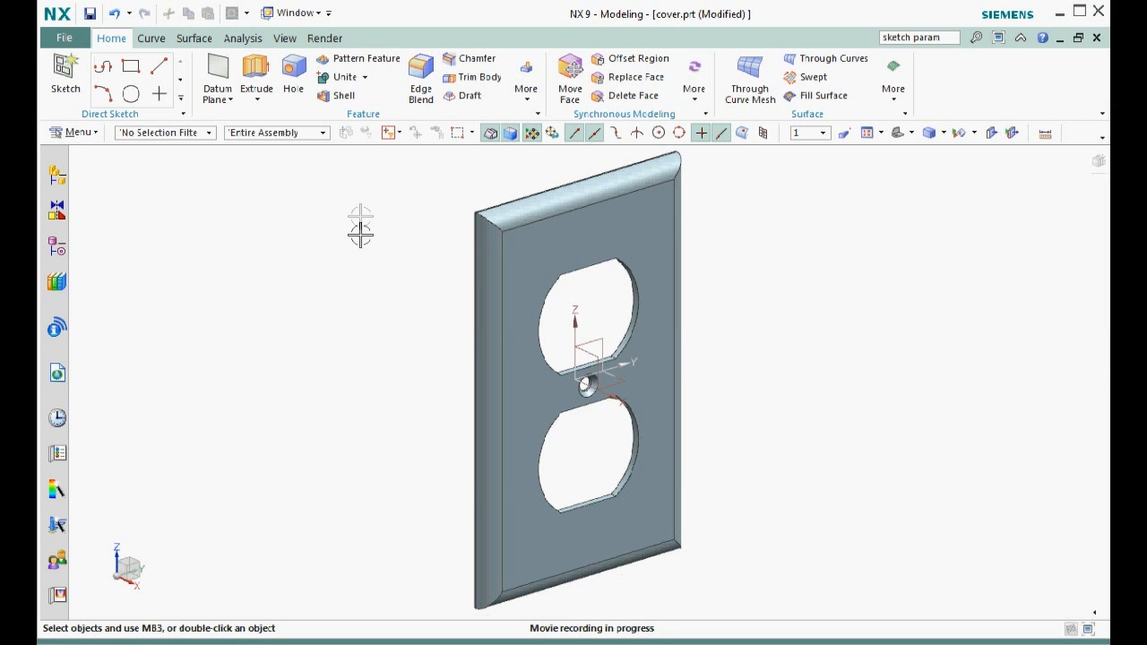
Step: Round the plate's corner edges with a 1.5 mm edge blend and show the sketches again
click(420, 76)
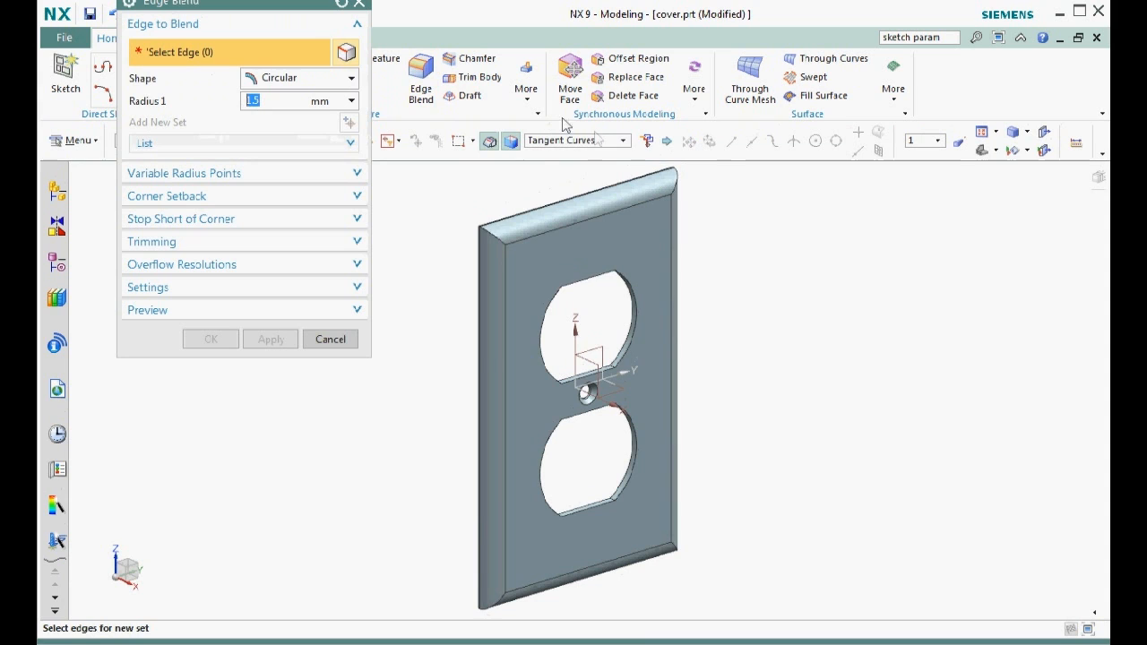
click(625, 140)
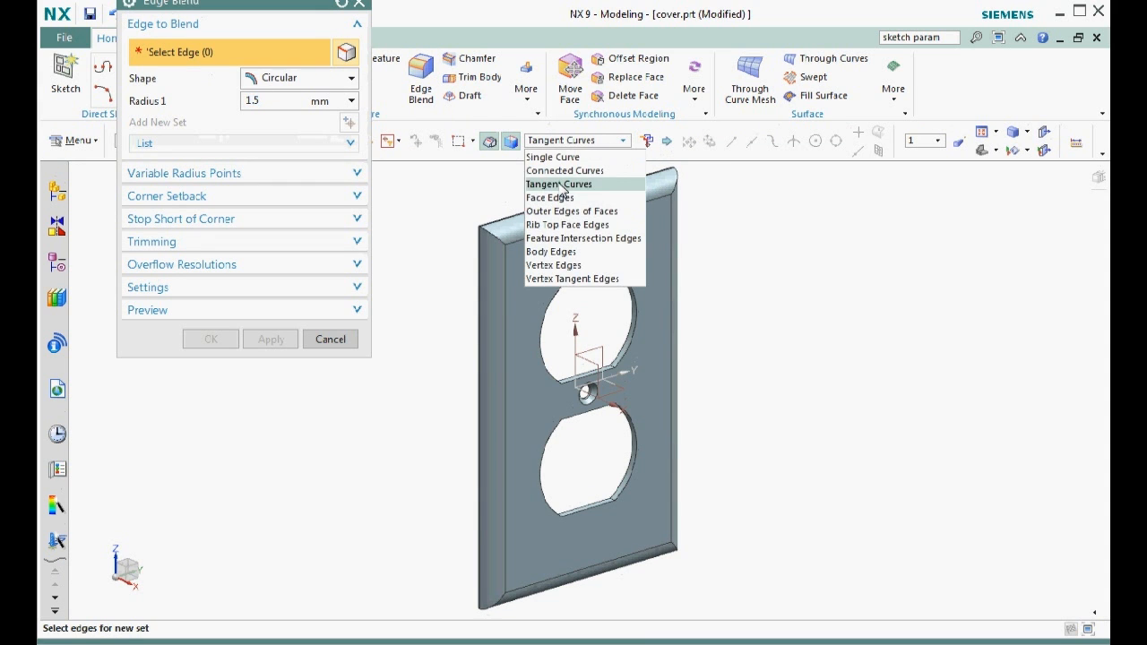
click(559, 183)
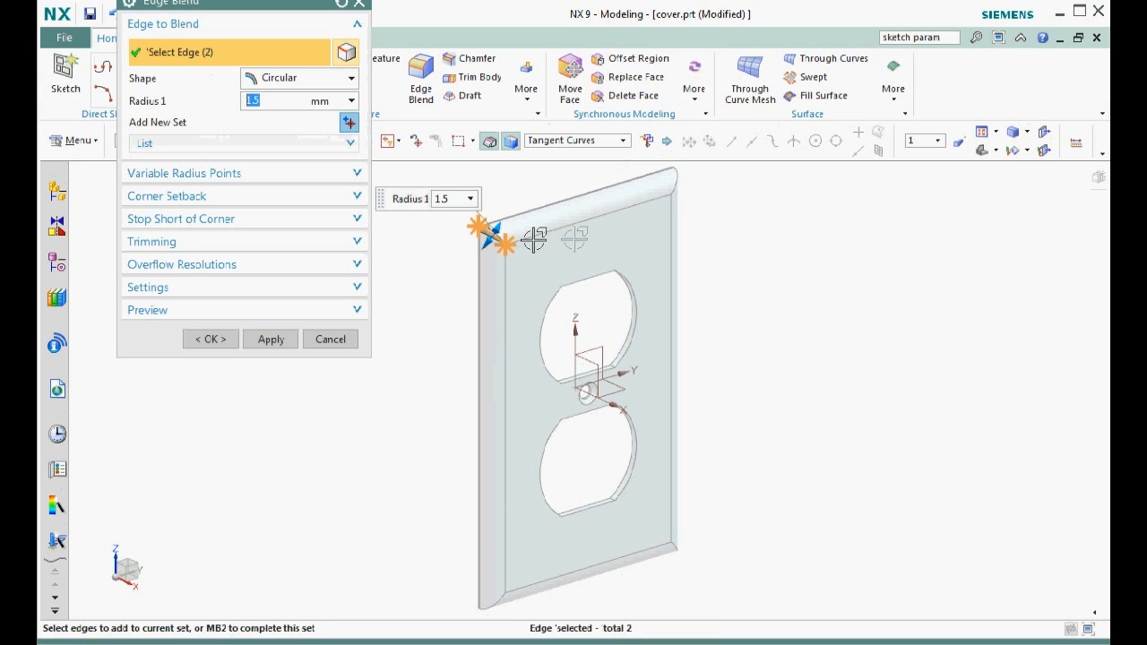
click(672, 170)
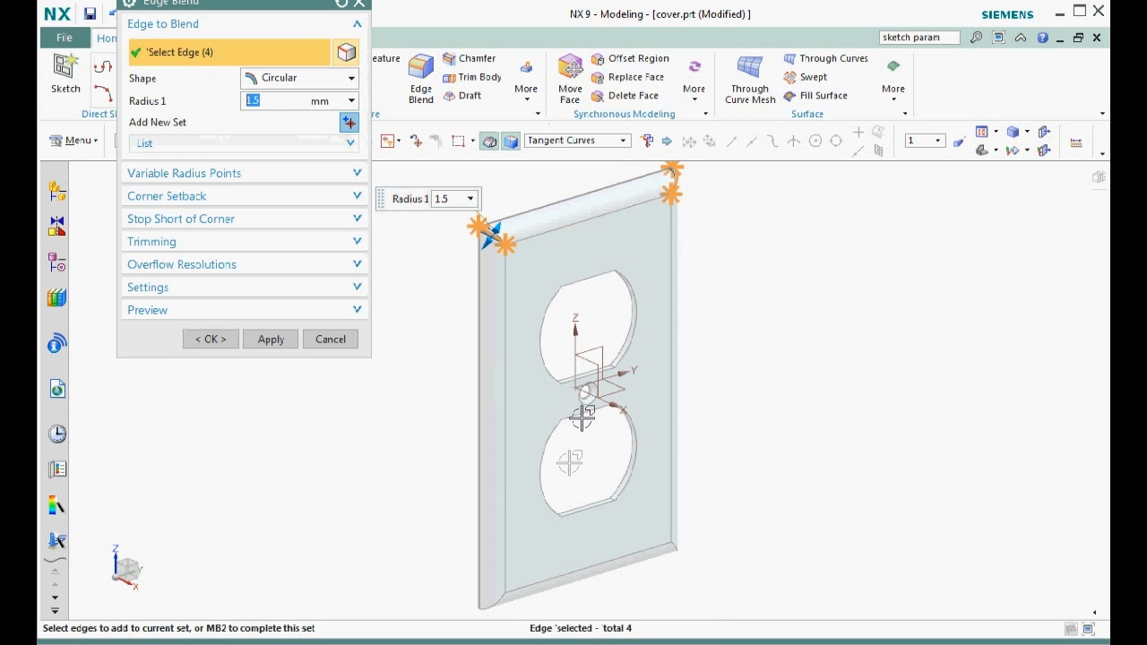
click(667, 547)
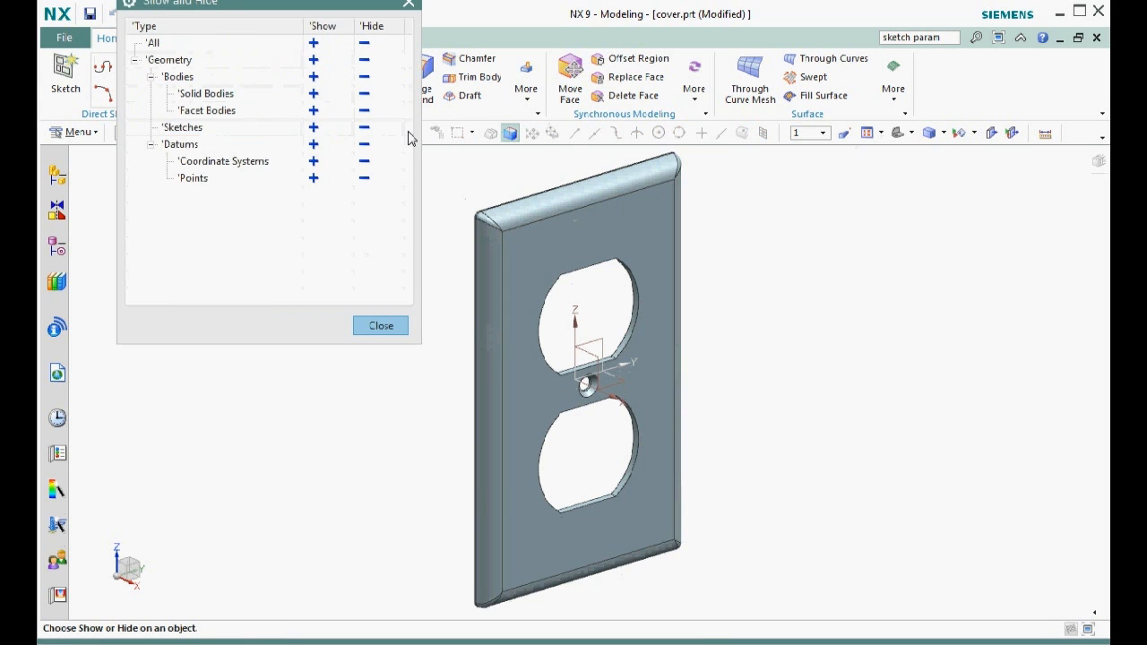
click(313, 127)
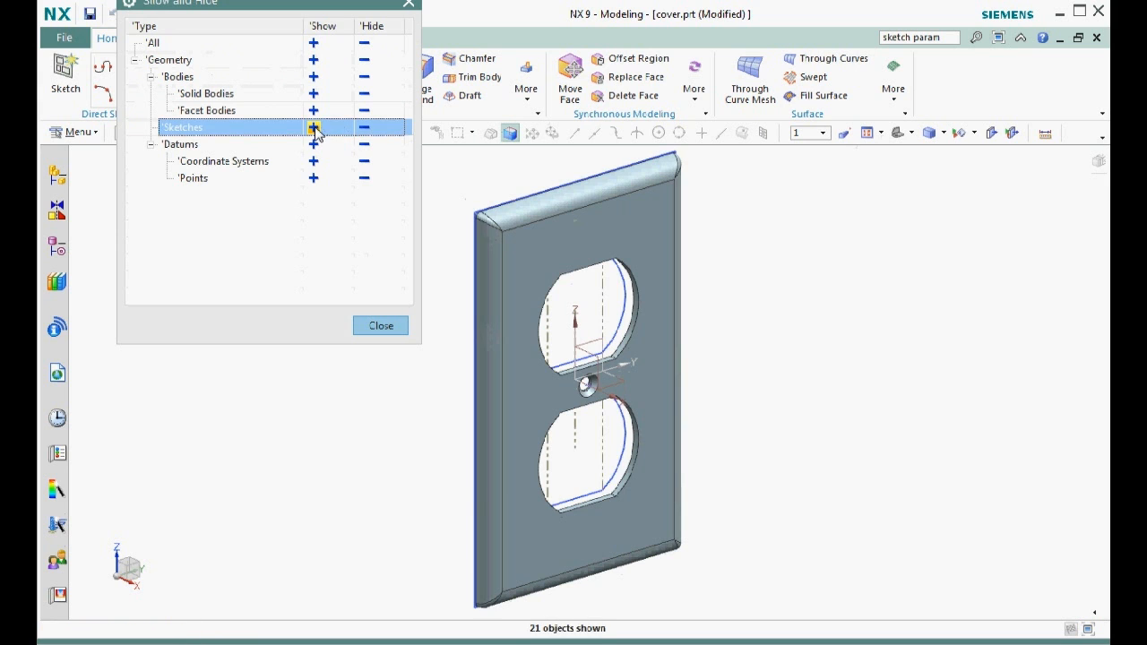
click(380, 326)
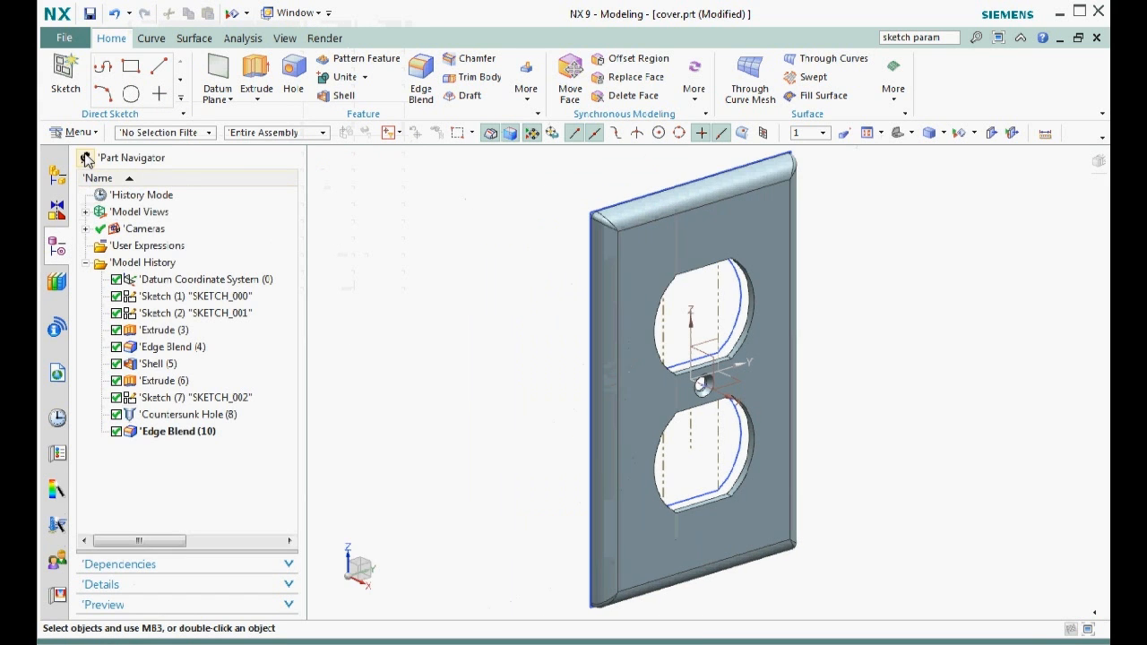
click(197, 279)
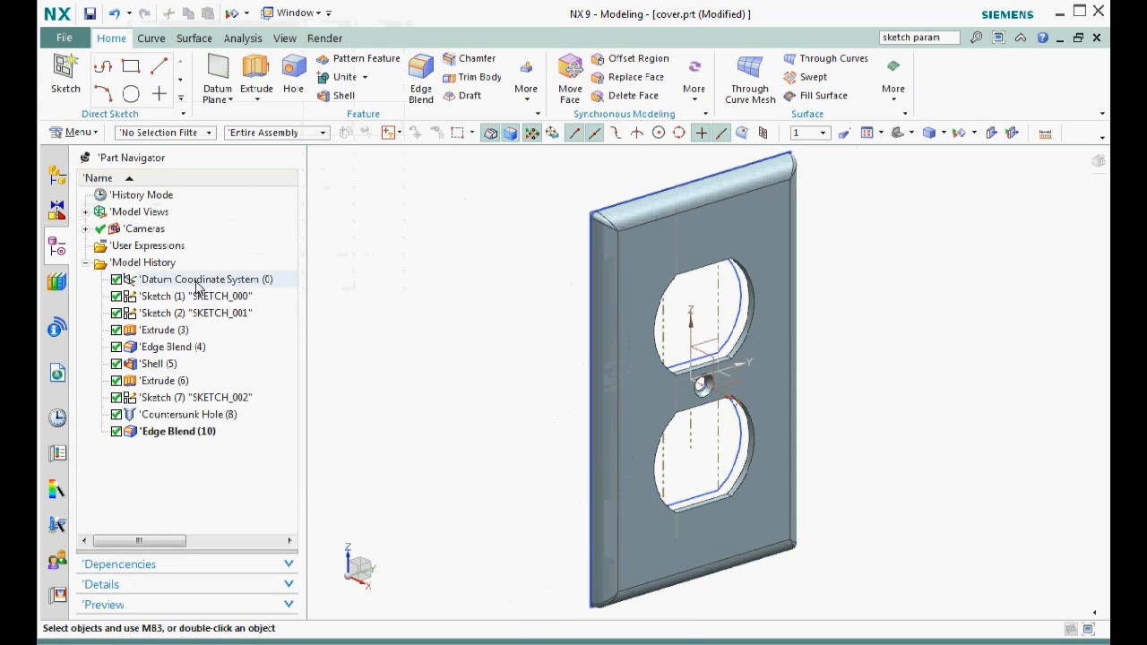
click(188, 296)
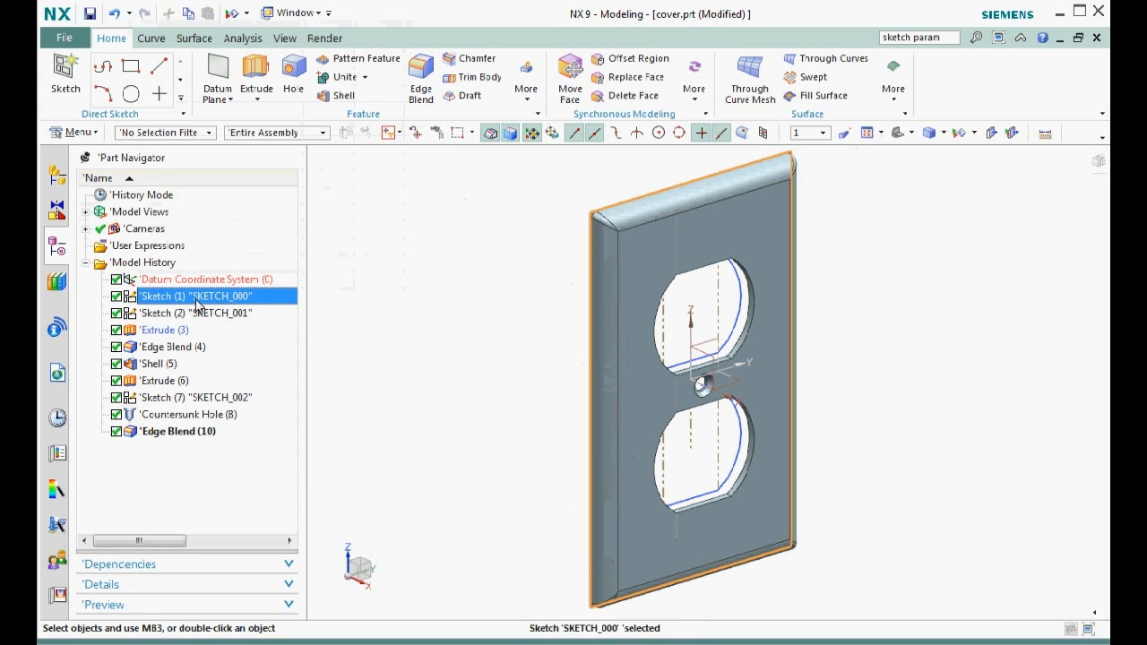
click(195, 313)
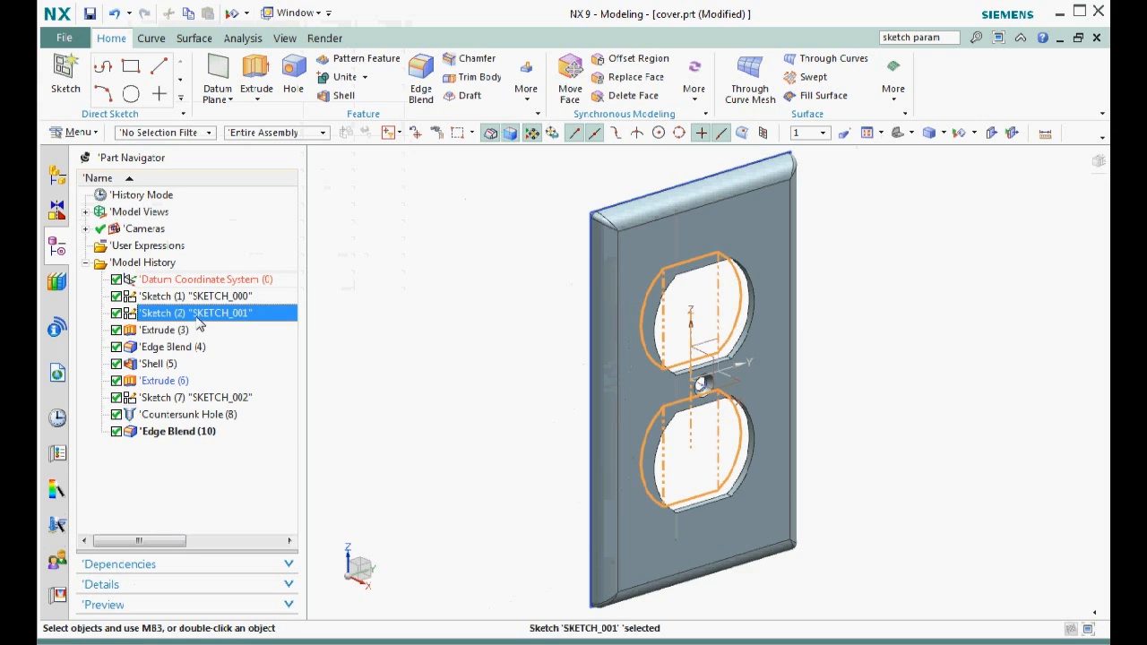
click(163, 330)
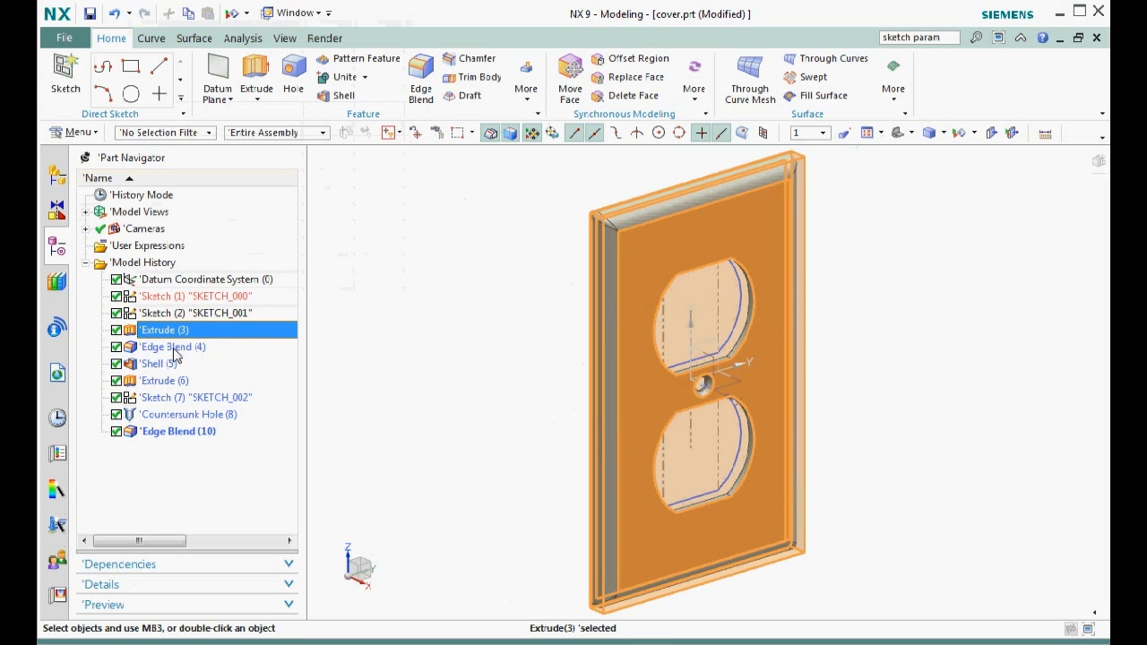
click(172, 347)
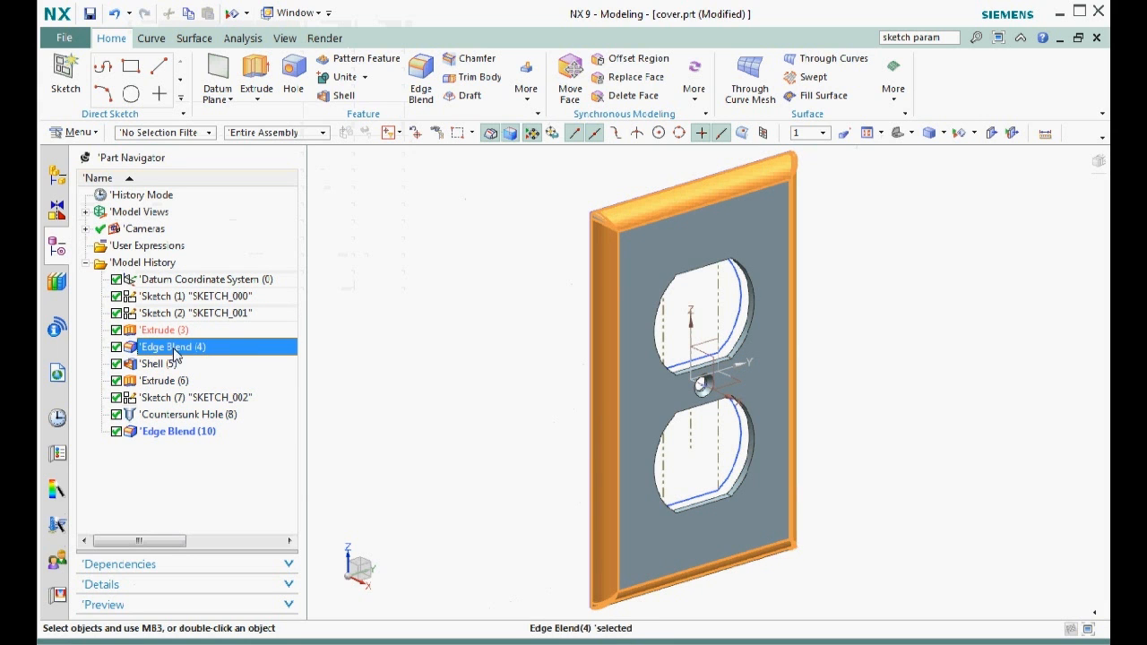
click(157, 363)
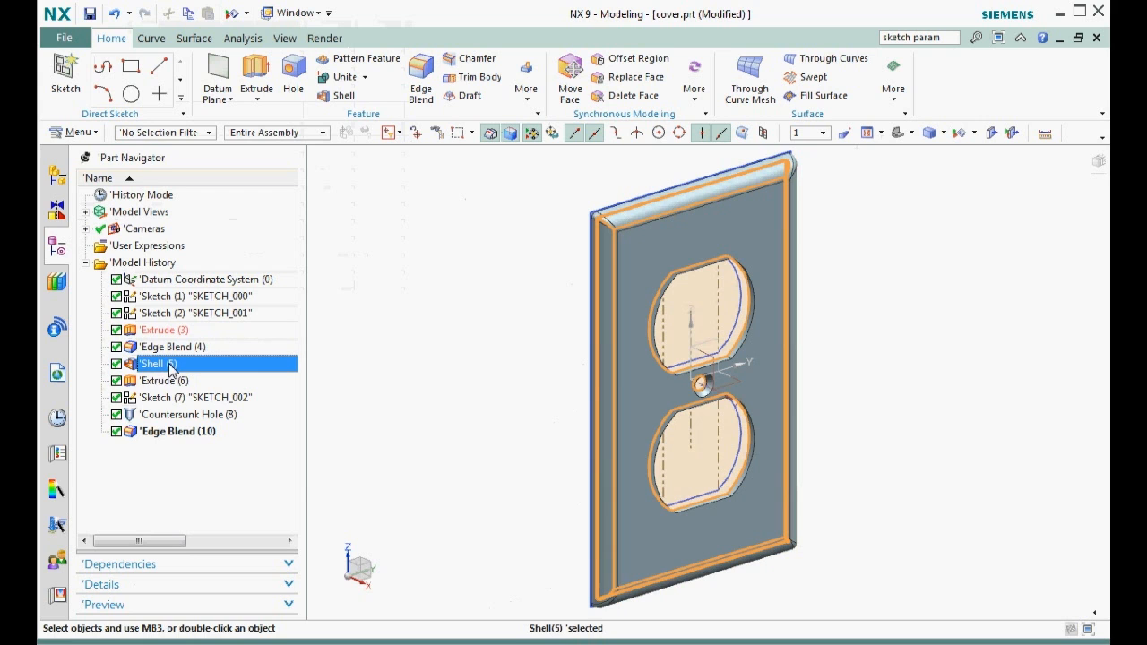
click(158, 380)
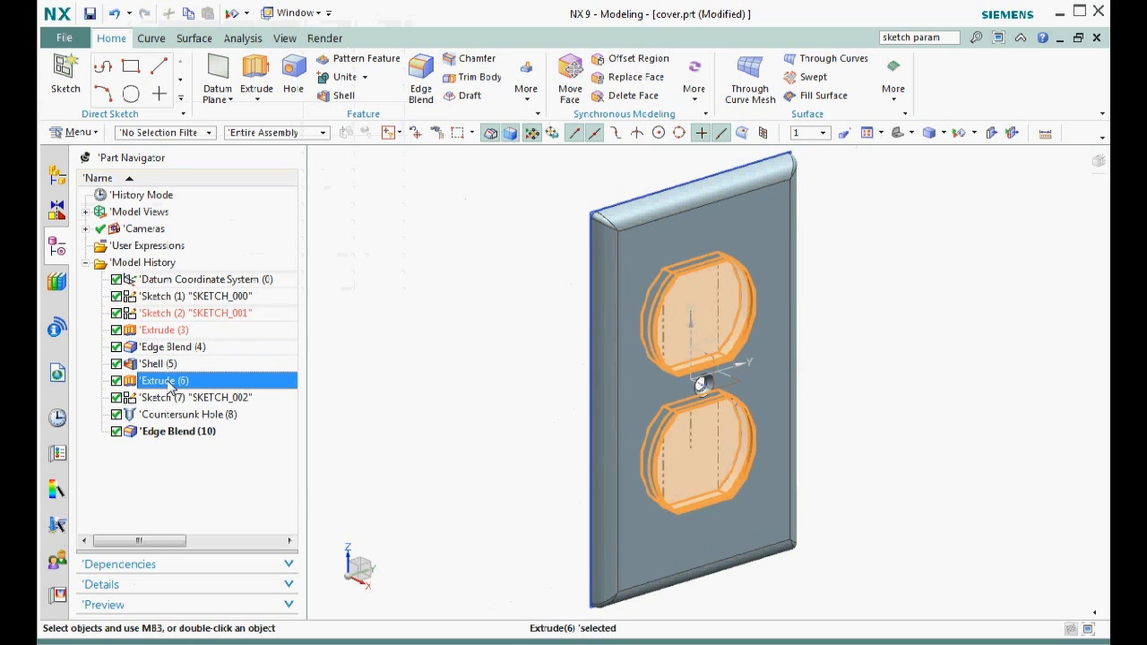
click(197, 397)
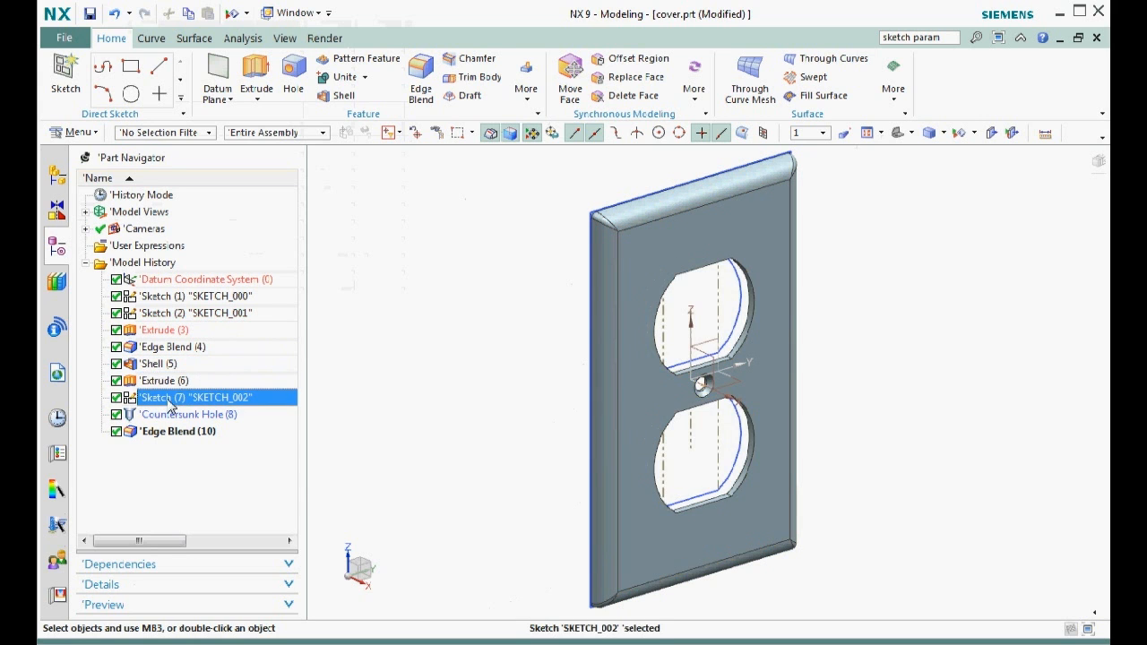
click(164, 330)
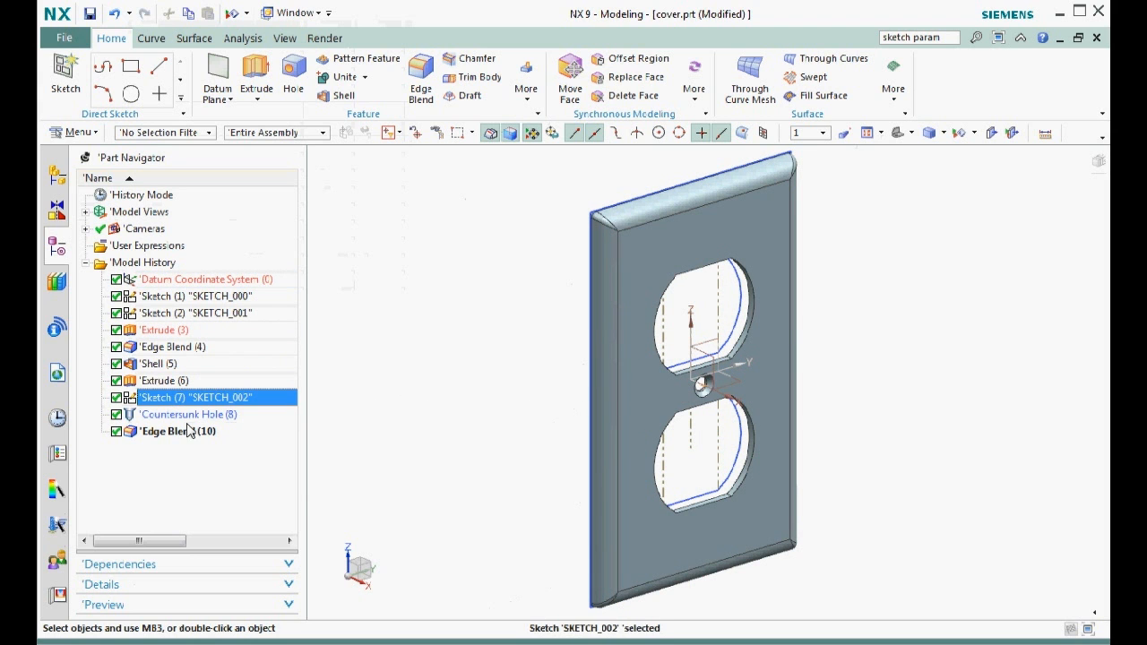
click(177, 431)
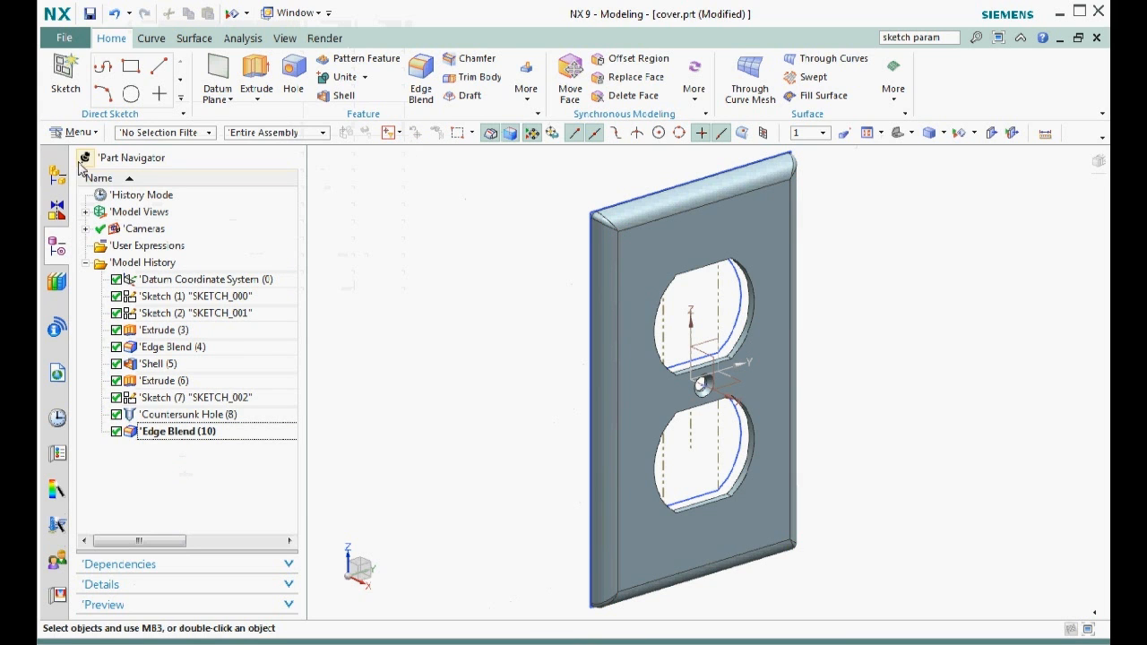
Step: Hide all sketches through Show and Hide, then save the cover part
click(959, 133)
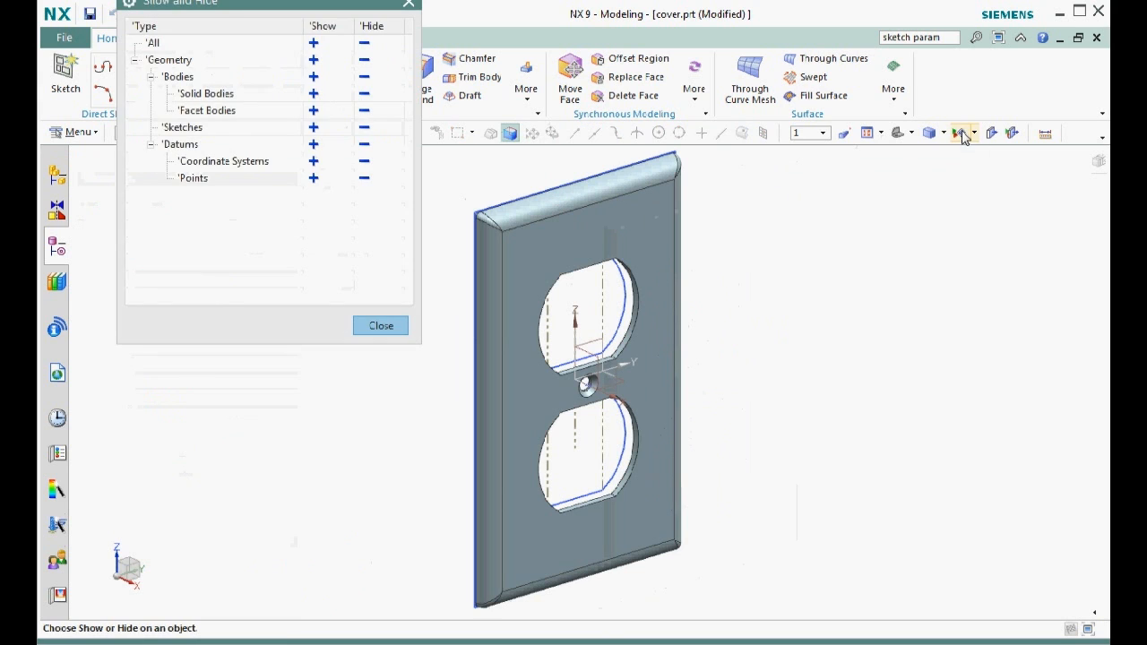
click(364, 126)
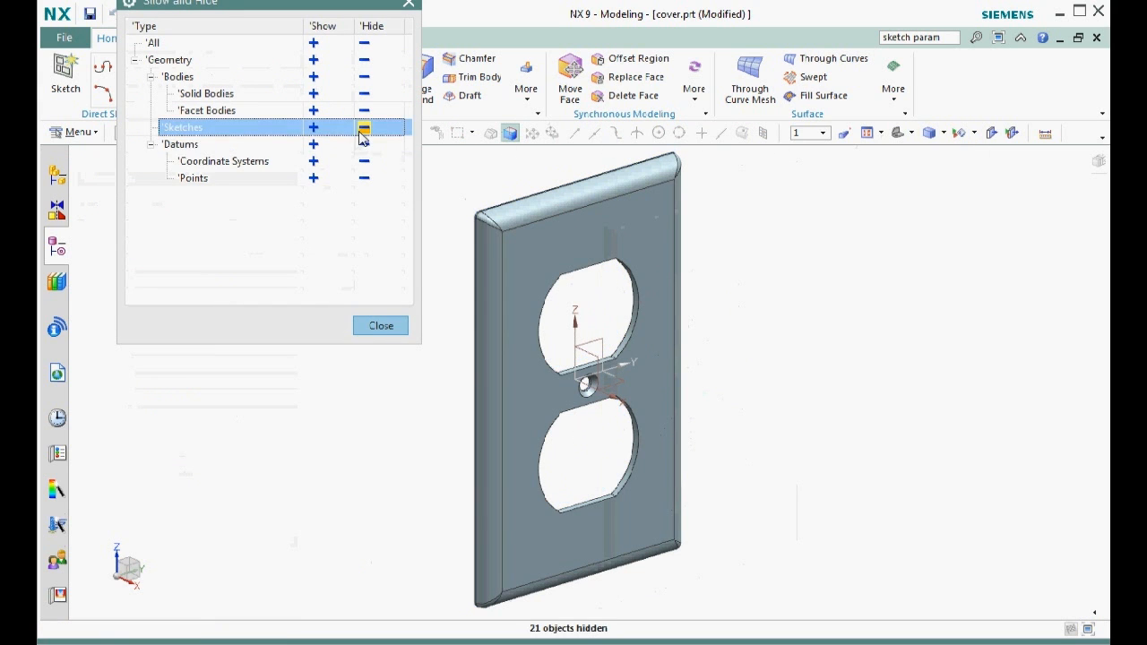
click(380, 325)
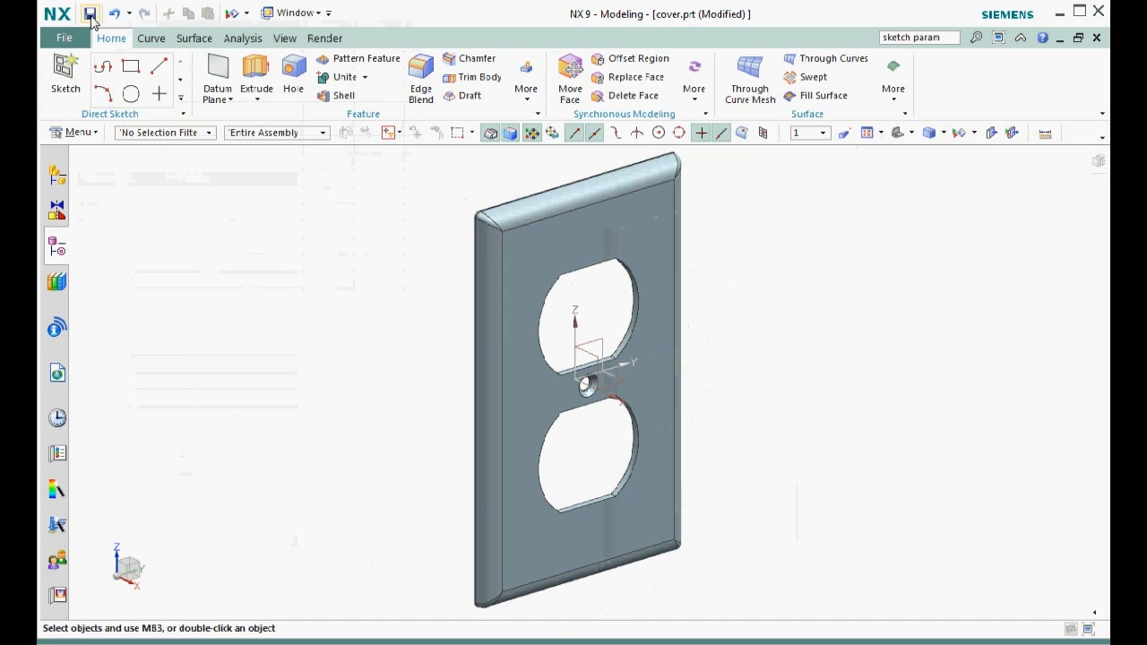
click(89, 12)
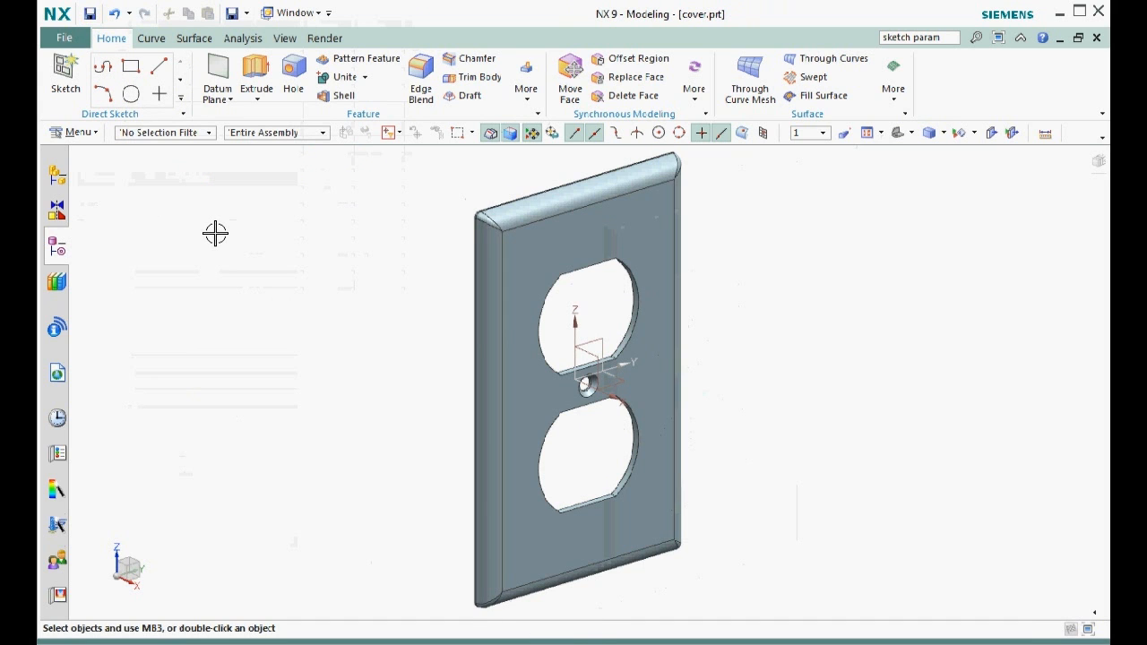
mouse_move(965, 232)
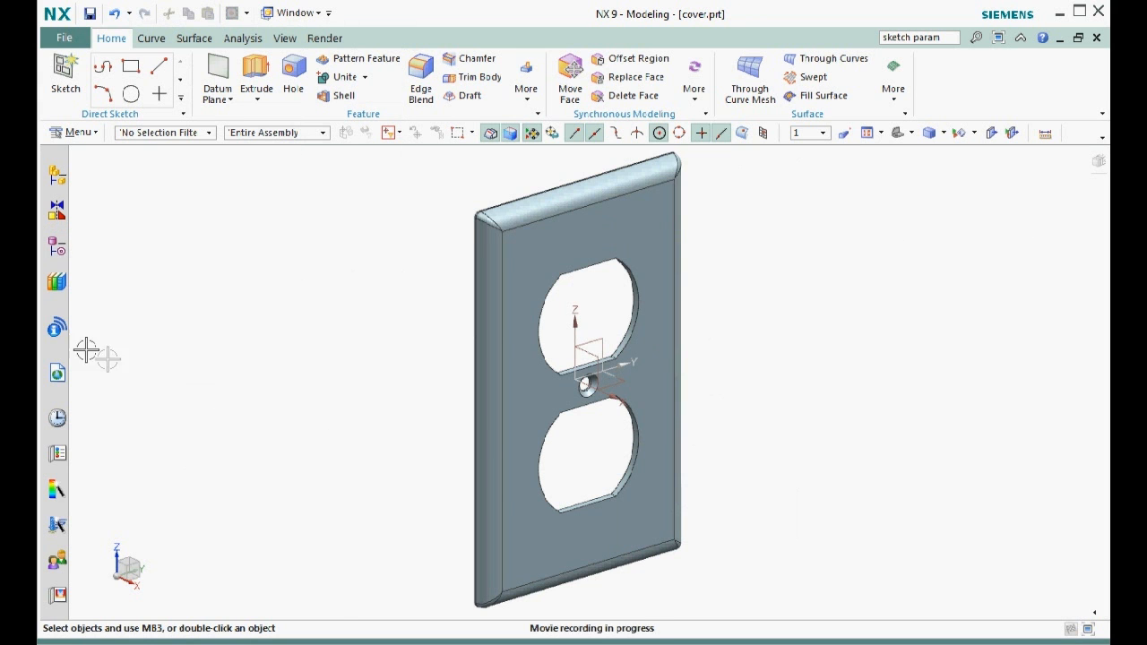
Step: Add Sketch With Auto Dimensions and Sketch Fully Constrained to Check-Mate and execute them
click(56, 326)
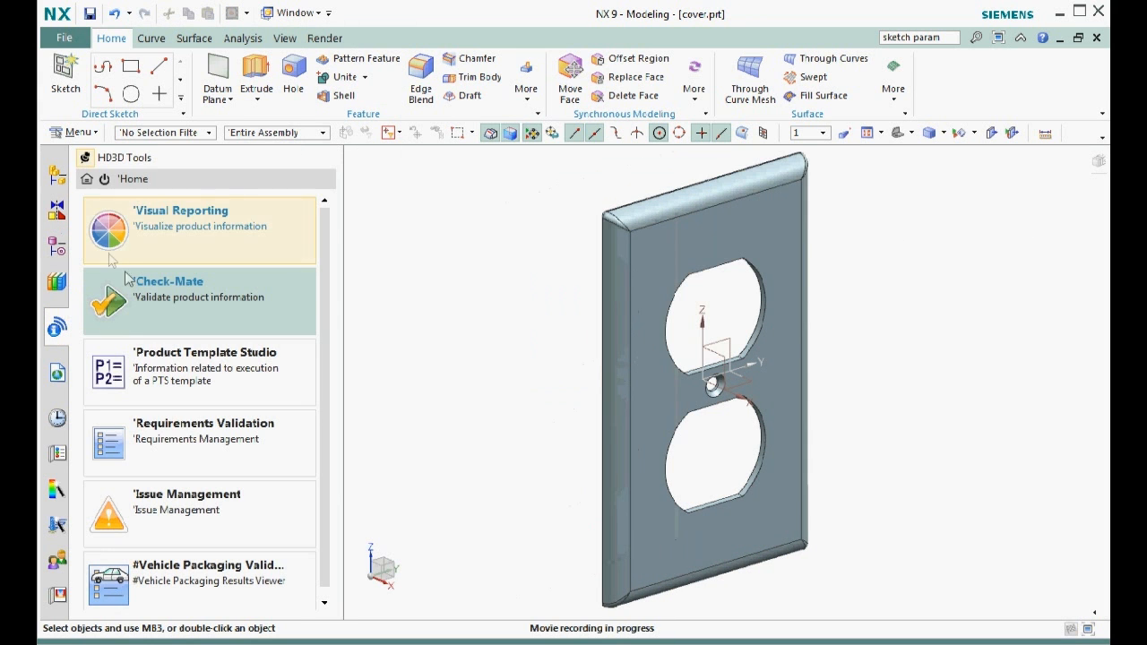
click(169, 282)
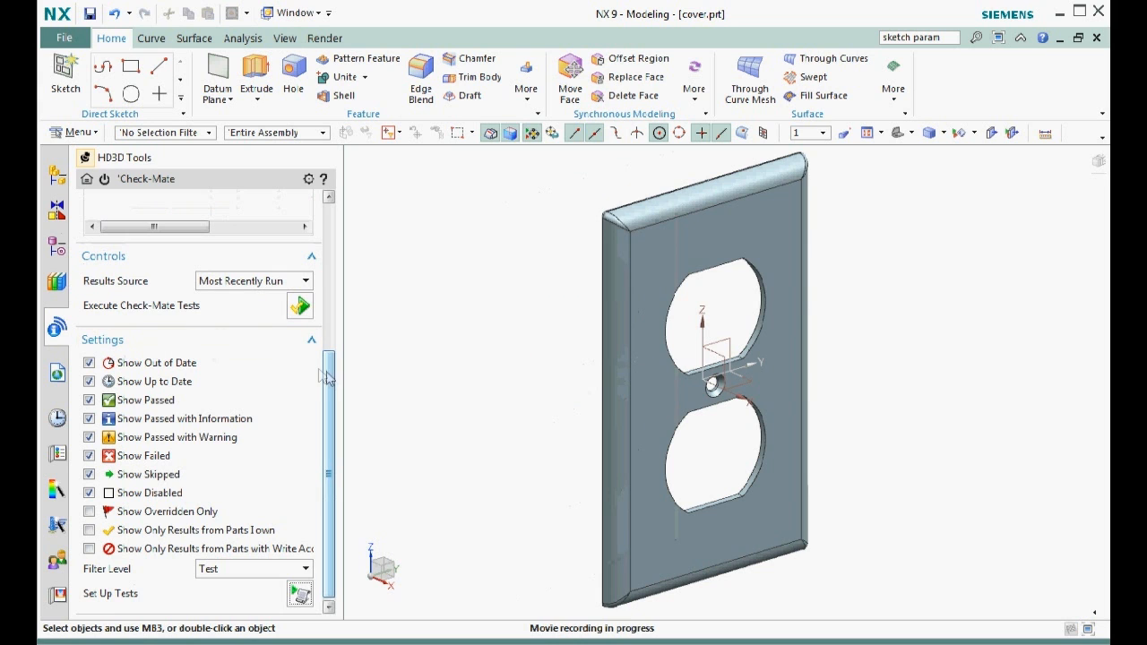
click(300, 590)
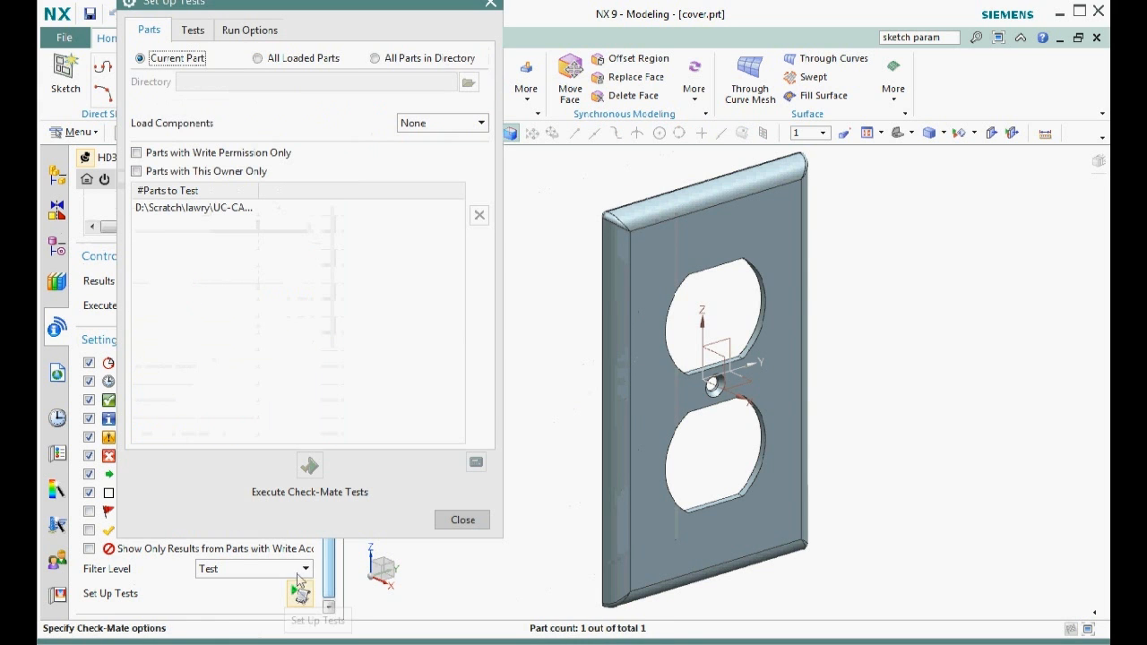
click(192, 30)
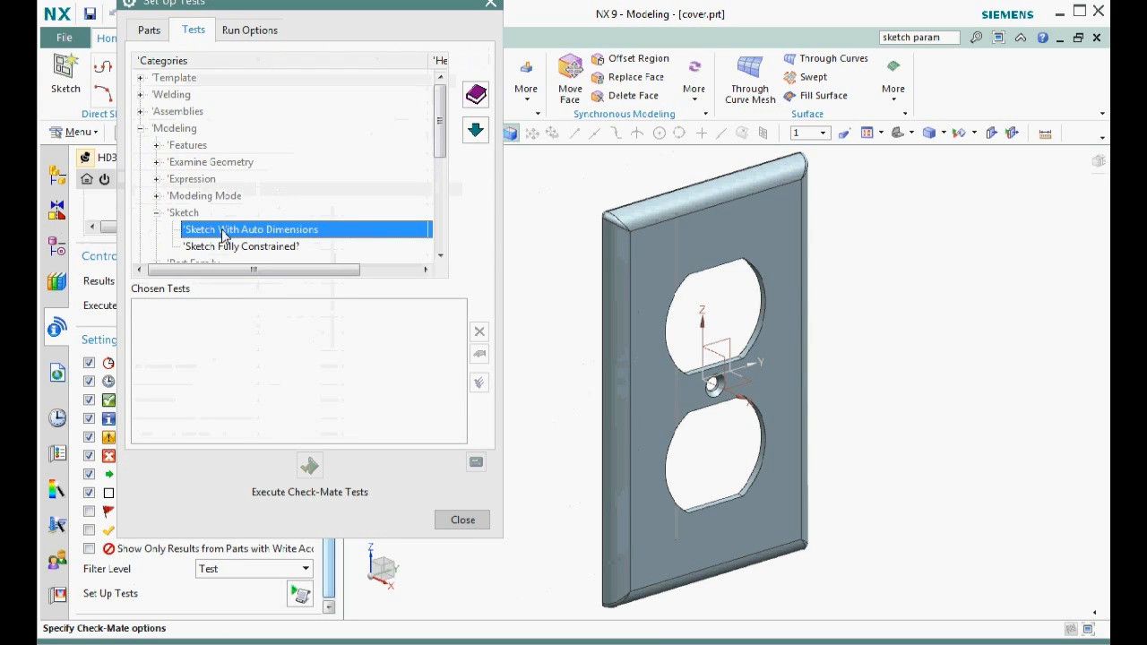
click(476, 130)
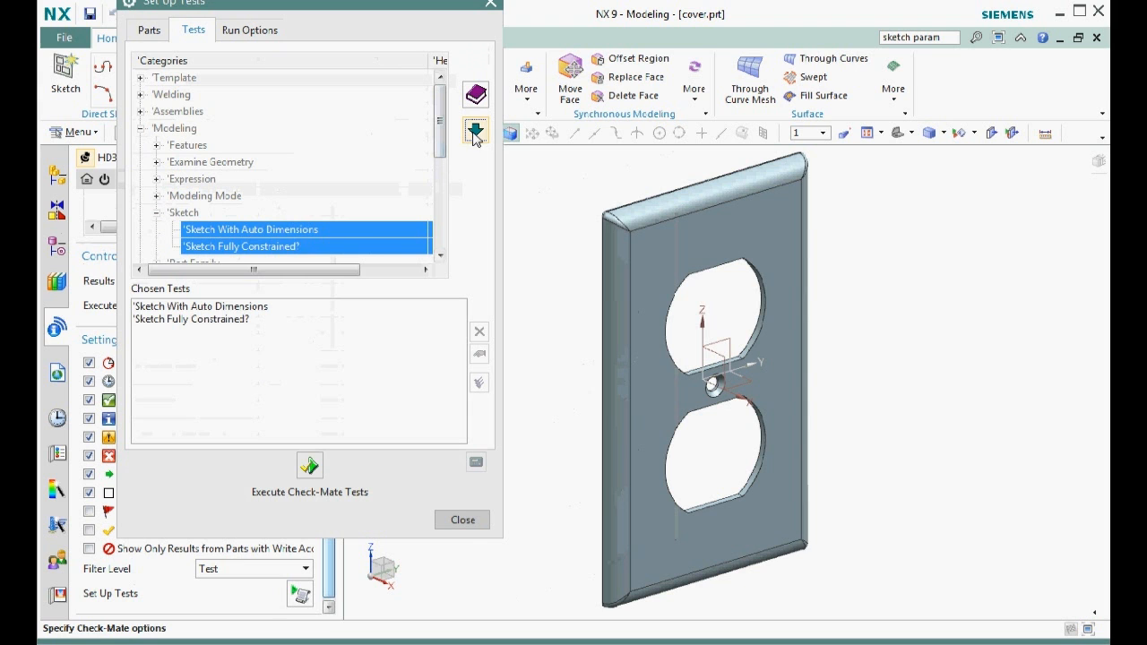
click(310, 466)
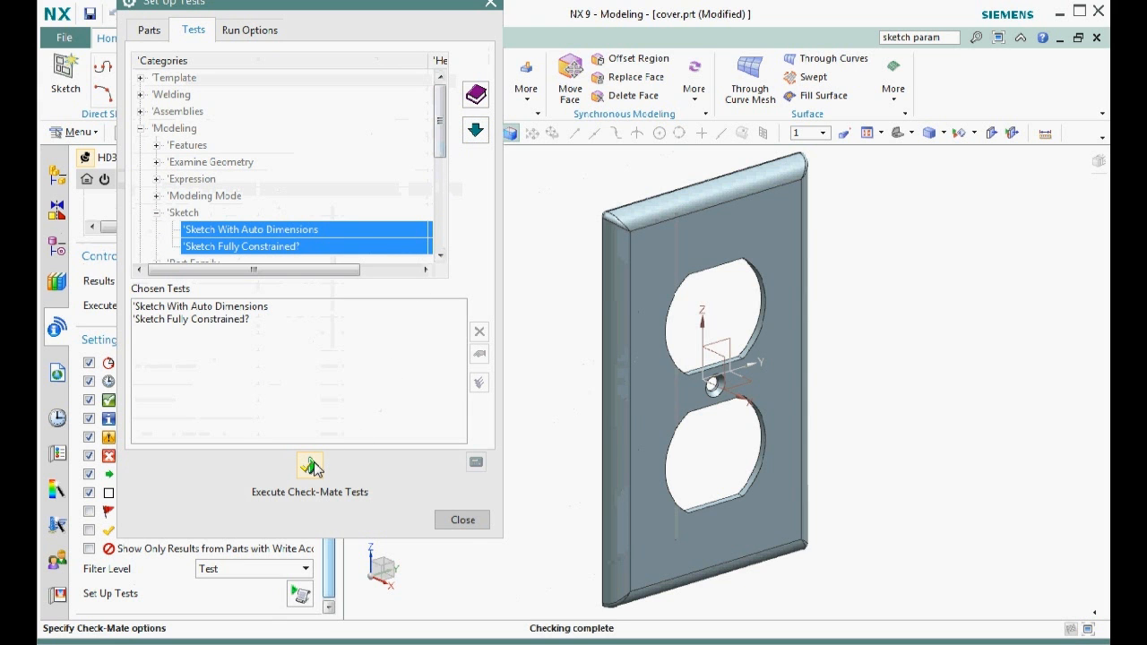
click(463, 520)
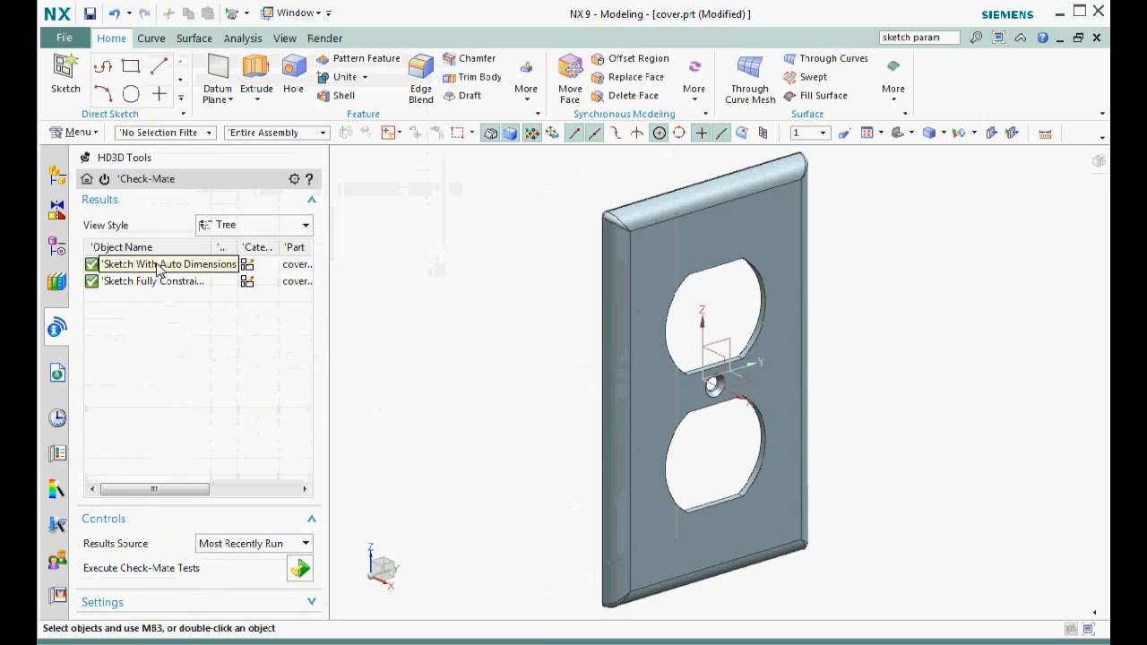
Step: Unpin the HD3D panel and open the duplex cutout sketch for editing
click(153, 280)
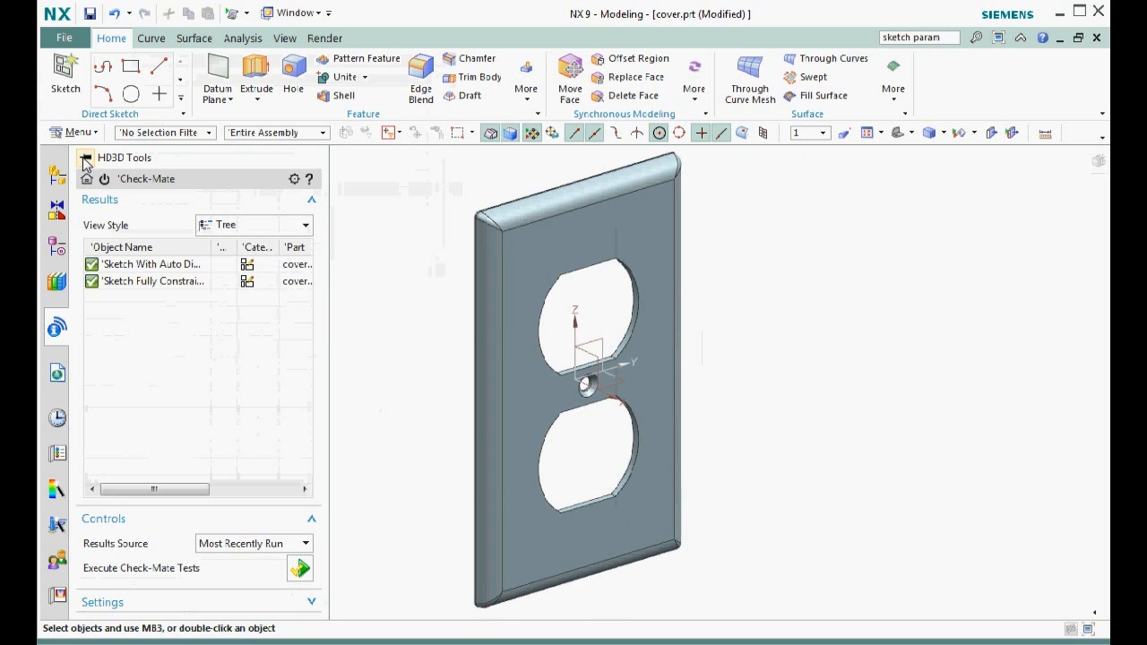
click(85, 158)
text(animate)
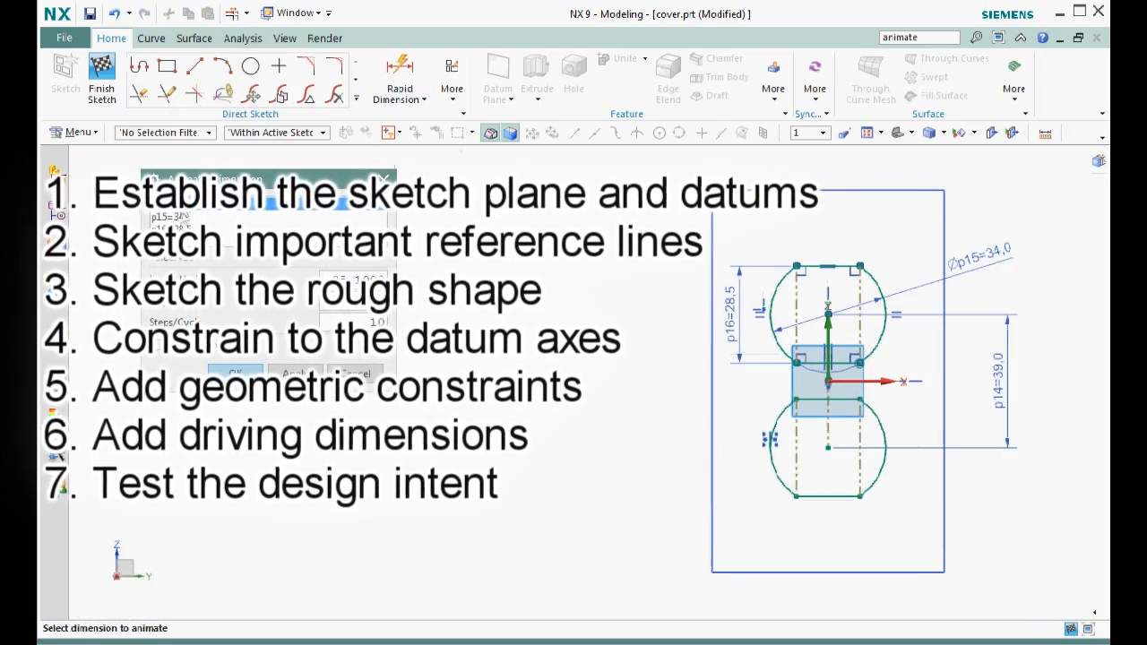
Step: Animate dimension p15, then p16=28.5 over limits 25.65–31.35, stopping each run
click(235, 374)
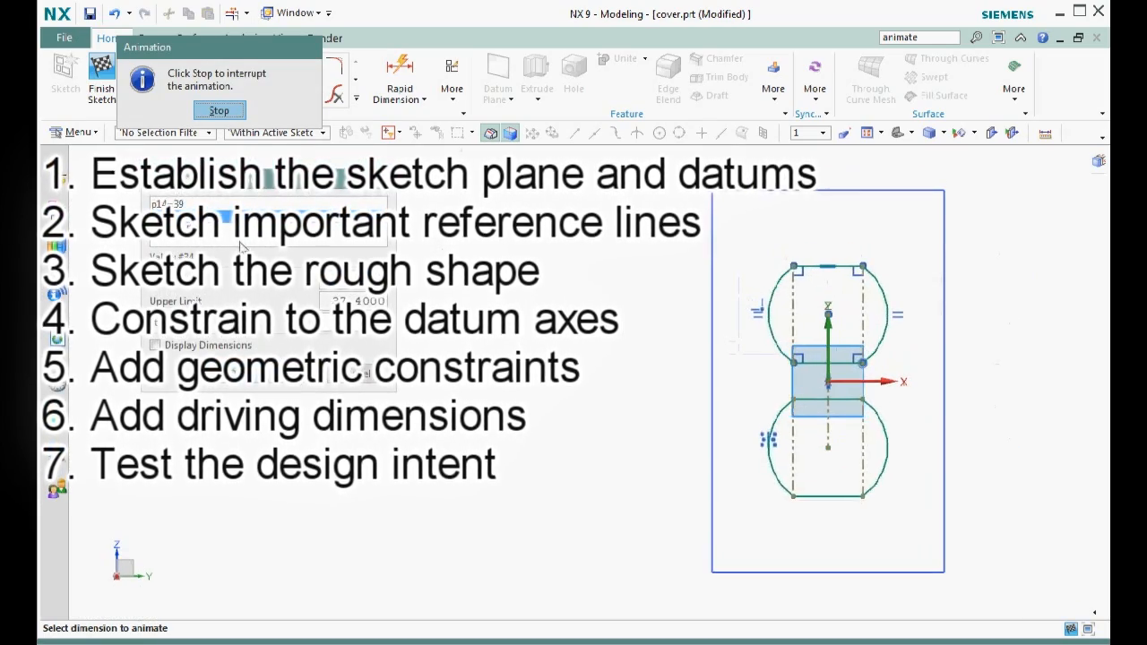
click(219, 110)
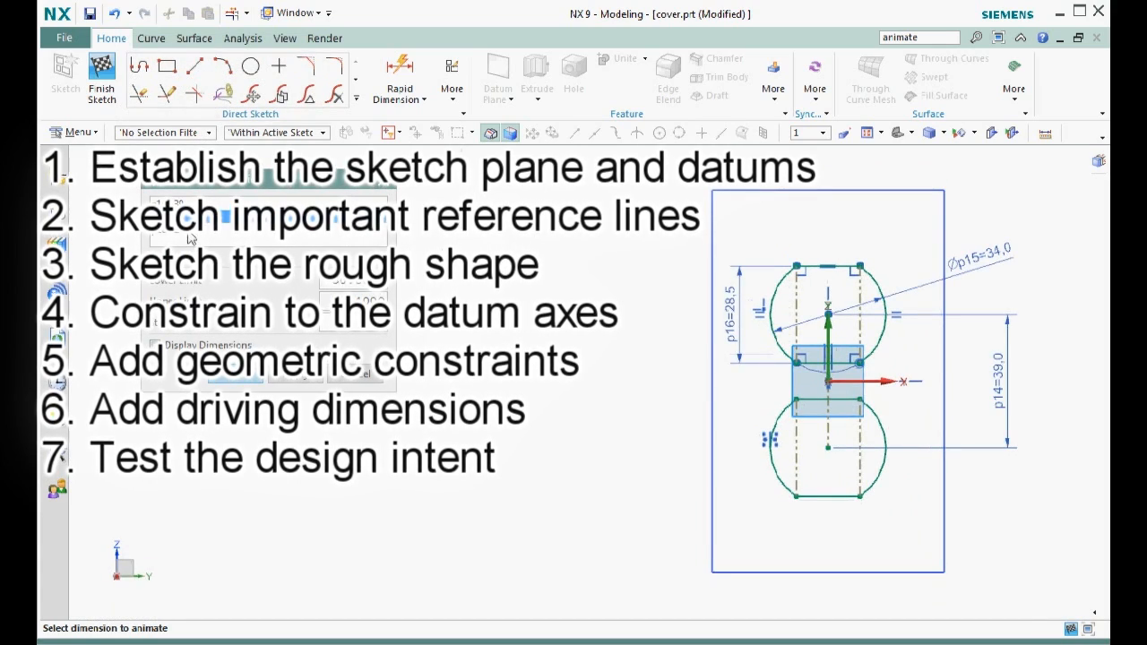
click(294, 374)
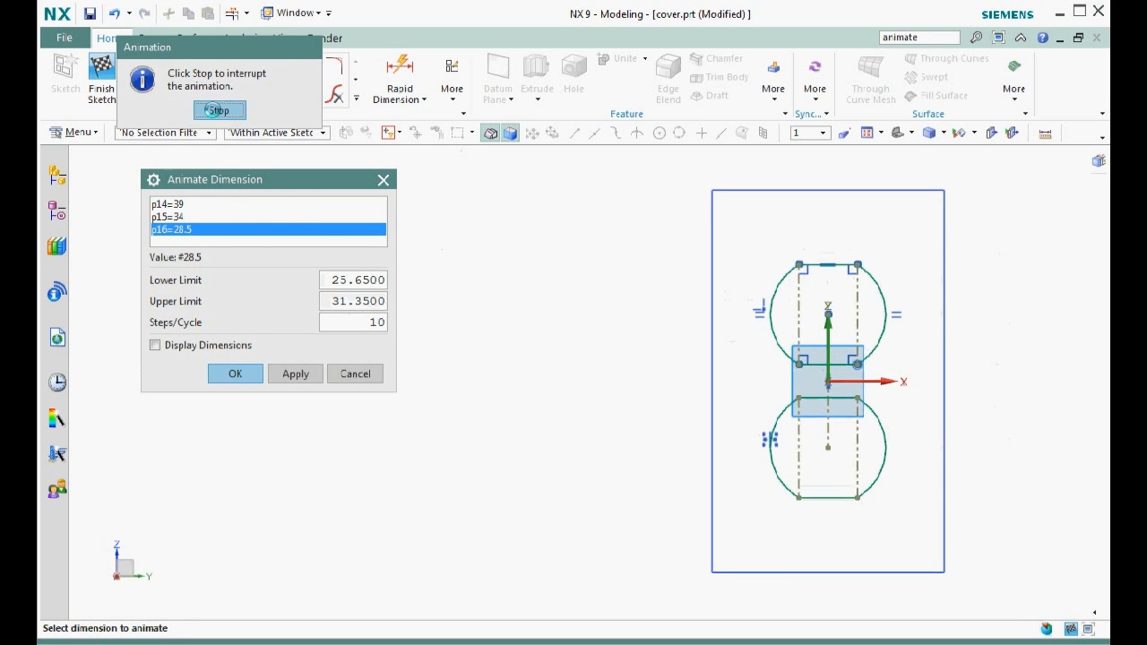
click(355, 374)
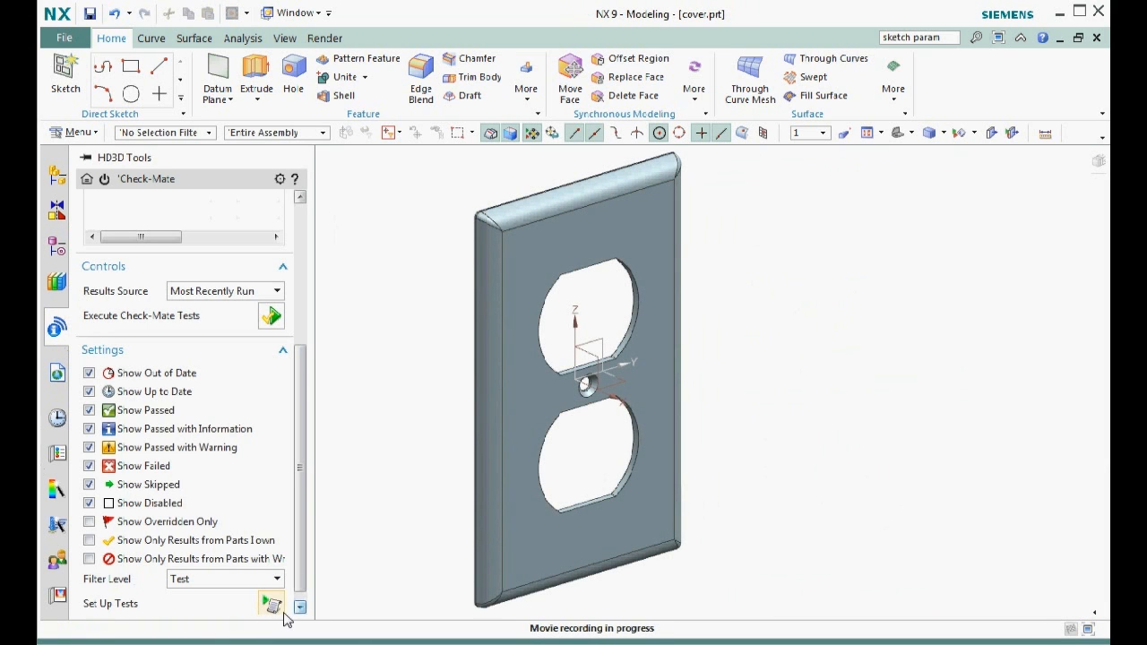
Step: Add the Modeling > Features > Analyze Pocket test to Check-Mate and execute it
click(272, 604)
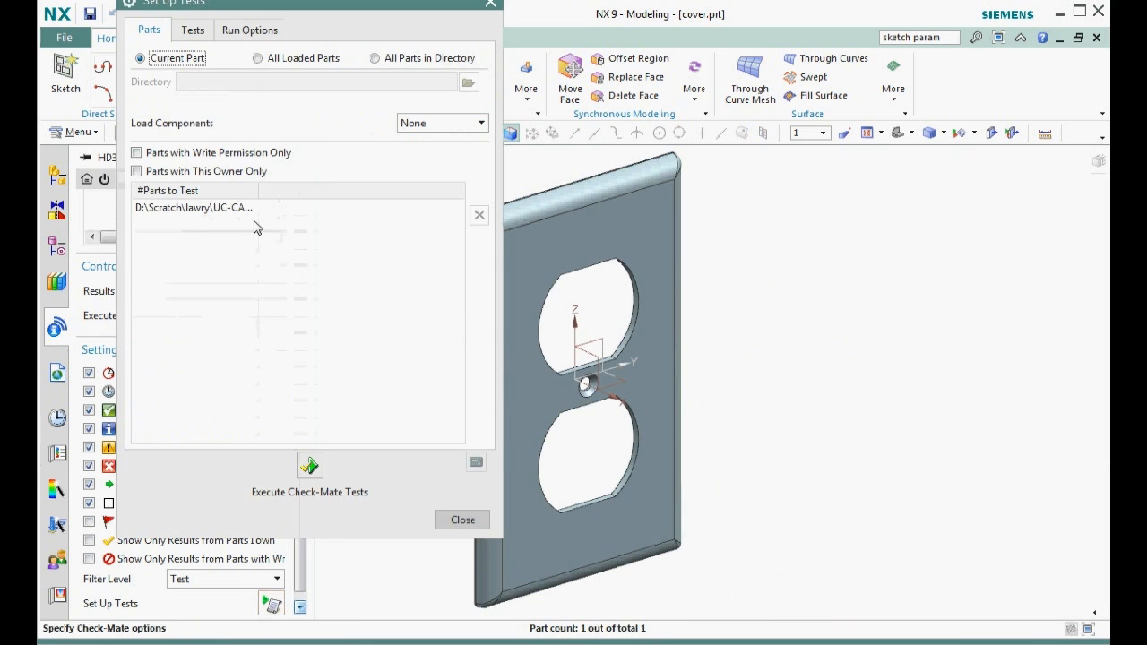
click(309, 466)
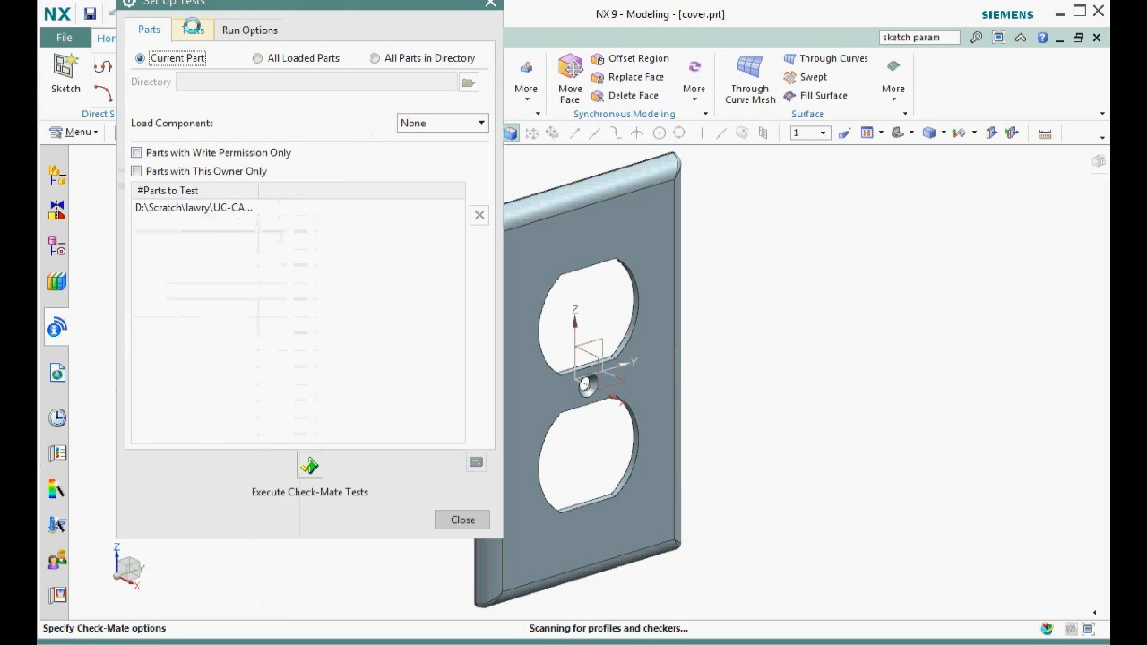
click(192, 29)
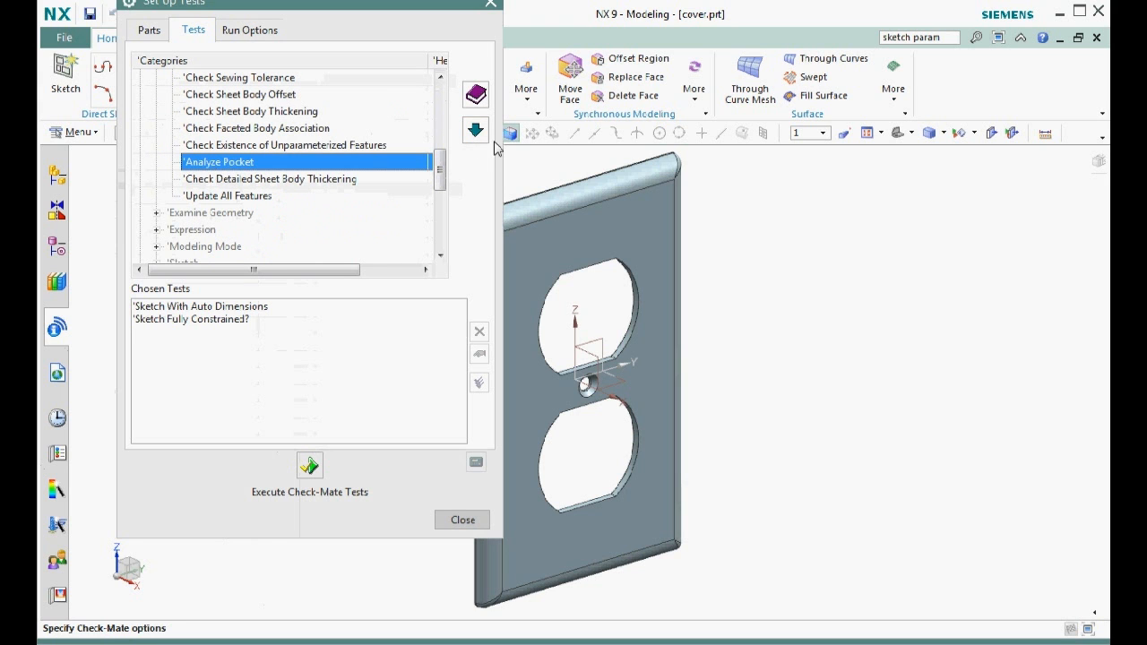
click(309, 464)
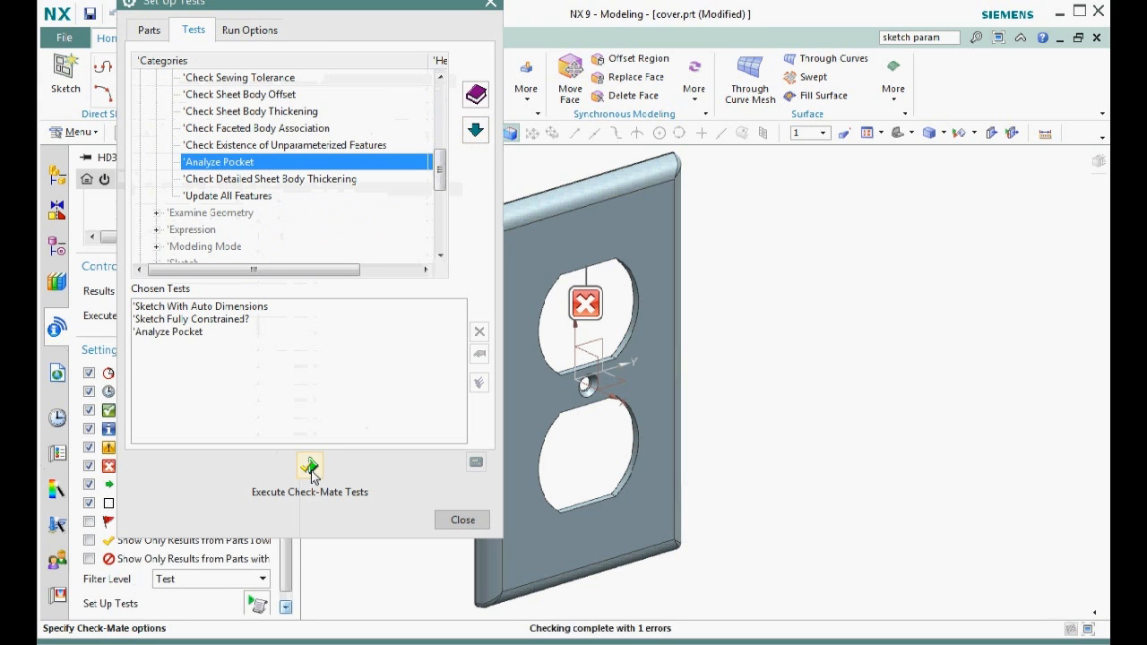
click(461, 519)
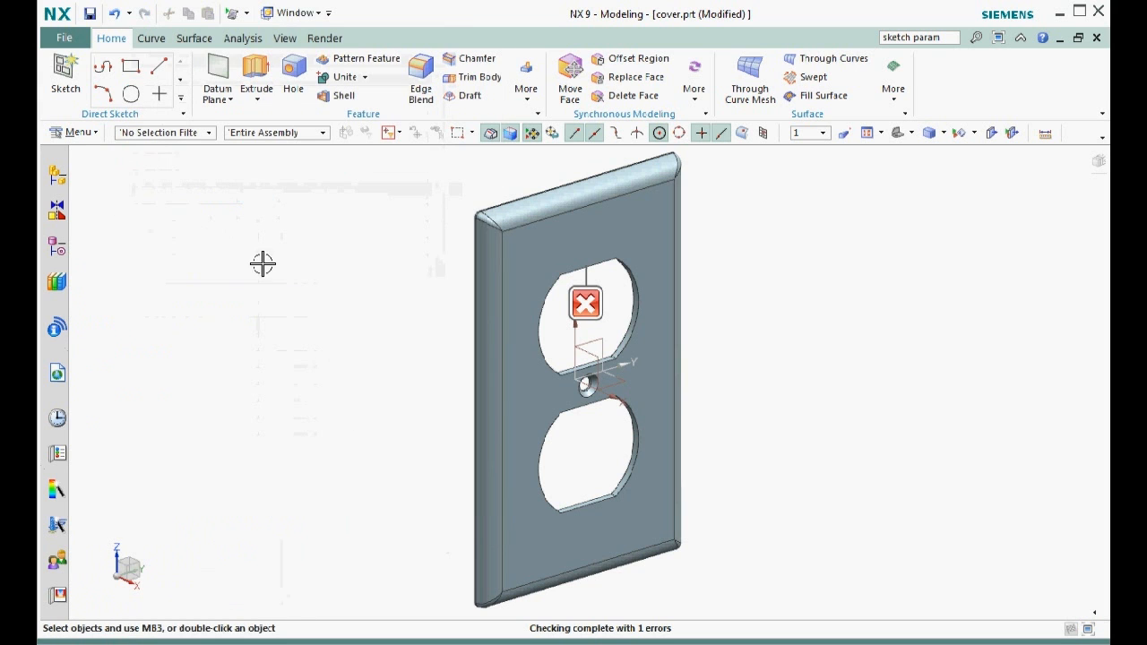
Step: Edit the cutout Extrude to add a 2° draft from the start limit
click(56, 326)
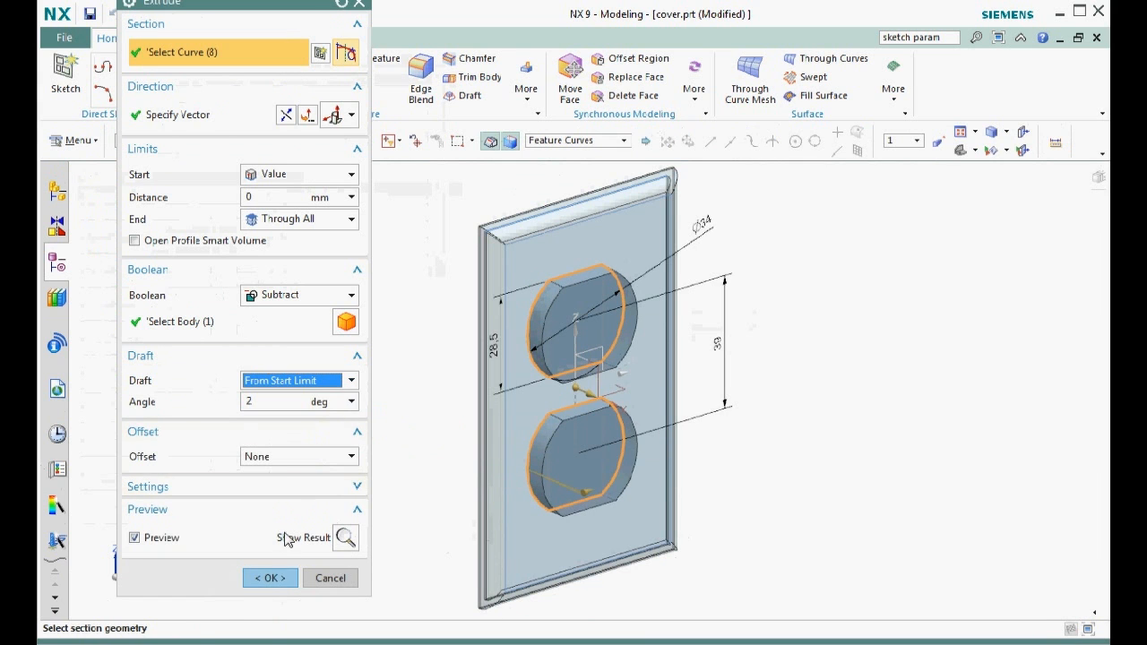
click(270, 578)
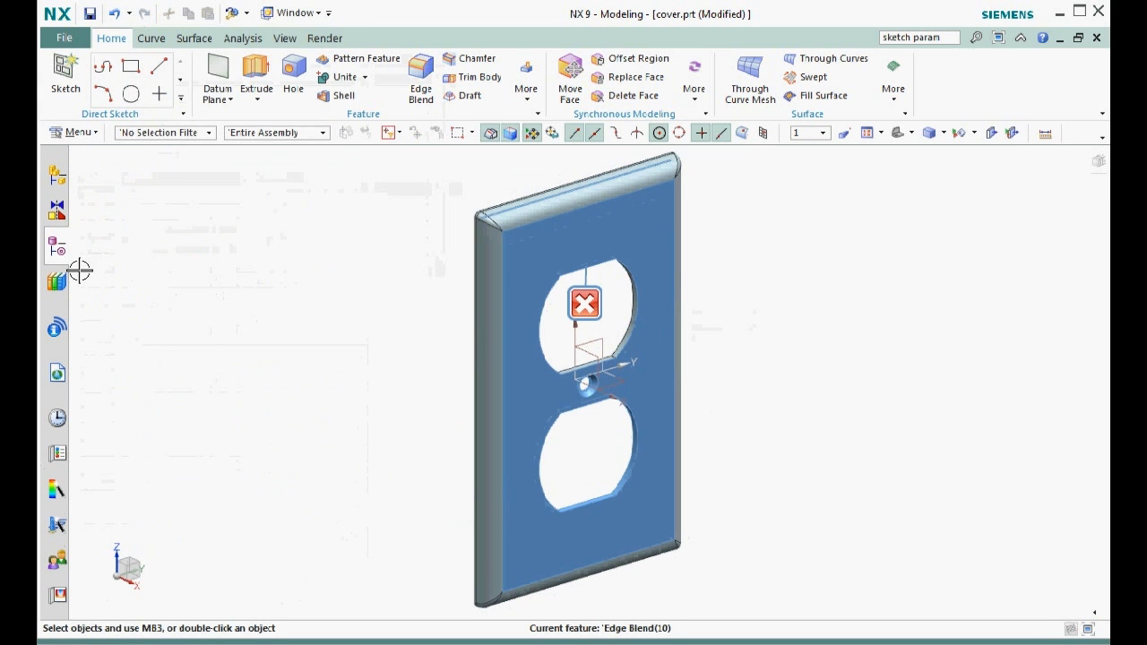